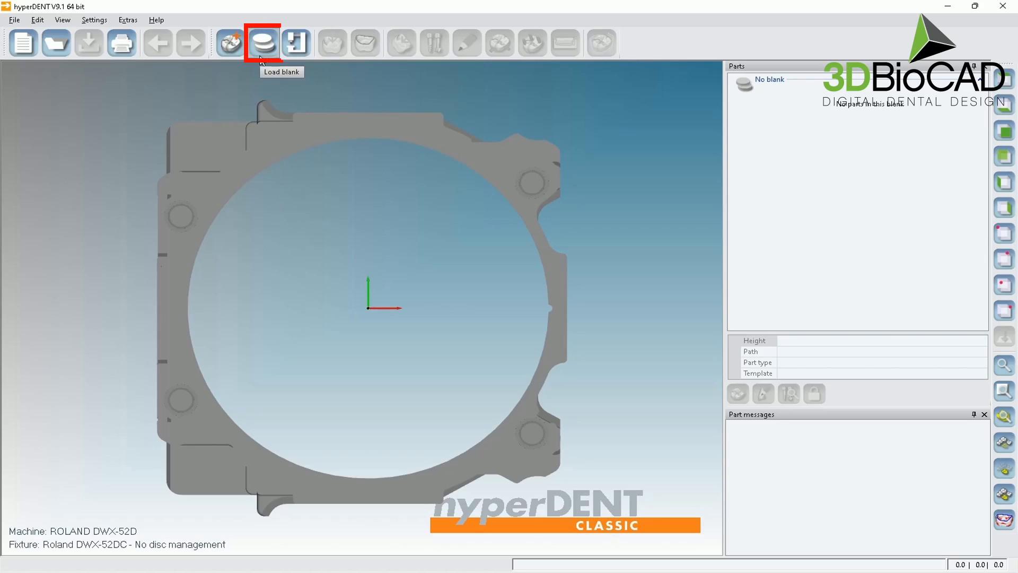
{"action": "mouse_move", "coordinate": [279, 56]}
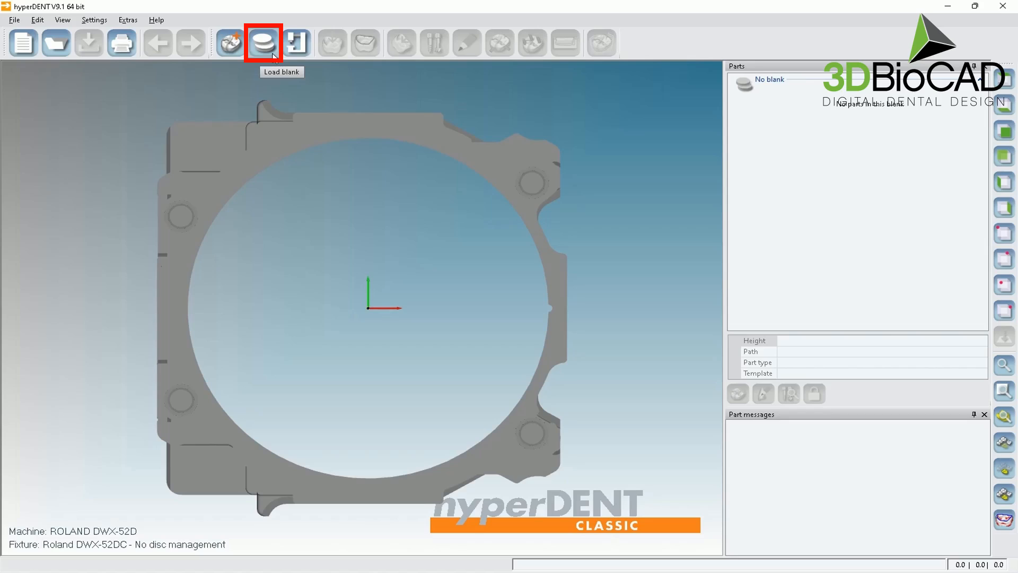
- Browse the saved blanks' nesting previews (25, 18, 12, 22 mm), ending on 18MMT_A2_4_8
{"action": "left_click", "coordinate": [265, 43]}
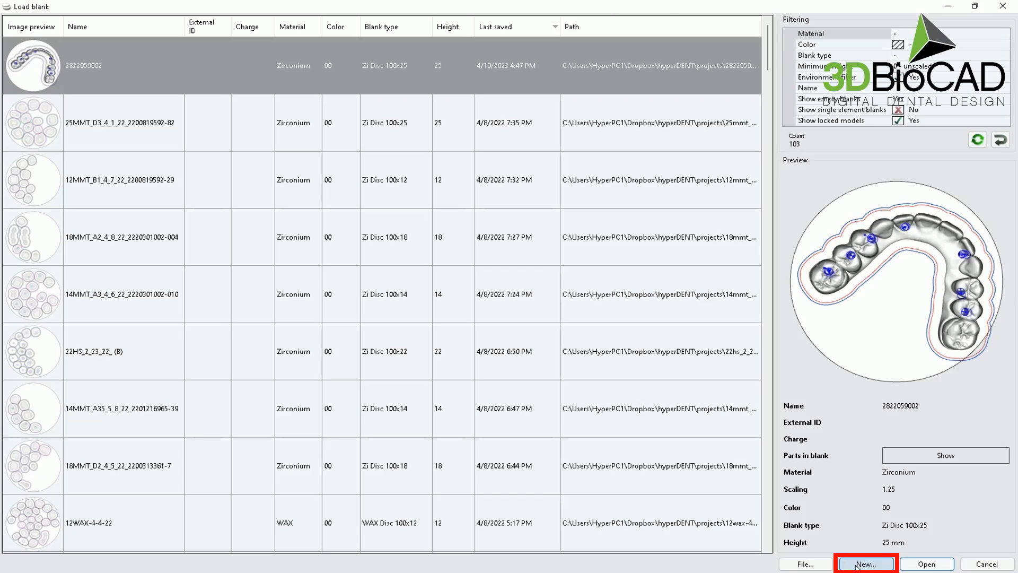
{"action": "mouse_move", "coordinate": [929, 563]}
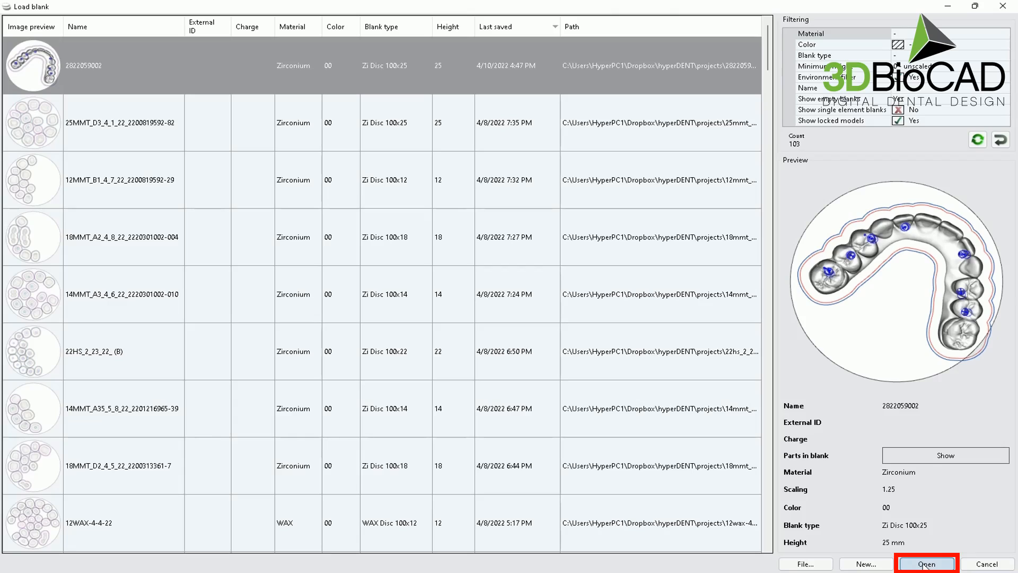
{"action": "mouse_move", "coordinate": [932, 565]}
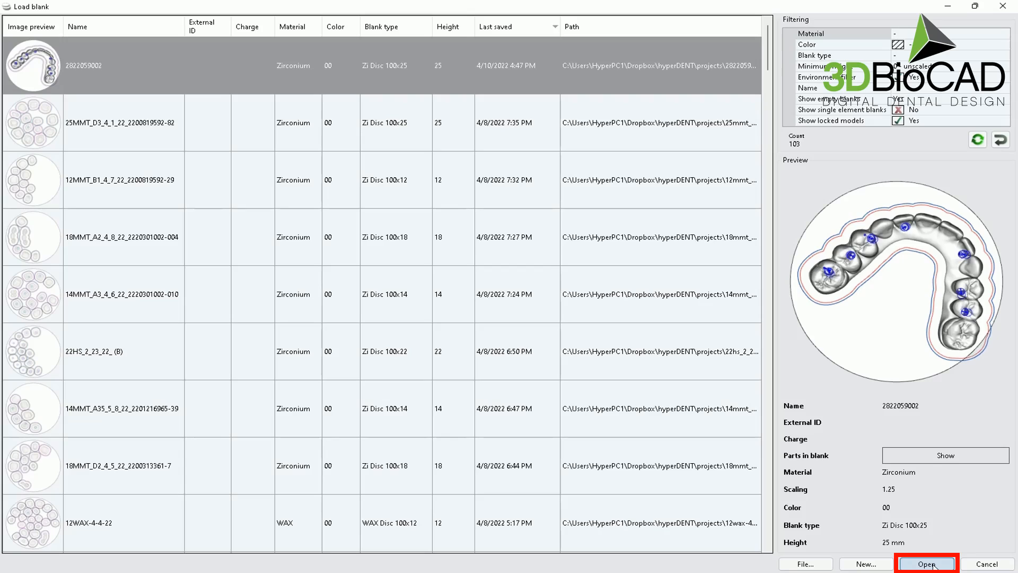
{"action": "left_click", "coordinate": [122, 123]}
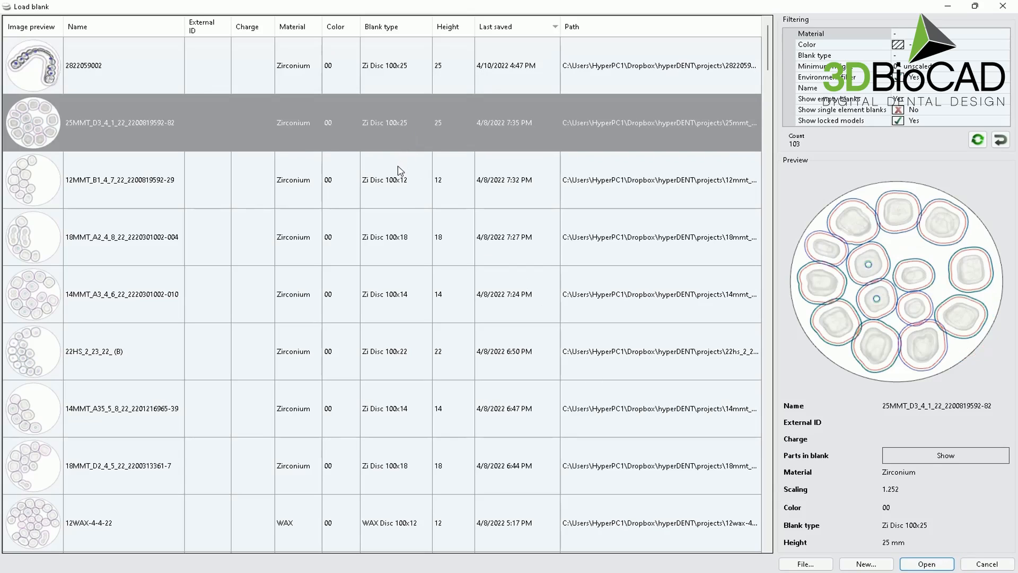
{"action": "left_click", "coordinate": [119, 237]}
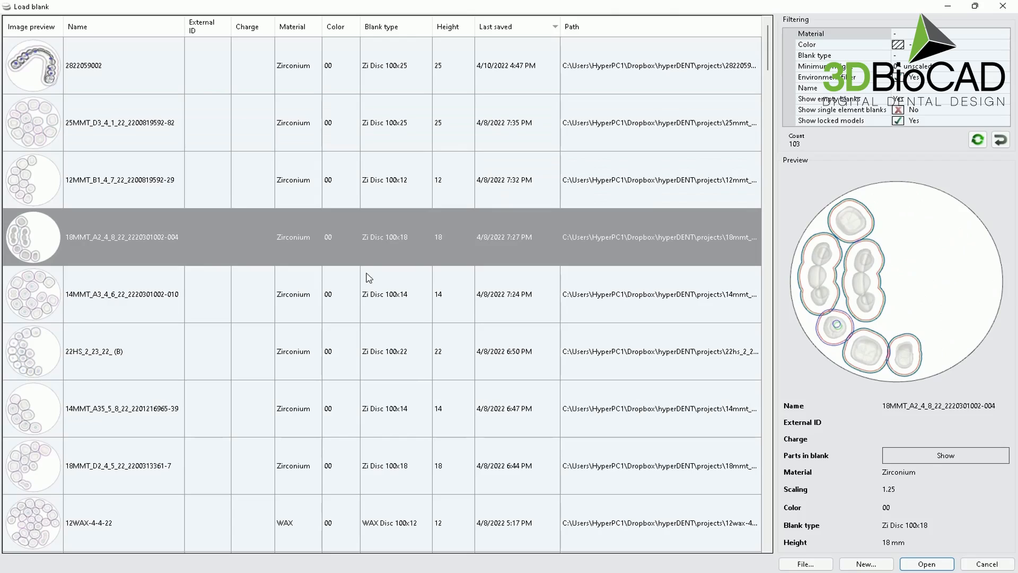
{"action": "mouse_move", "coordinate": [361, 300]}
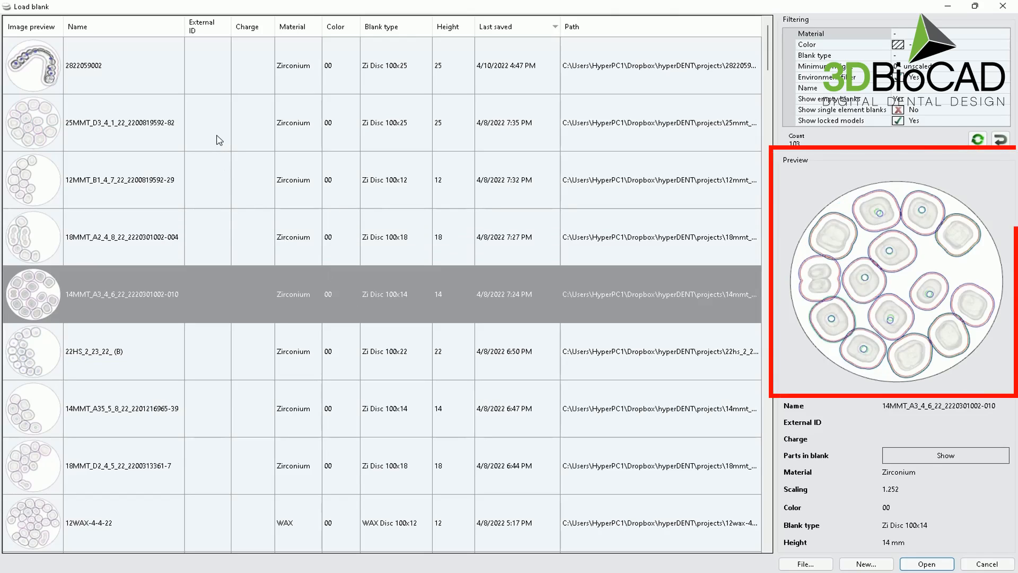
{"action": "left_click", "coordinate": [122, 179]}
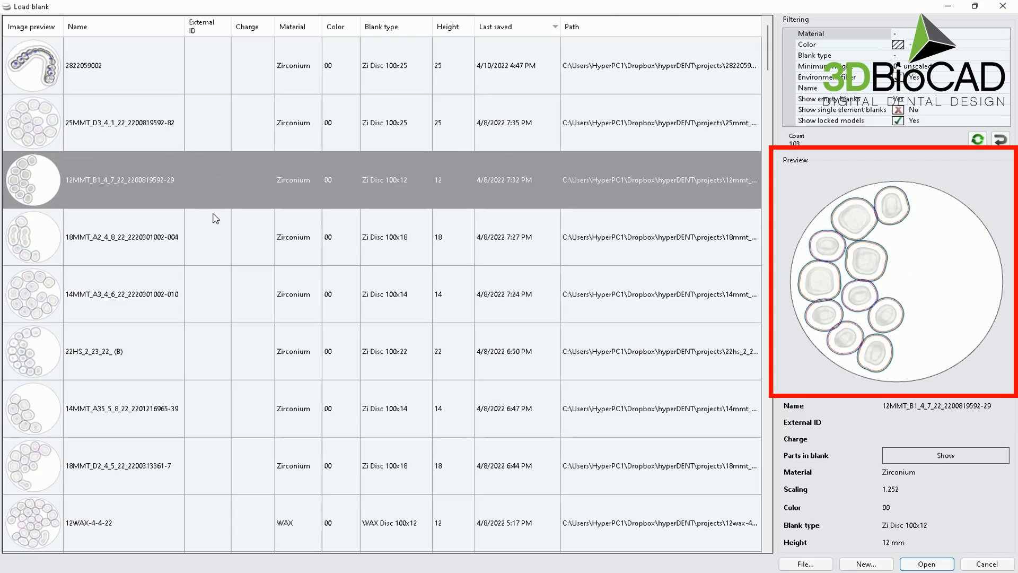
{"action": "mouse_move", "coordinate": [215, 239]}
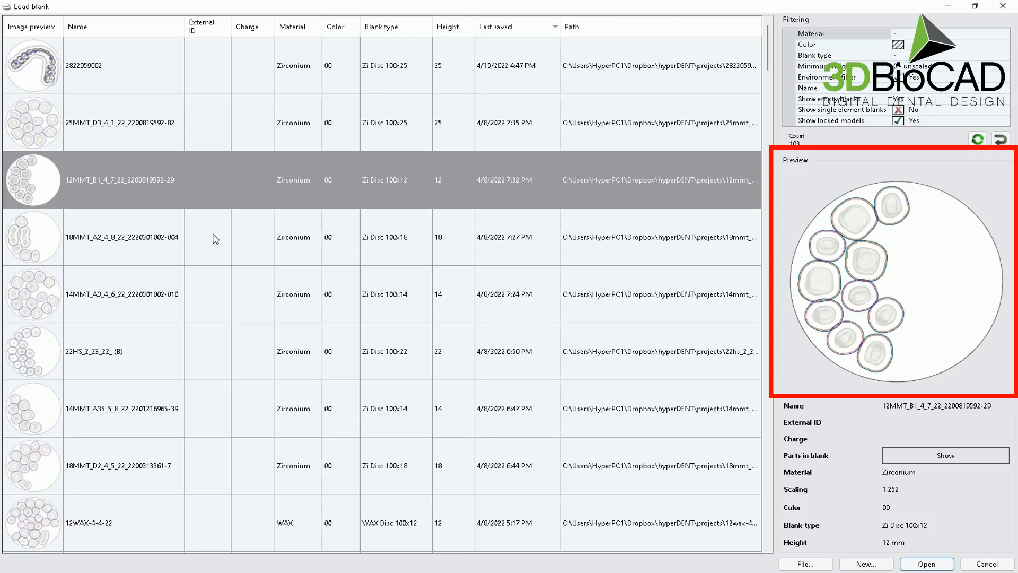
{"action": "mouse_move", "coordinate": [233, 255]}
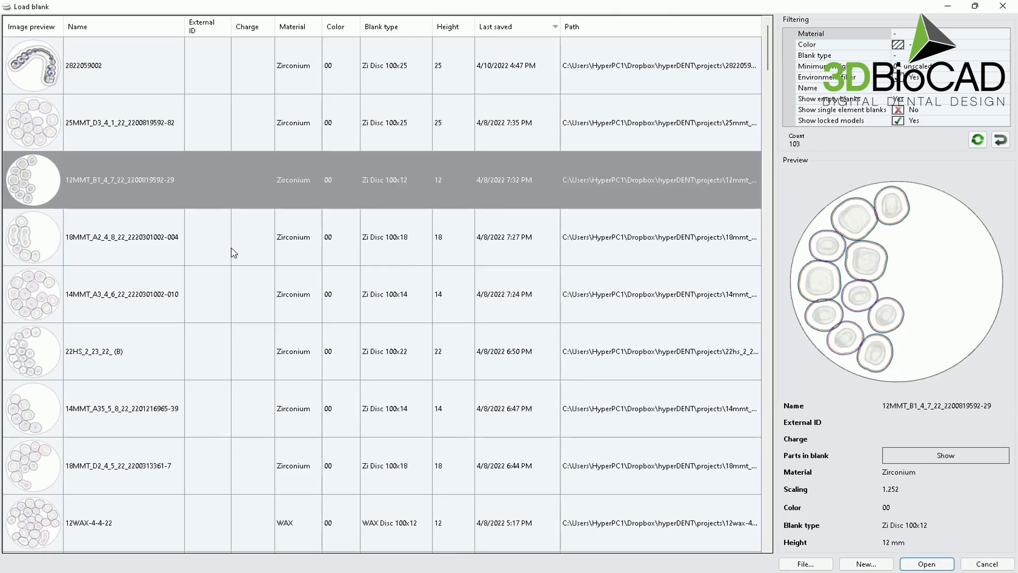
{"action": "left_click", "coordinate": [122, 237]}
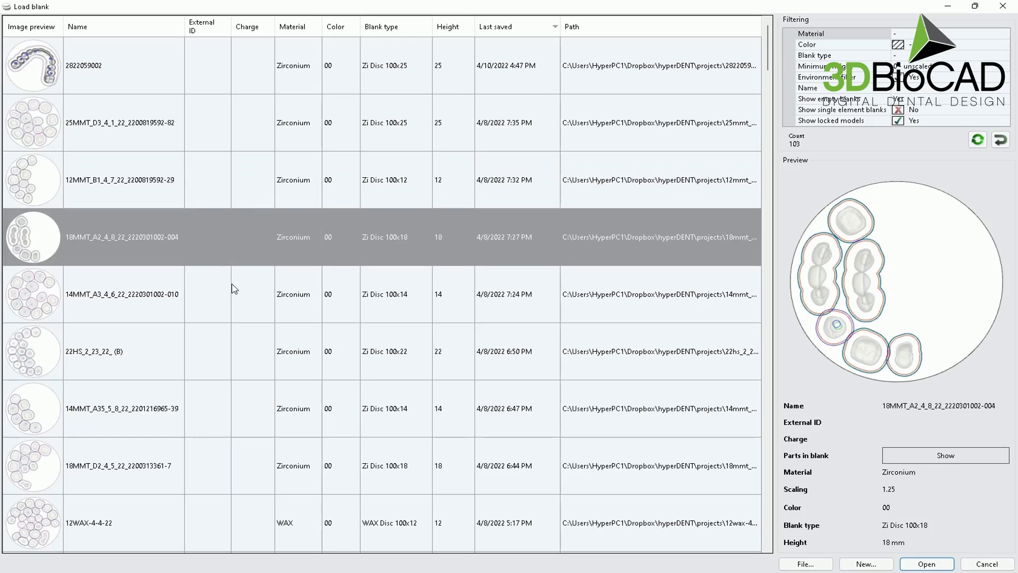
{"action": "left_click", "coordinate": [106, 351]}
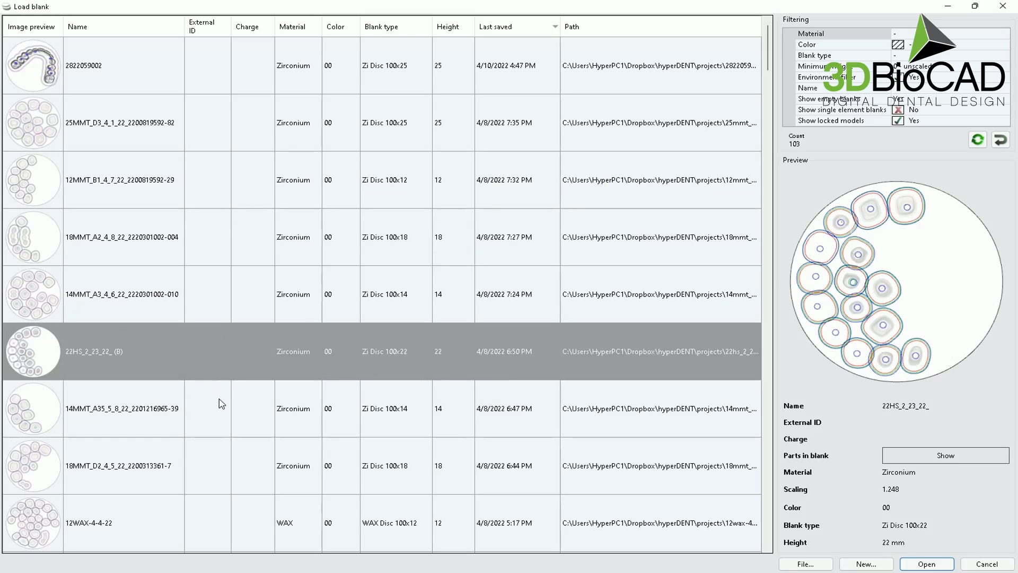
{"action": "mouse_move", "coordinate": [221, 253]}
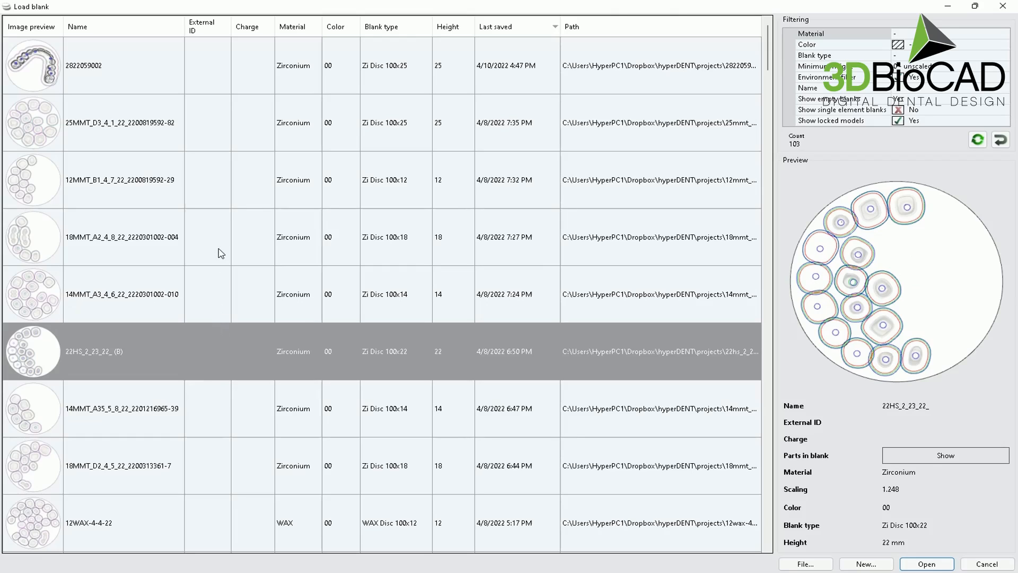
{"action": "left_click", "coordinate": [121, 237]}
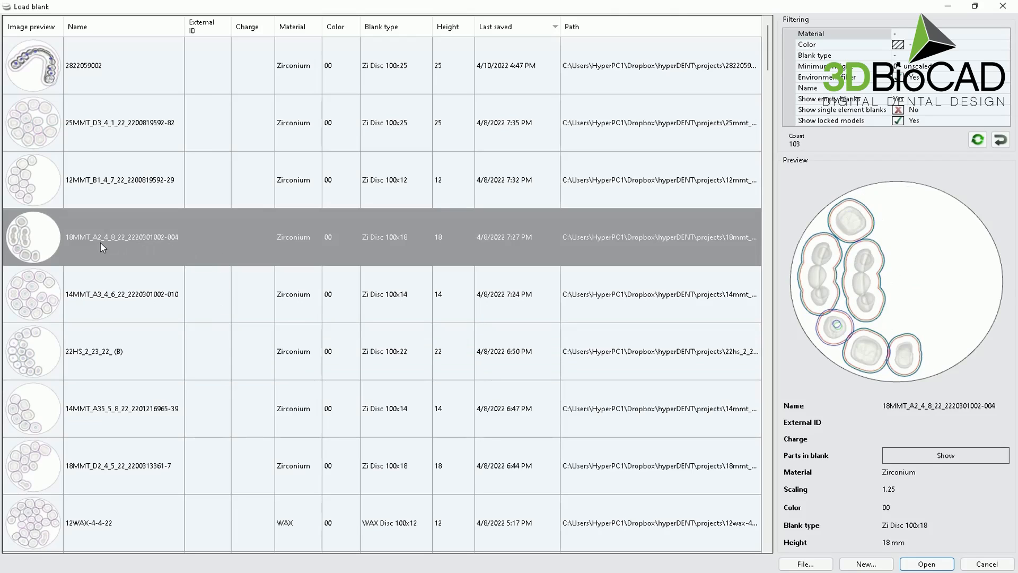
{"action": "mouse_move", "coordinate": [111, 248]}
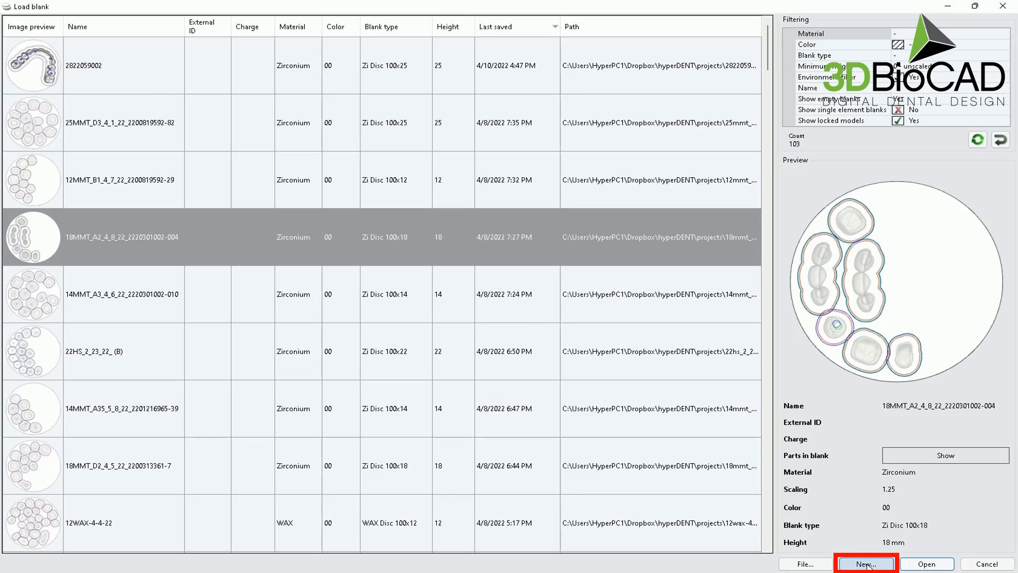
- Start a new blank and filter its material to Zirconium
{"action": "left_click", "coordinate": [869, 564]}
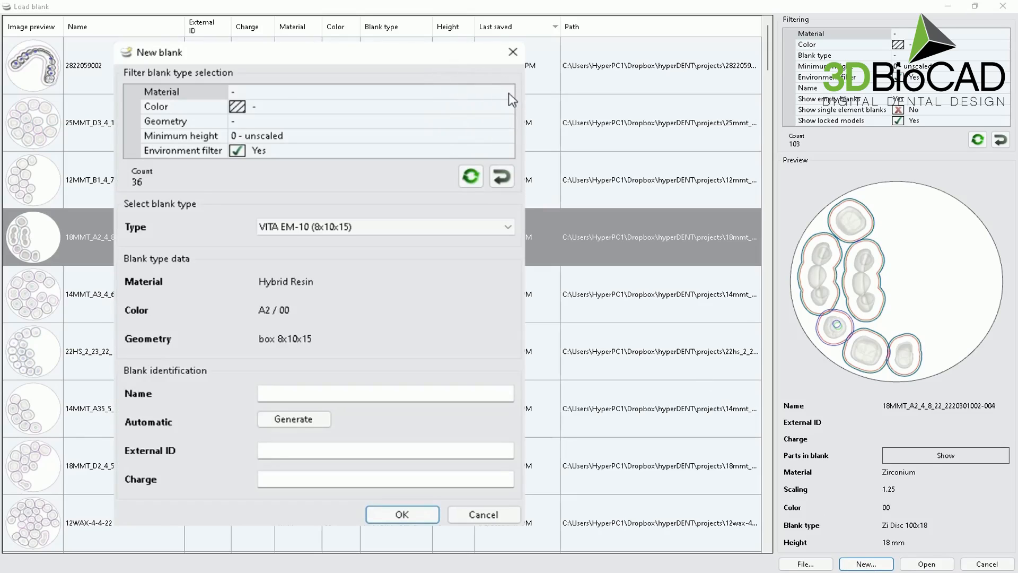
{"action": "left_click", "coordinate": [504, 97]}
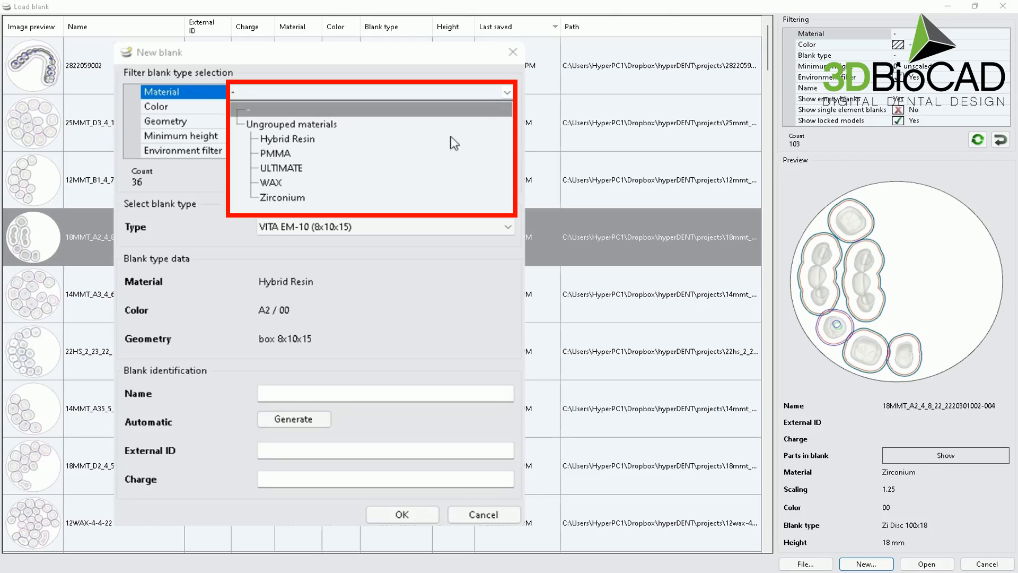
{"action": "mouse_move", "coordinate": [280, 203]}
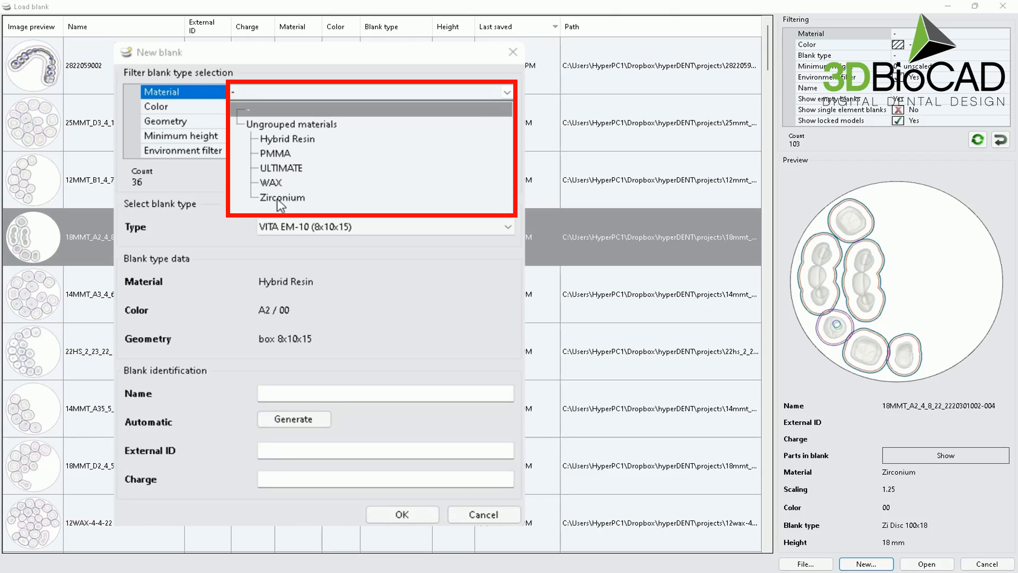
{"action": "left_click", "coordinate": [282, 198]}
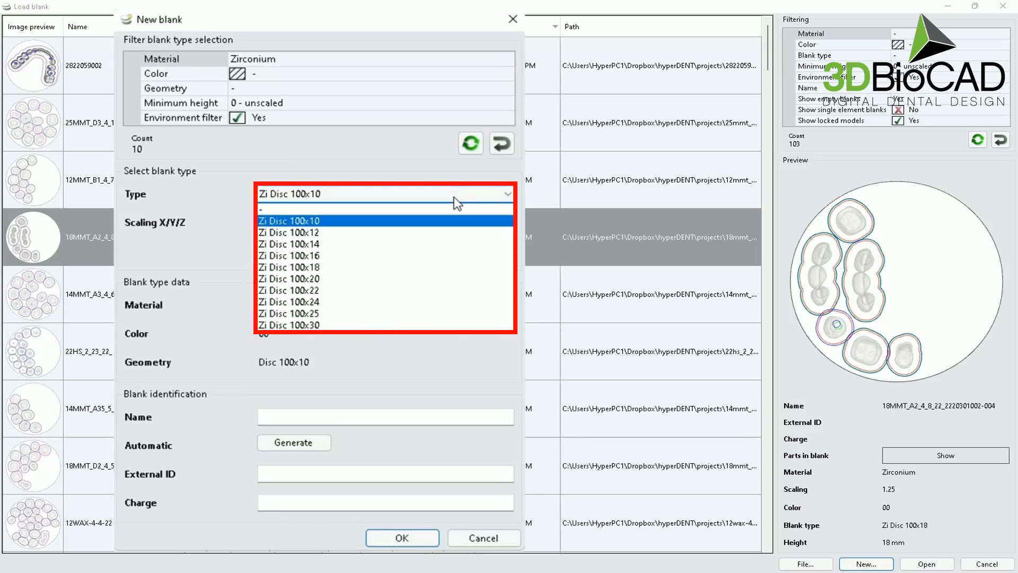
{"action": "mouse_move", "coordinate": [451, 238]}
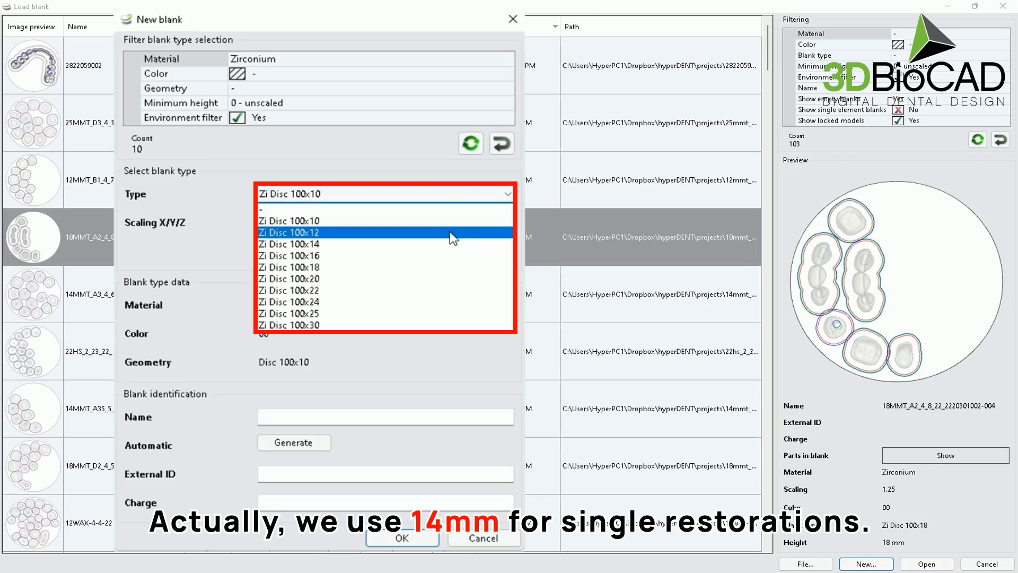
{"action": "mouse_move", "coordinate": [449, 252]}
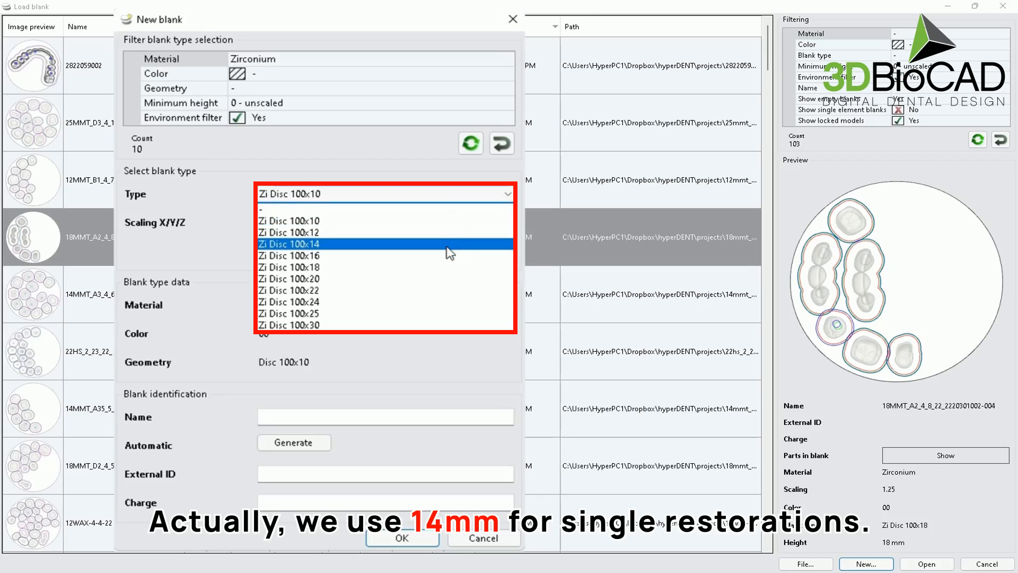
{"action": "mouse_move", "coordinate": [439, 249]}
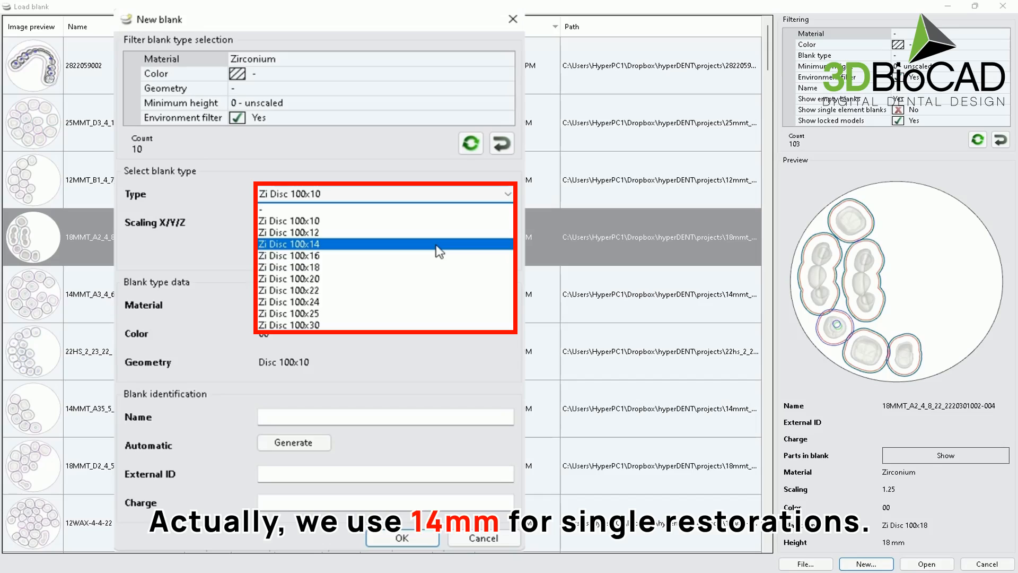
{"action": "mouse_move", "coordinate": [434, 249]}
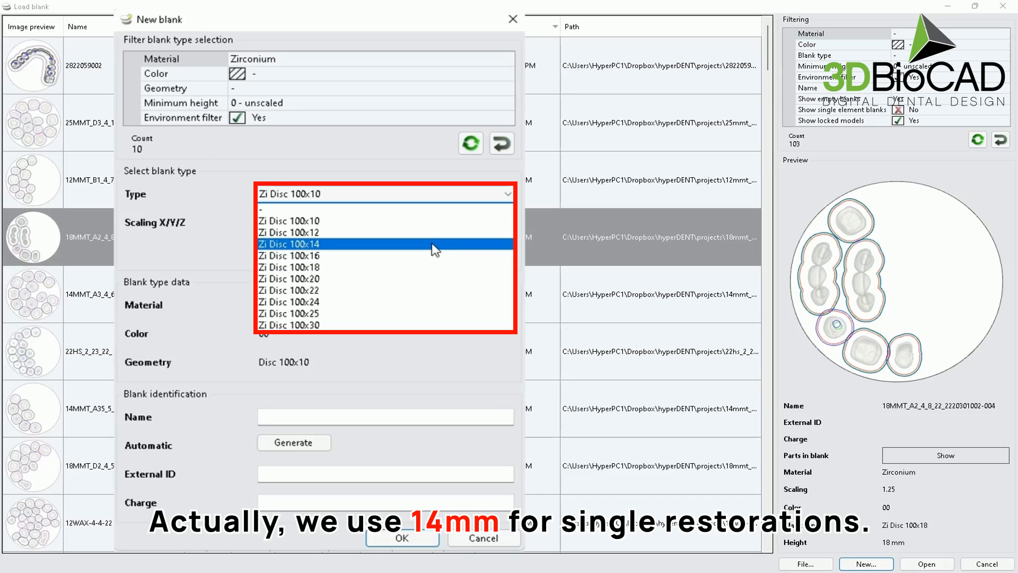
- Make the blank a Zi Disc 100x14, toggling uniform scaling back on at 1.2400
{"action": "left_click", "coordinate": [311, 243]}
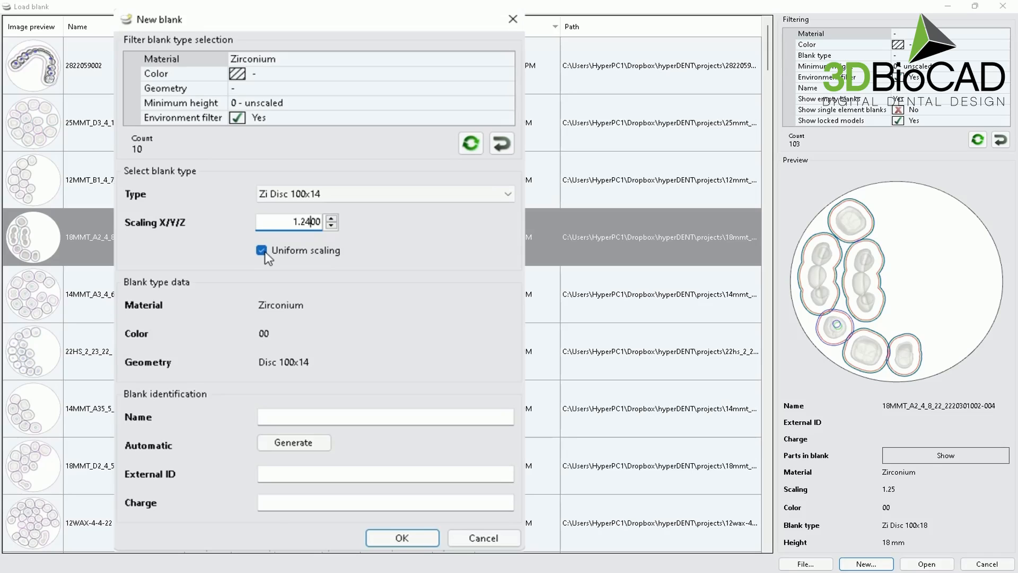
{"action": "left_click", "coordinate": [261, 250]}
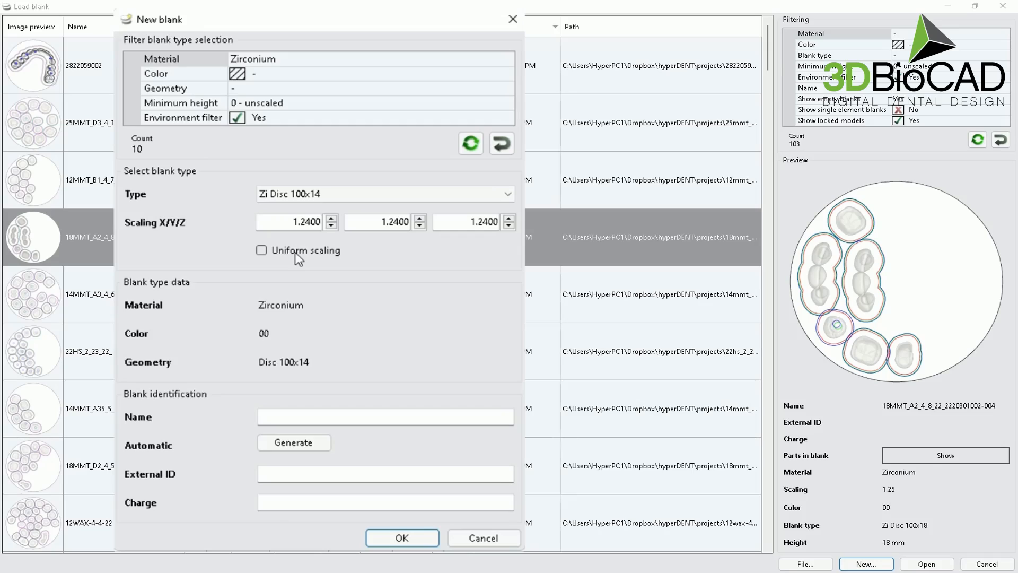
{"action": "left_click", "coordinate": [261, 251]}
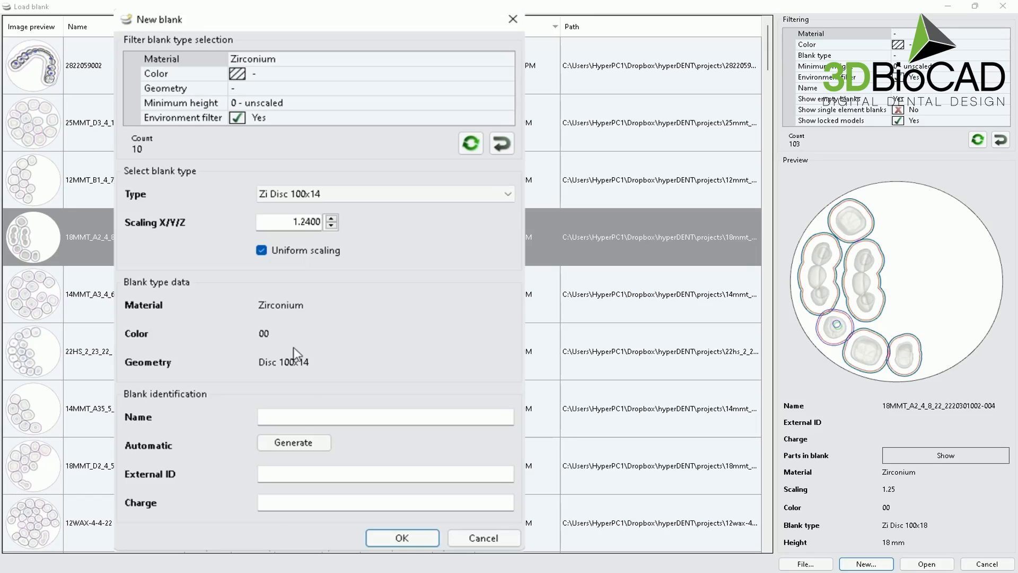
- Name the new zirconium blank 14_MMT_A1_4_10_22
{"action": "left_click", "coordinate": [385, 416]}
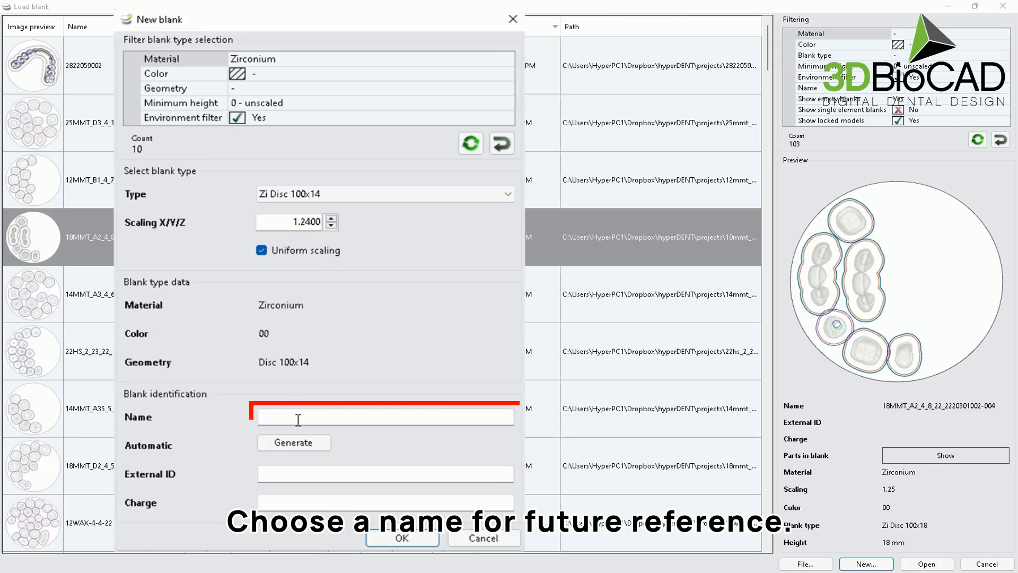
{"action": "left_click", "coordinate": [385, 417]}
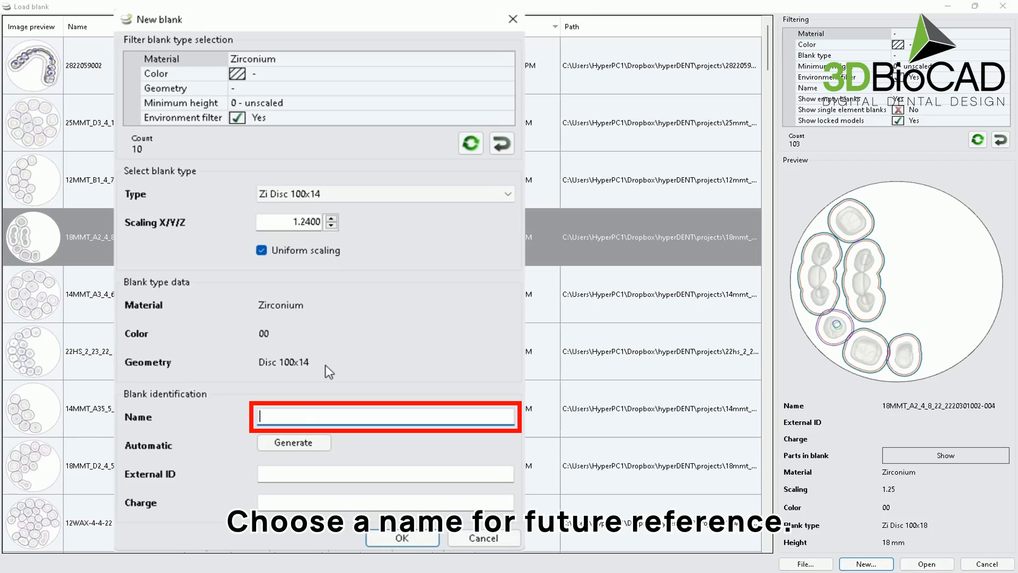
{"action": "type", "text": "14_MMT"}
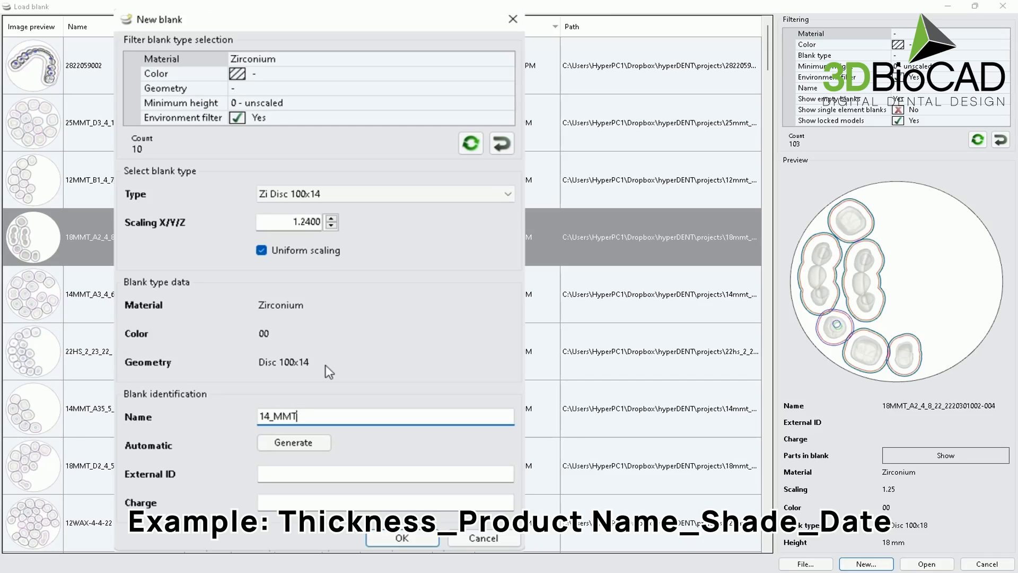
{"action": "type", "text": "_"}
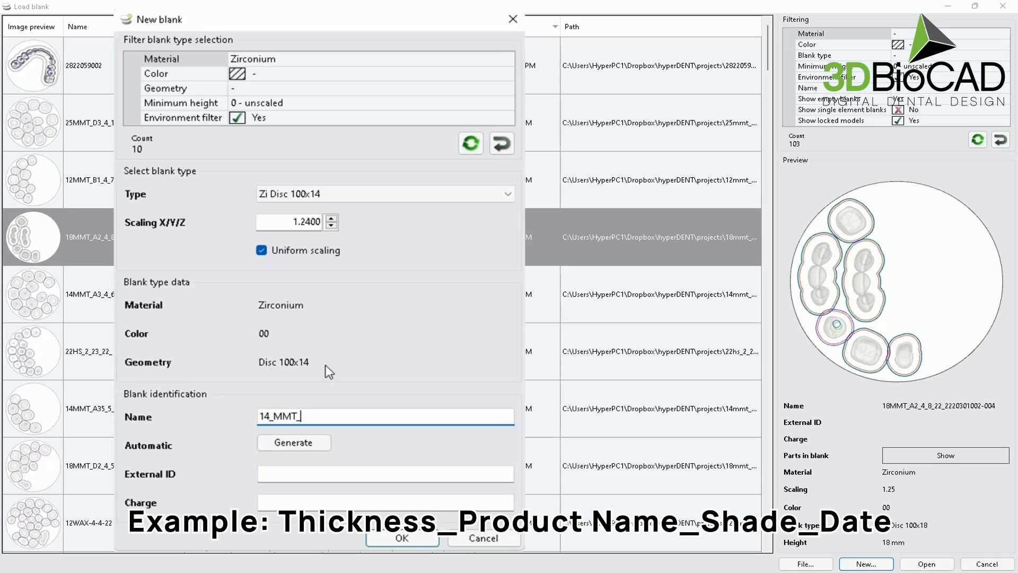
{"action": "type", "text": "A1_"}
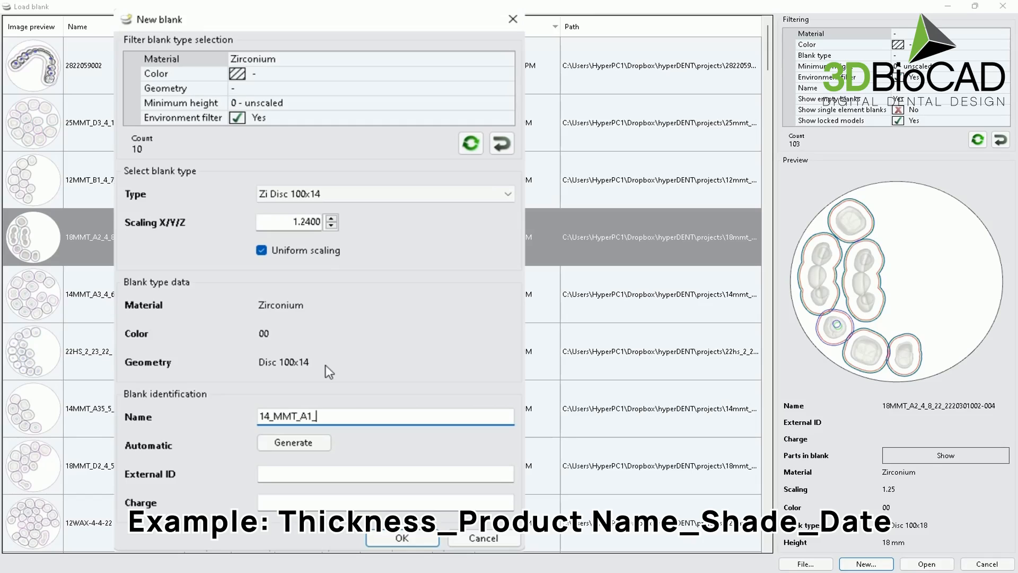
{"action": "type", "text": "4_10"}
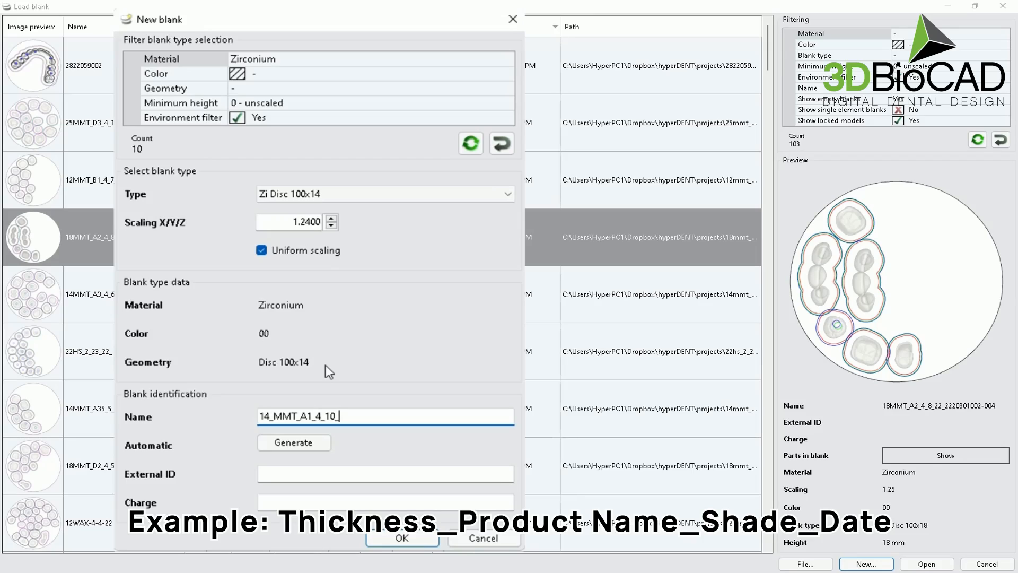
{"action": "type", "text": "_22"}
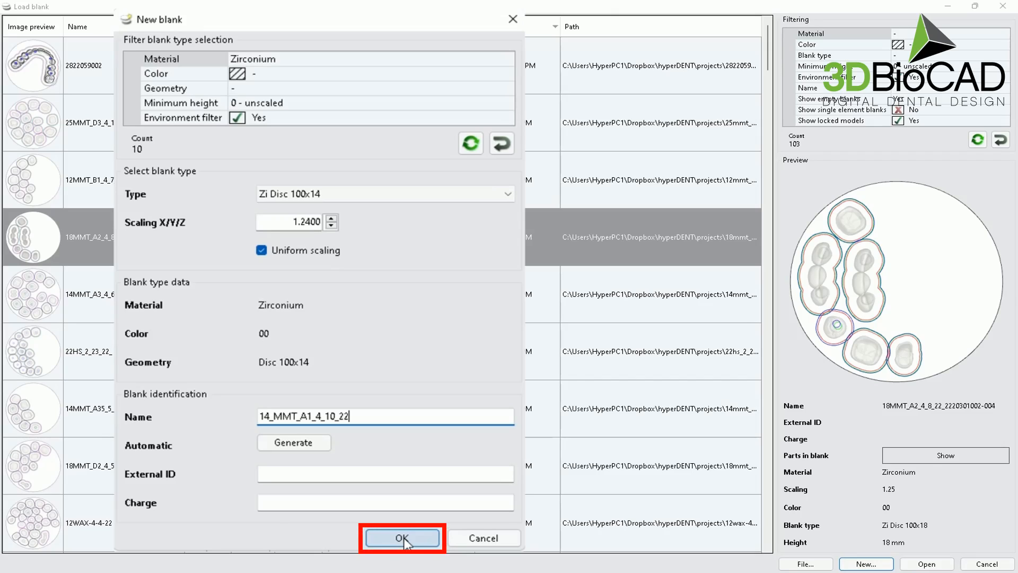
- Create the 14_MMT_A1_4_10_22 blank and select its Roland DWX-52DC fixture
{"action": "left_click", "coordinate": [402, 537]}
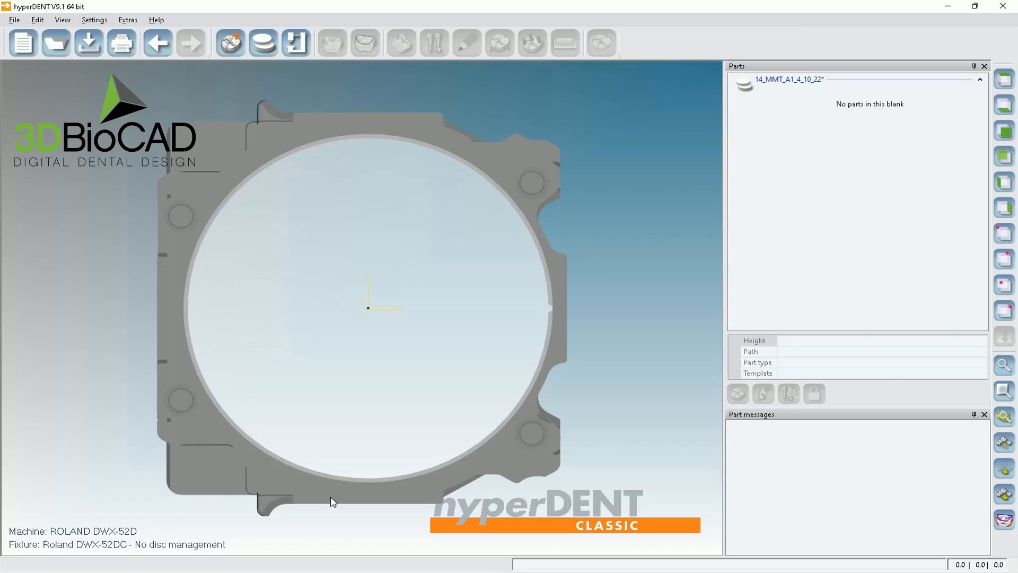
{"action": "mouse_move", "coordinate": [395, 322]}
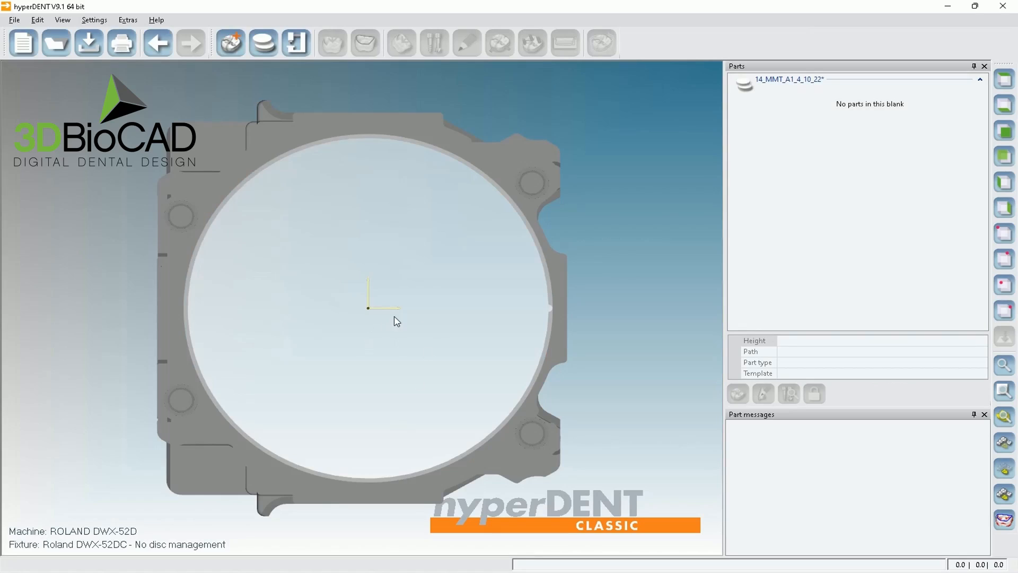
{"action": "left_click_drag", "start_coordinate": [376, 306], "coordinate": [393, 224]}
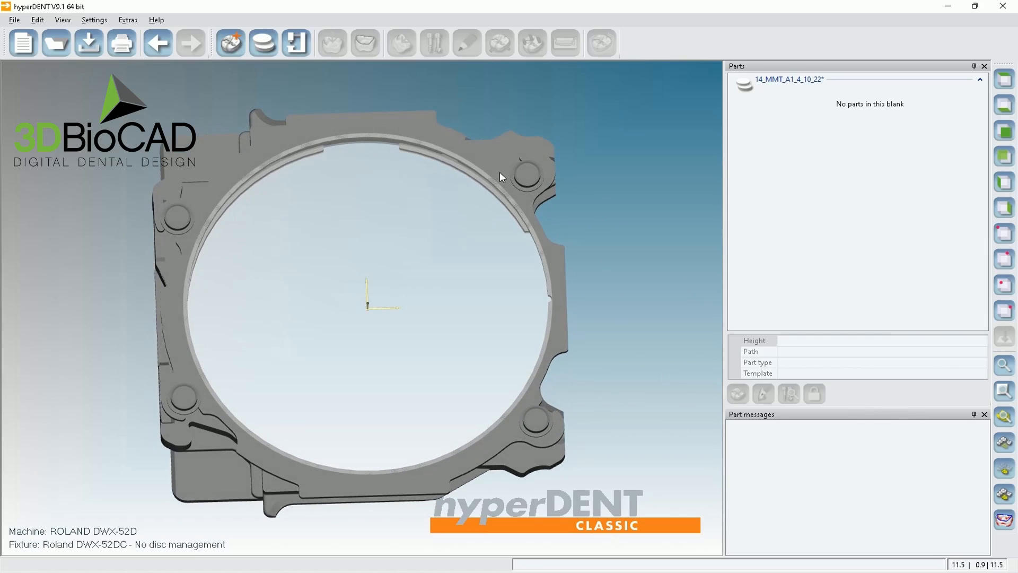
{"action": "left_click", "coordinate": [501, 177]}
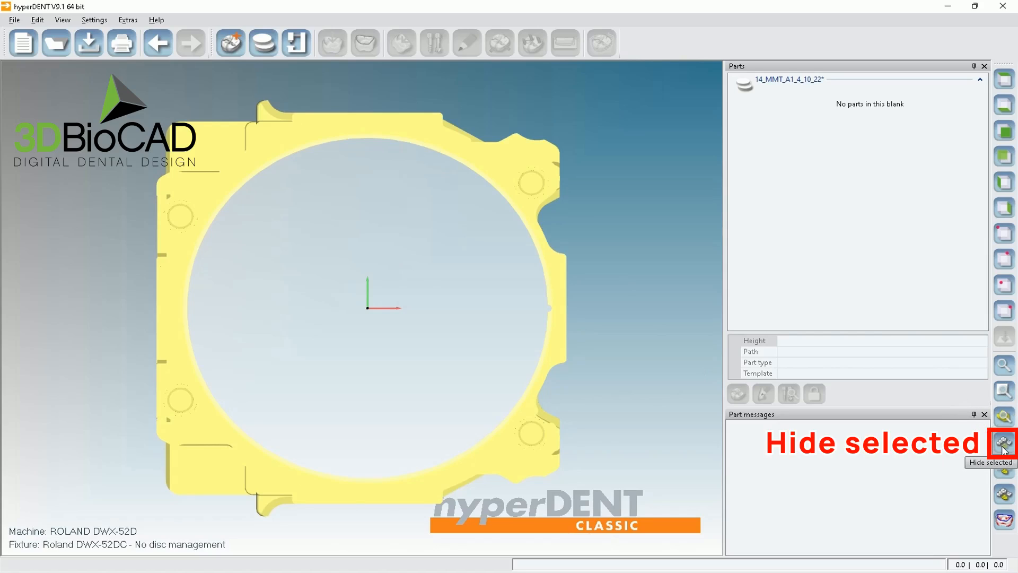
- Hide the fixture and inspect the empty disc from preset and orbited views
{"action": "left_click", "coordinate": [1005, 442]}
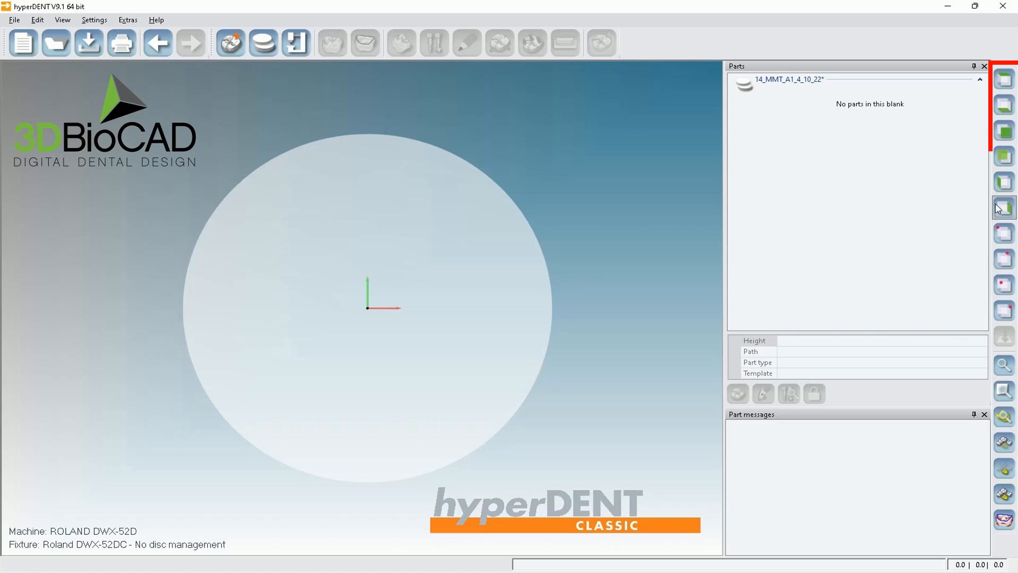
{"action": "left_click", "coordinate": [1003, 136]}
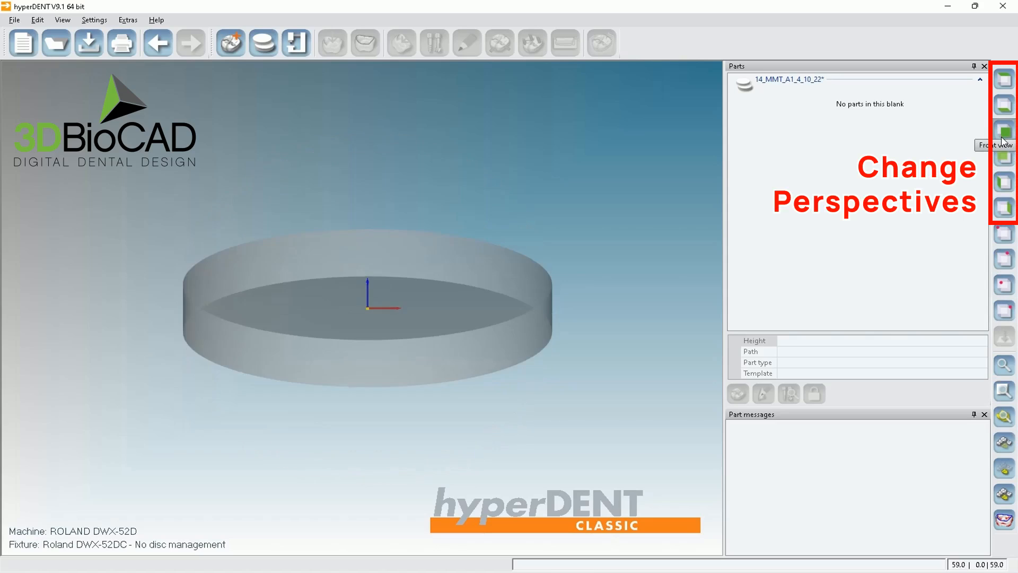
{"action": "left_click", "coordinate": [1004, 103]}
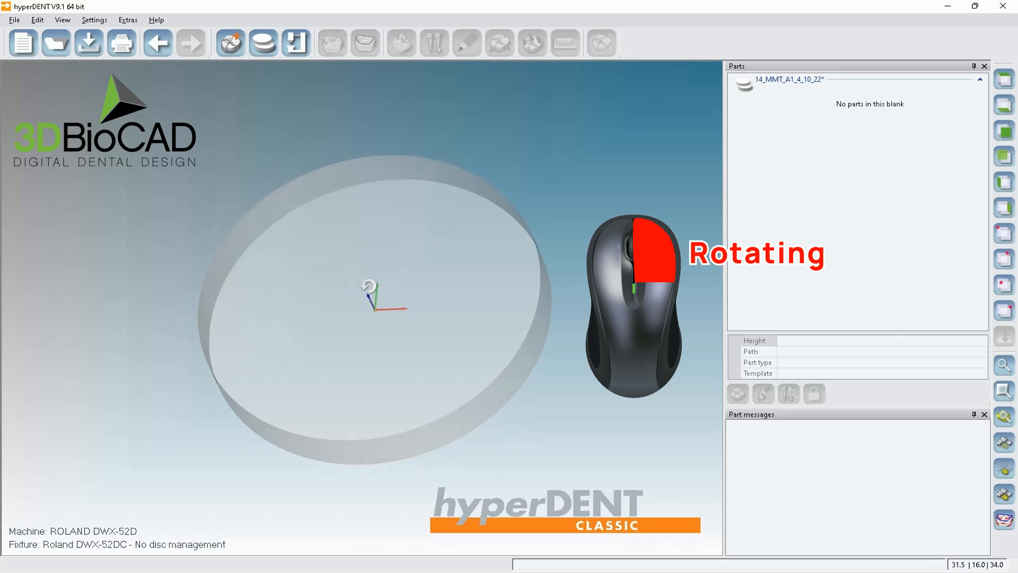
{"action": "left_click_drag", "start_coordinate": [370, 299], "coordinate": [402, 272]}
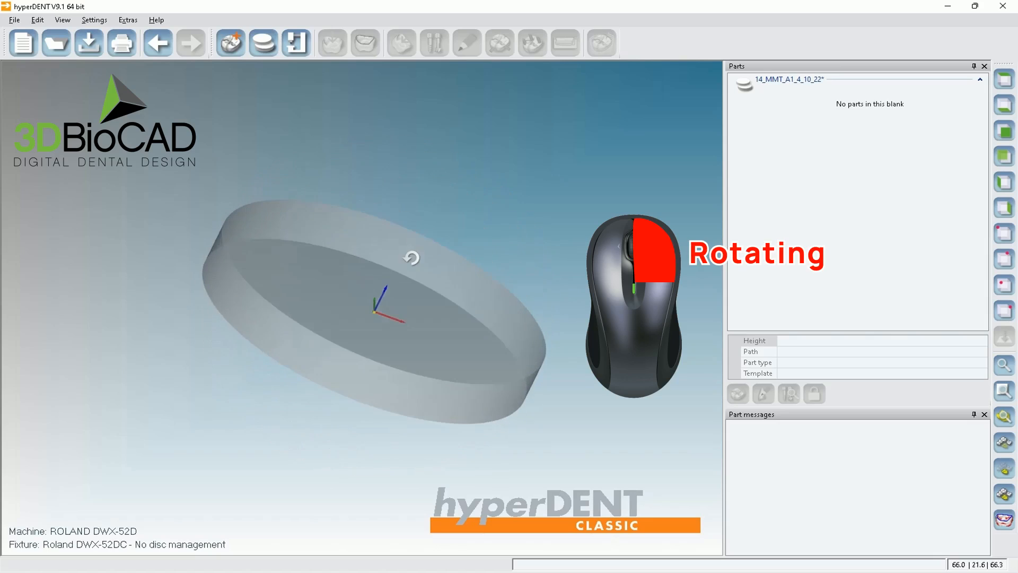
{"action": "left_click_drag", "start_coordinate": [411, 258], "coordinate": [304, 244]}
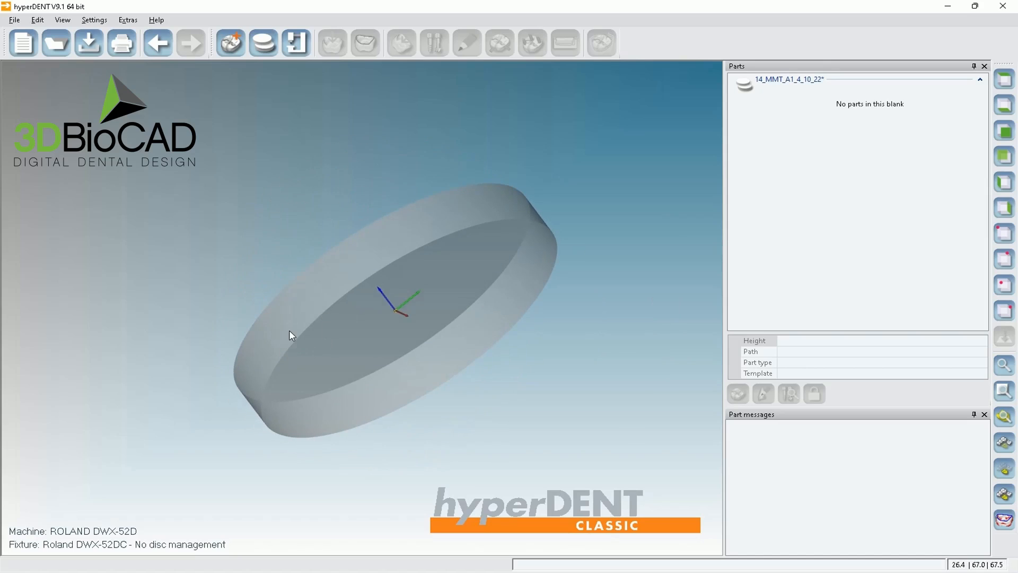
{"action": "mouse_move", "coordinate": [1004, 78]}
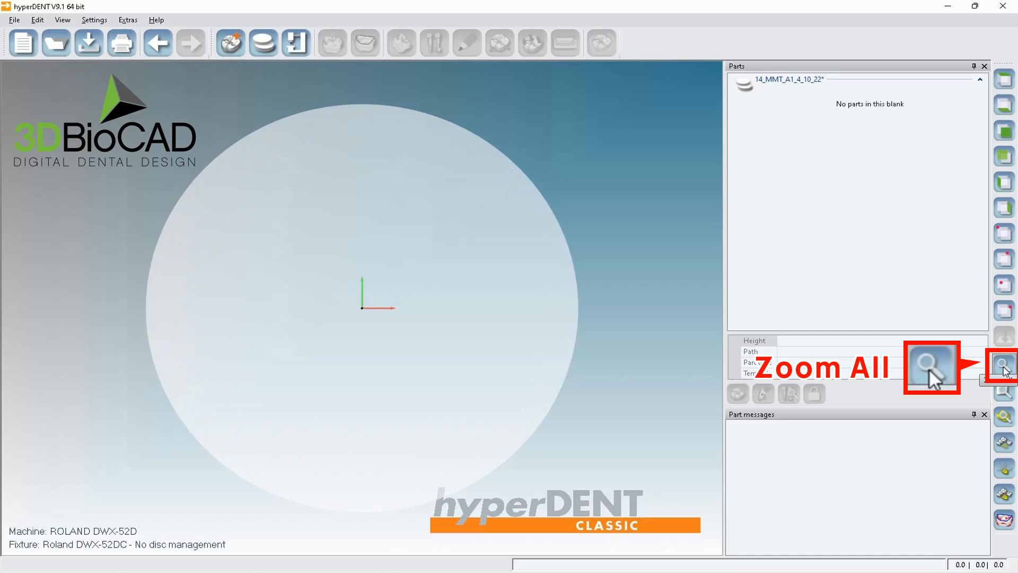
{"action": "mouse_move", "coordinate": [230, 48]}
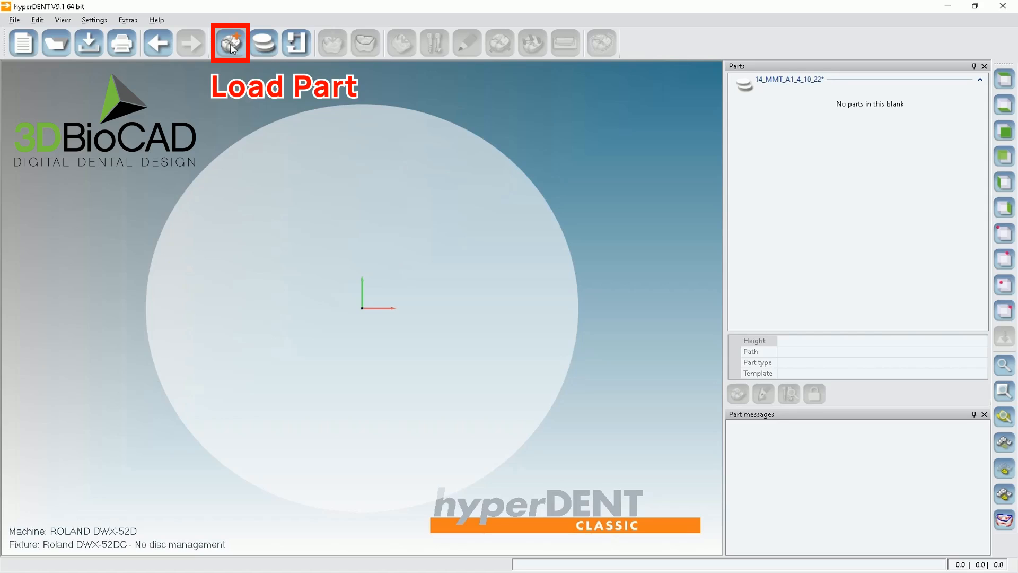
- Pick Sample.stl from the Single Crown folder as the crown part to load
{"action": "left_click", "coordinate": [229, 43]}
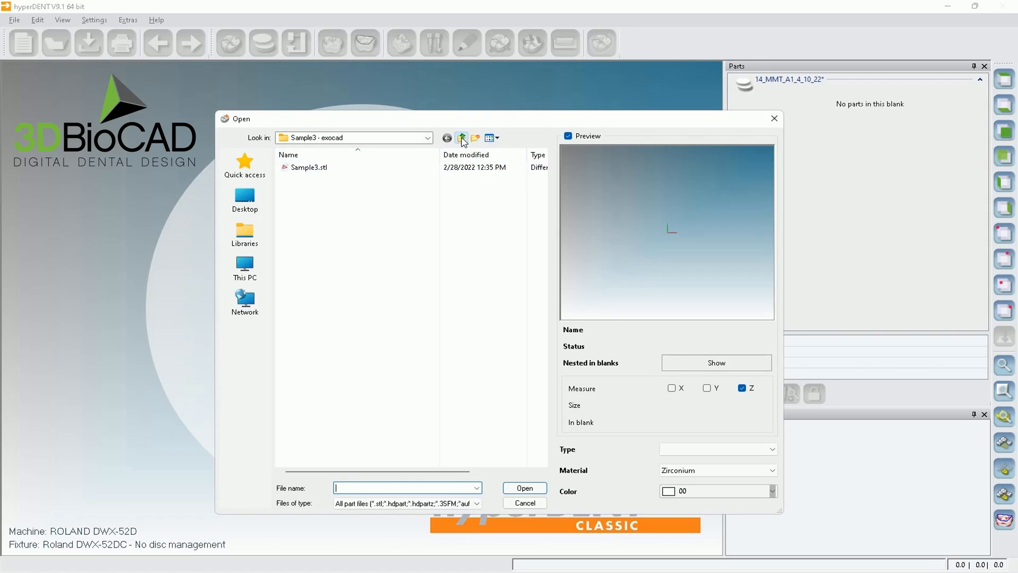
{"action": "left_click", "coordinate": [461, 137]}
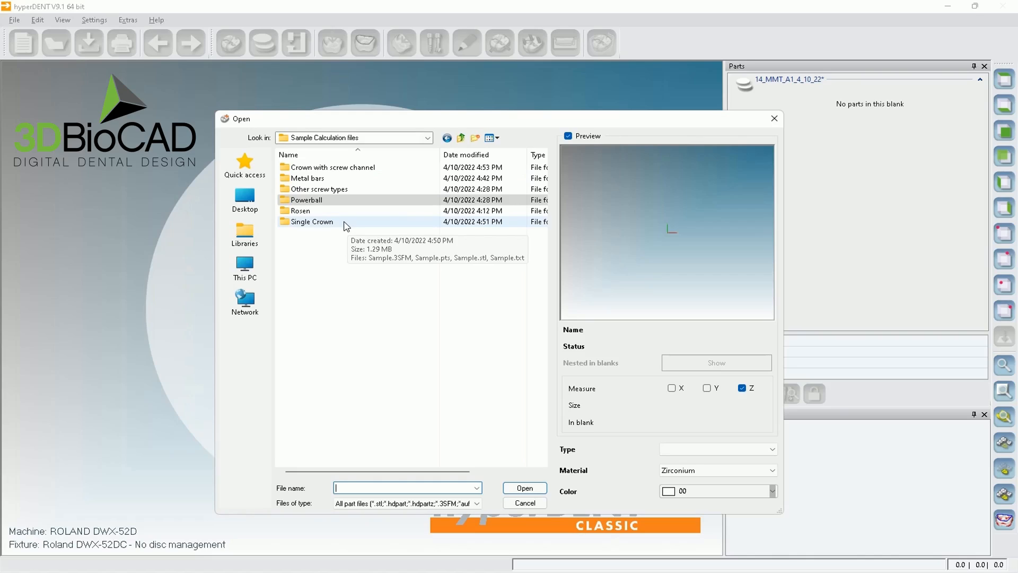
{"action": "double_click", "coordinate": [311, 221]}
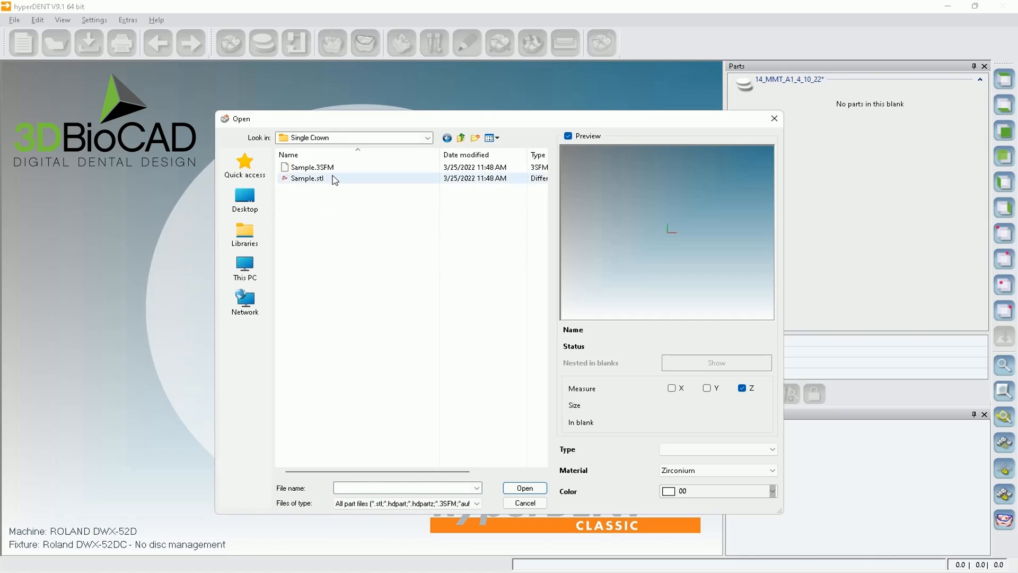
{"action": "left_click", "coordinate": [306, 178]}
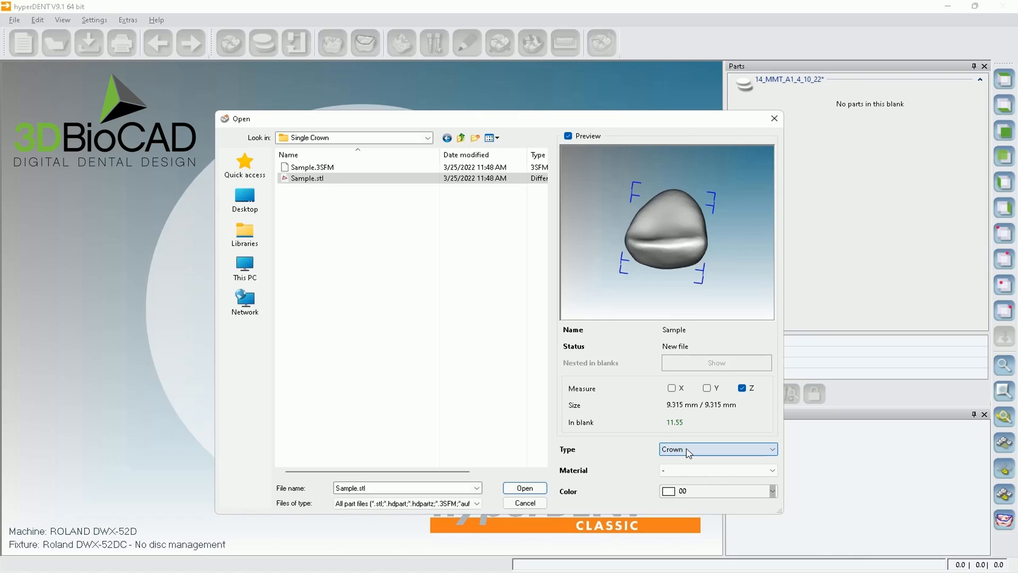
{"action": "left_click", "coordinate": [772, 449]}
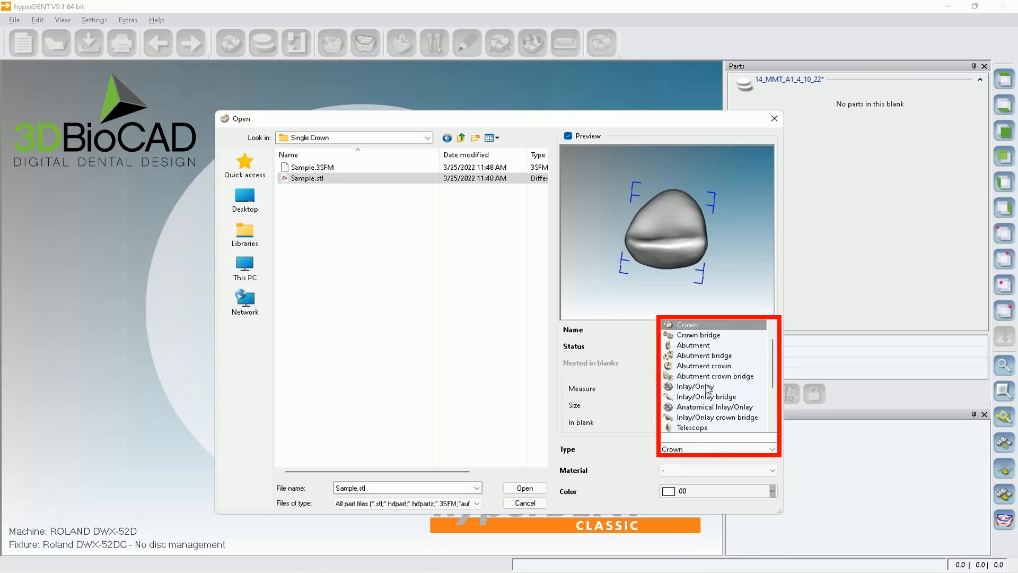
{"action": "mouse_move", "coordinate": [733, 328]}
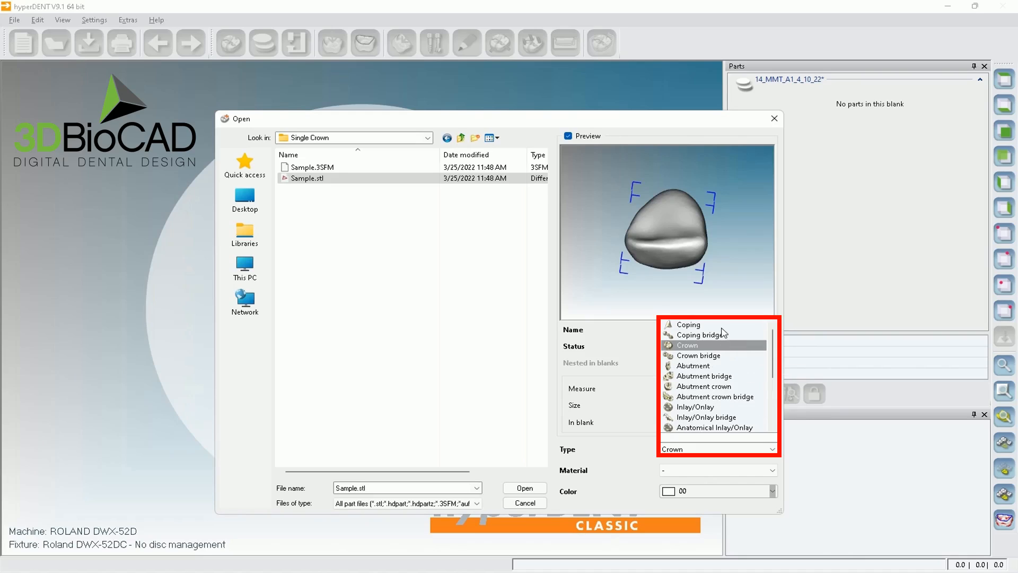
{"action": "mouse_move", "coordinate": [722, 332]}
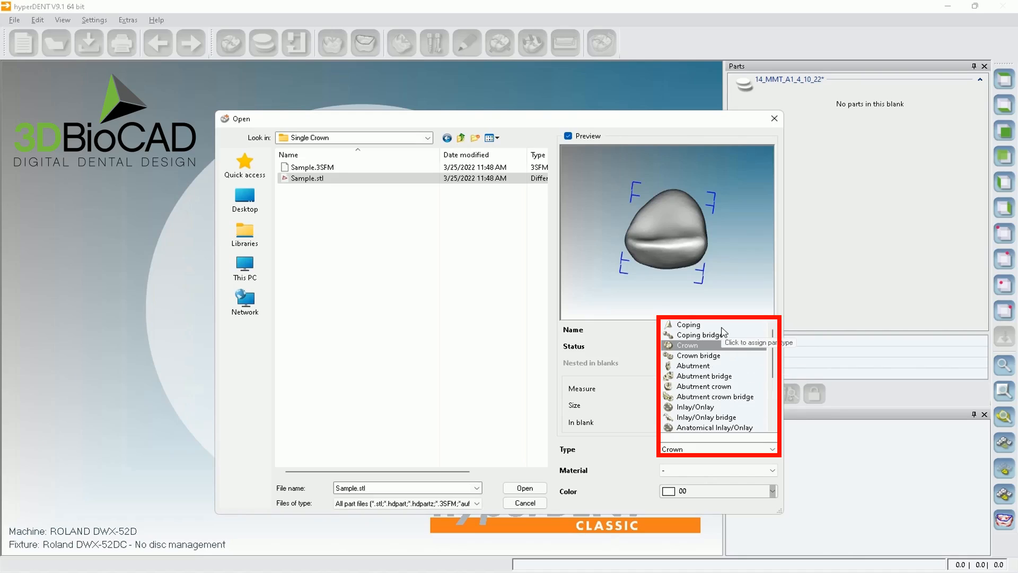
{"action": "mouse_move", "coordinate": [720, 298]}
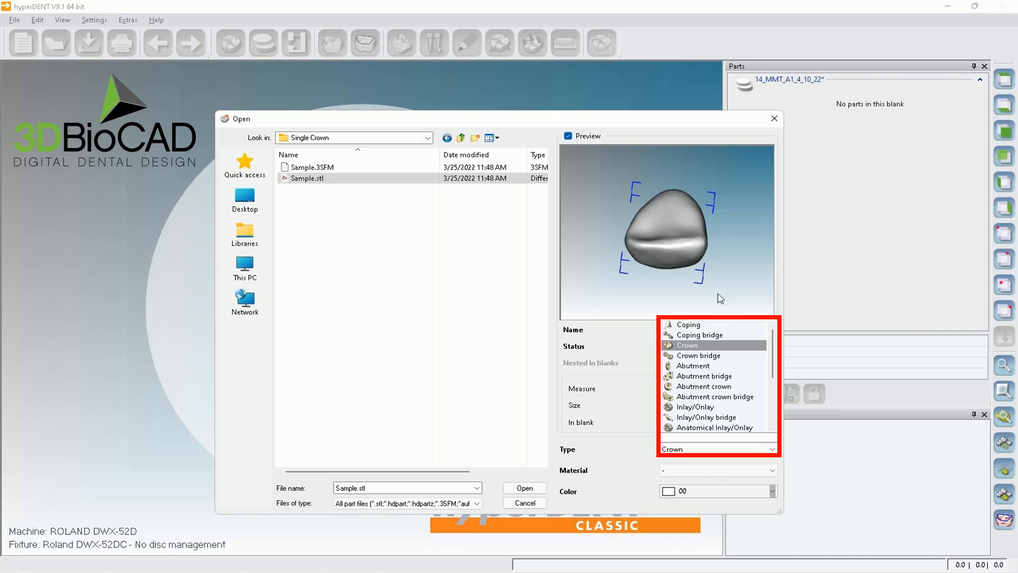
{"action": "mouse_move", "coordinate": [724, 274]}
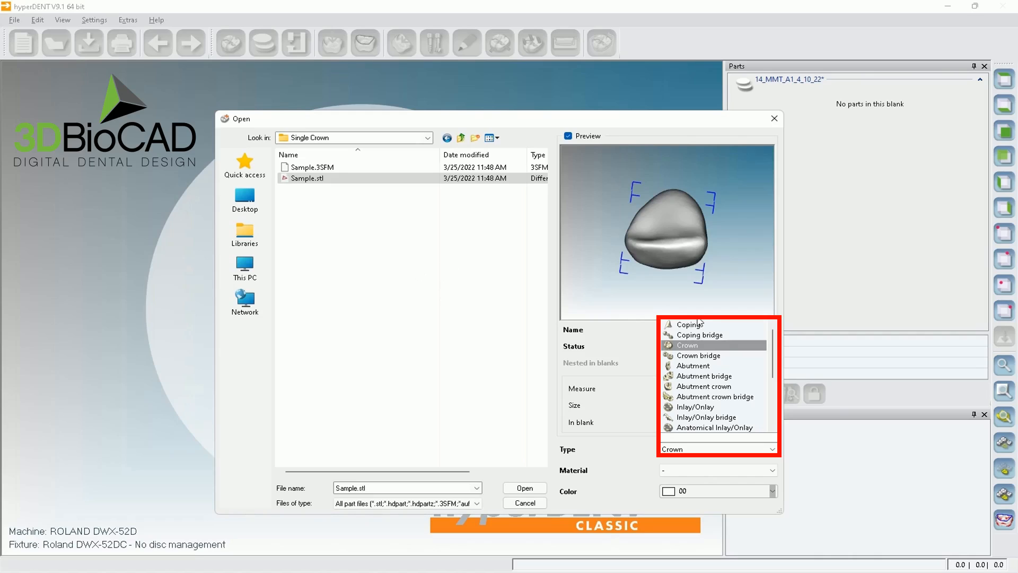
{"action": "mouse_move", "coordinate": [596, 325]}
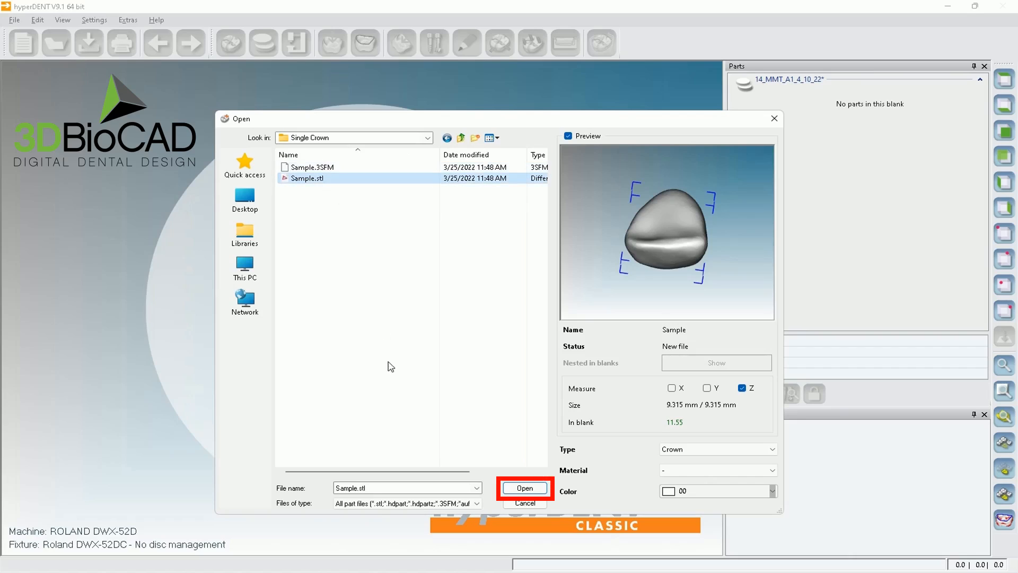
{"action": "left_click", "coordinate": [525, 487]}
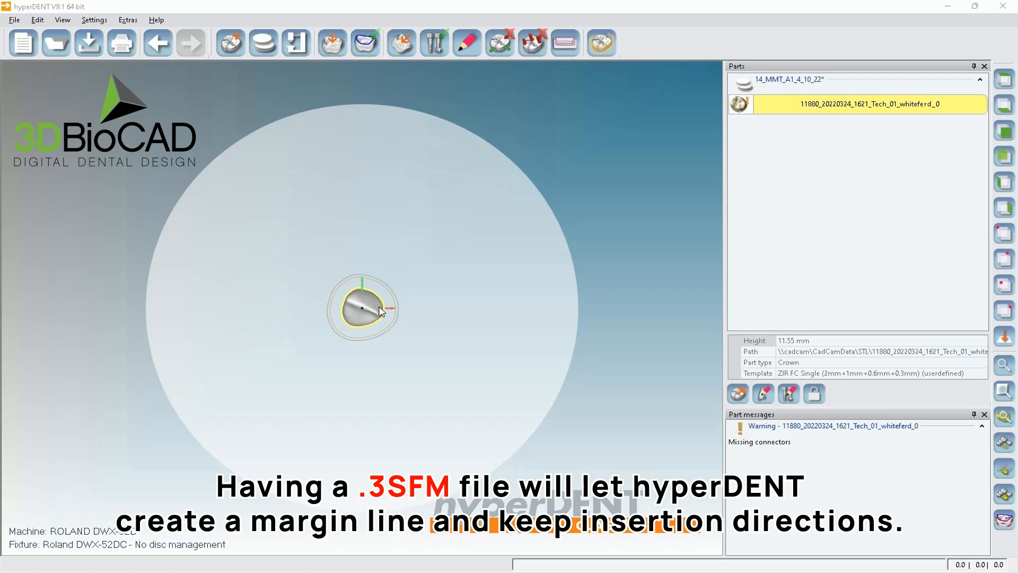
{"action": "mouse_move", "coordinate": [761, 145]}
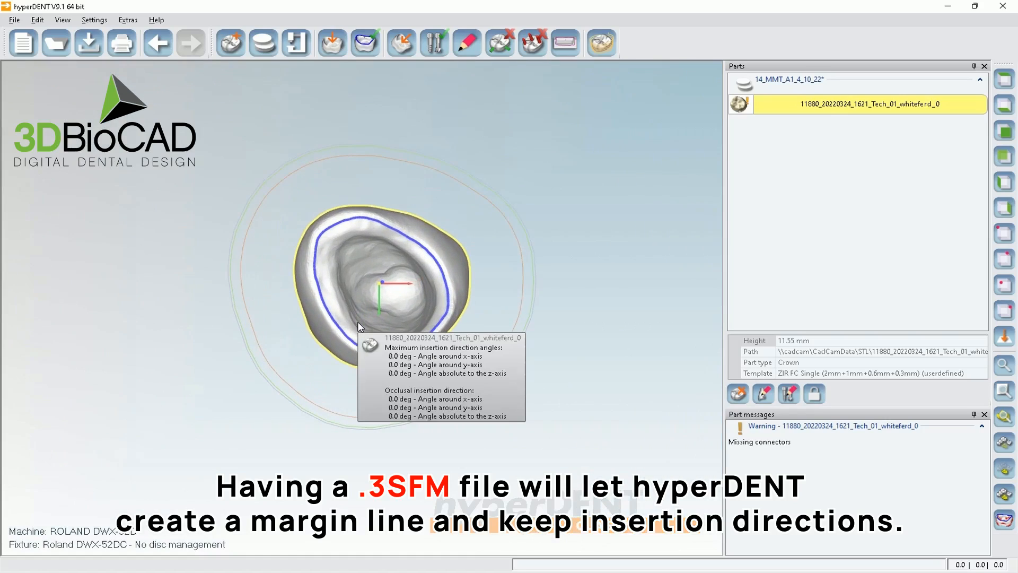
{"action": "mouse_move", "coordinate": [357, 344]}
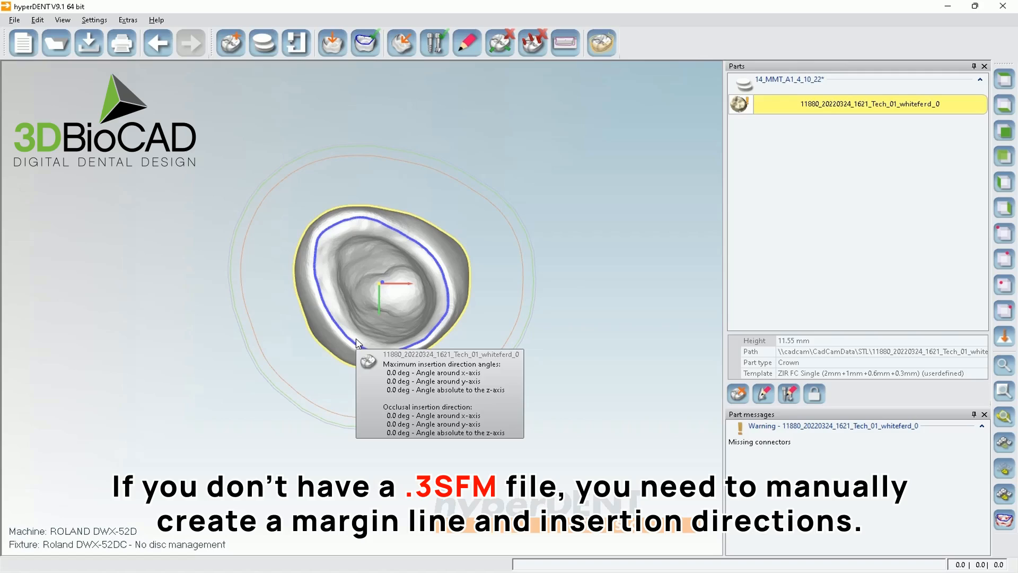
{"action": "mouse_move", "coordinate": [358, 344]}
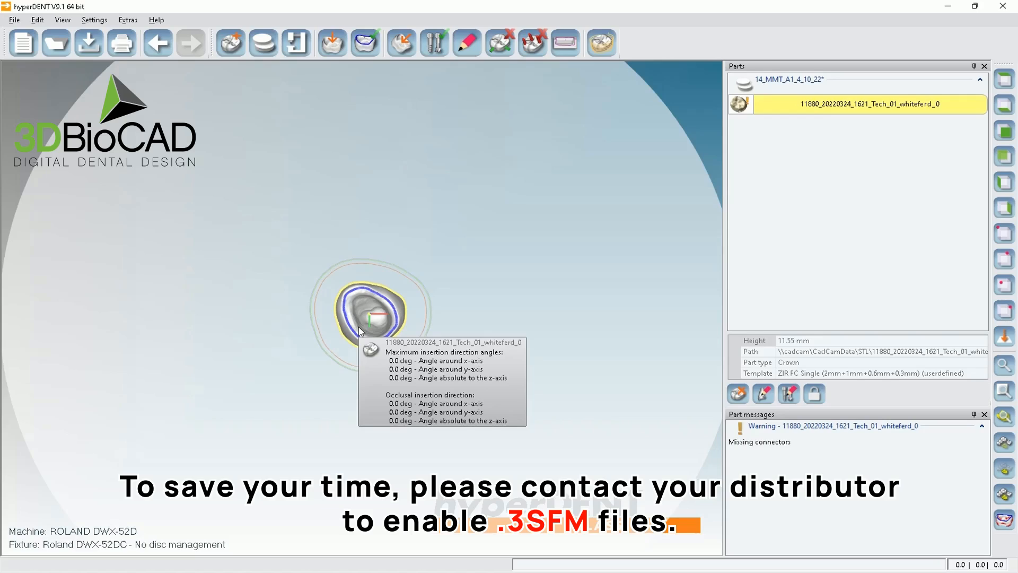
{"action": "mouse_move", "coordinate": [360, 331]}
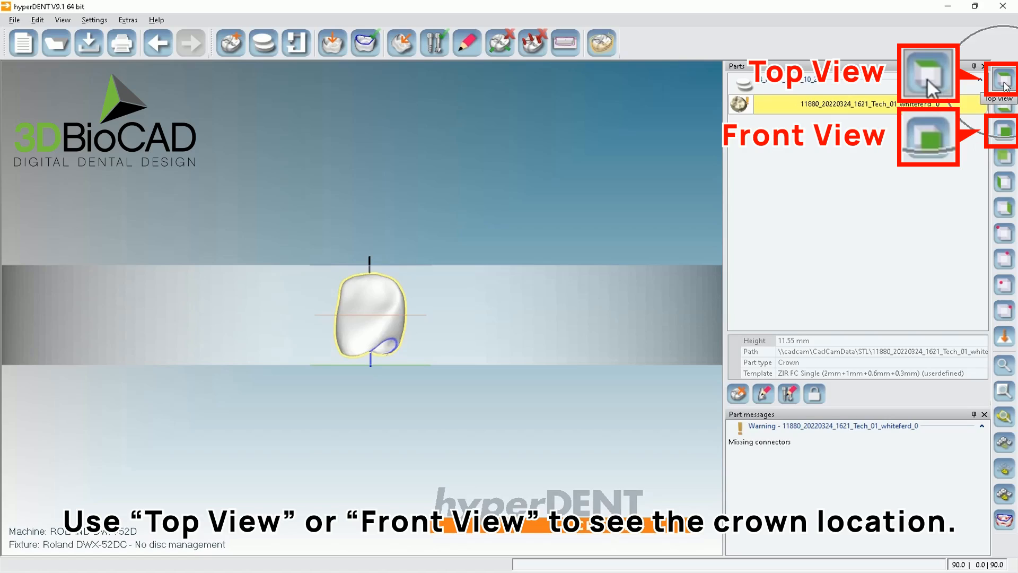
{"action": "mouse_move", "coordinate": [1006, 142]}
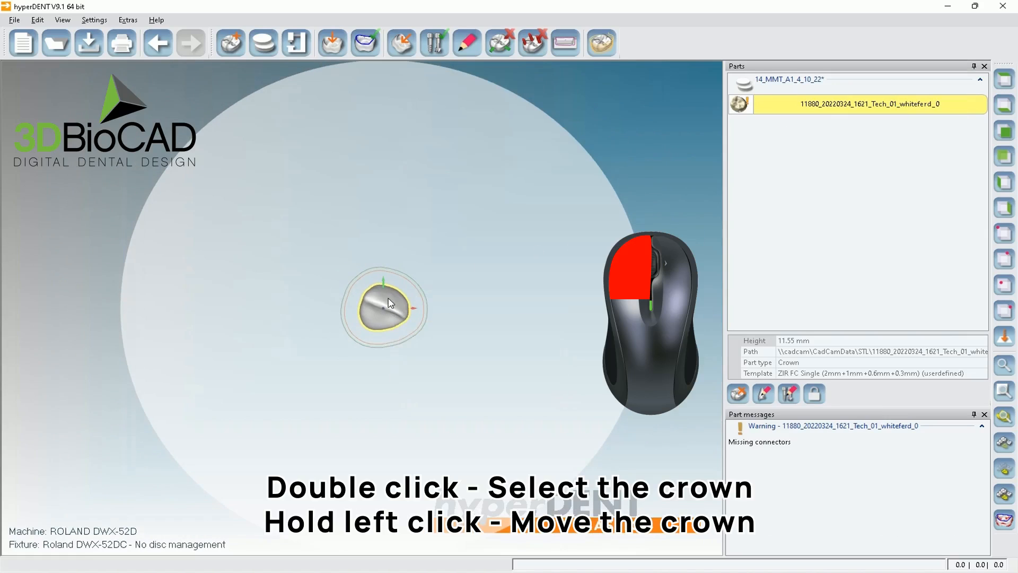
- Select the crown and drag it near the top edge of the blank
{"action": "double_click", "coordinate": [385, 307]}
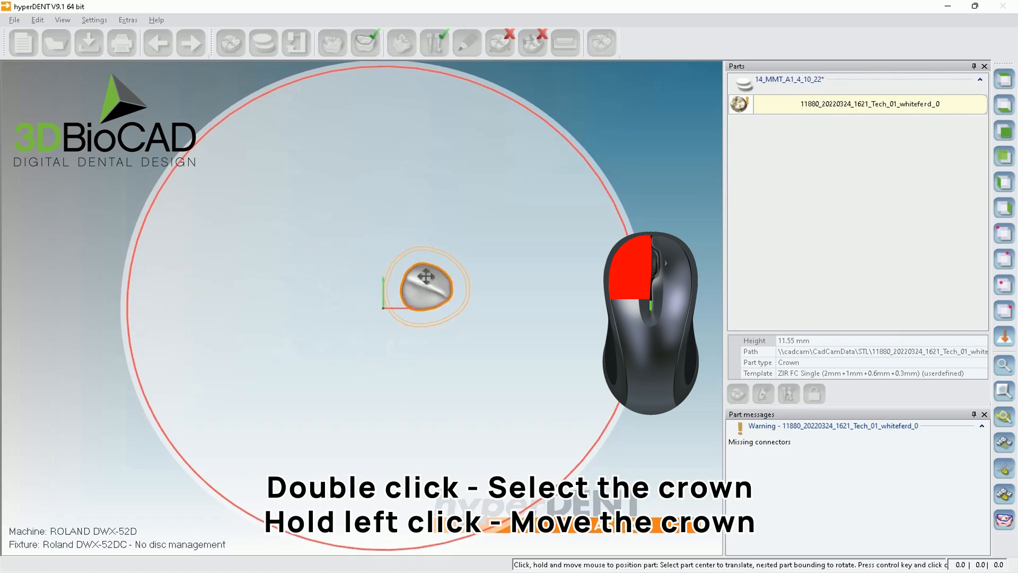
{"action": "left_click_drag", "start_coordinate": [425, 289], "coordinate": [369, 323]}
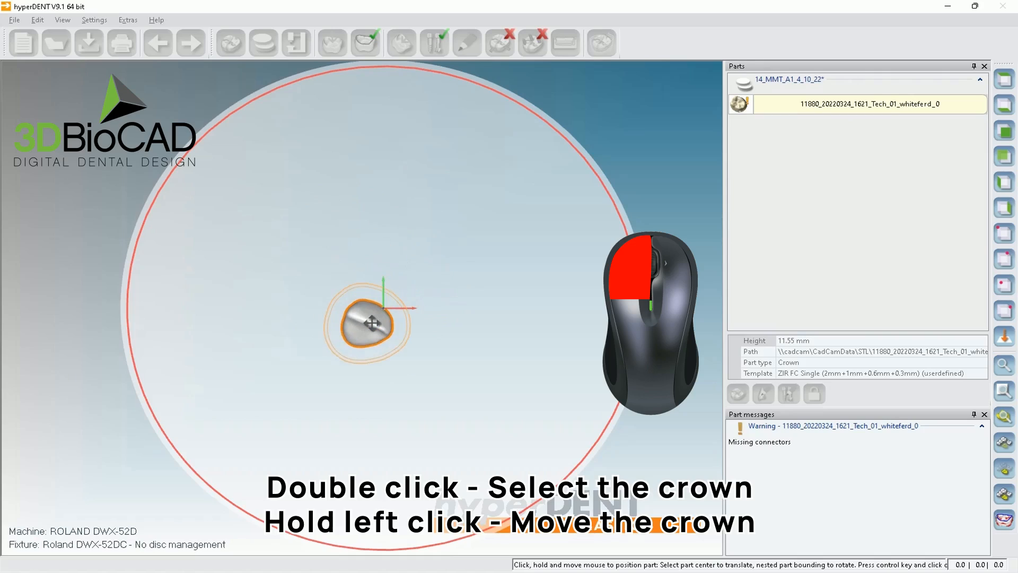
{"action": "left_click_drag", "start_coordinate": [368, 323], "coordinate": [357, 114]}
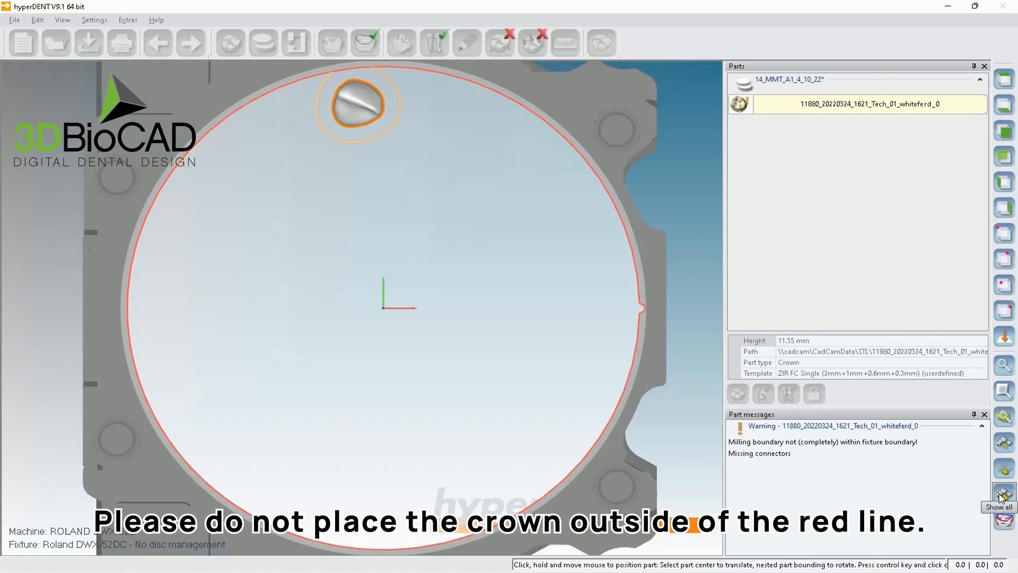
{"action": "mouse_move", "coordinate": [316, 150]}
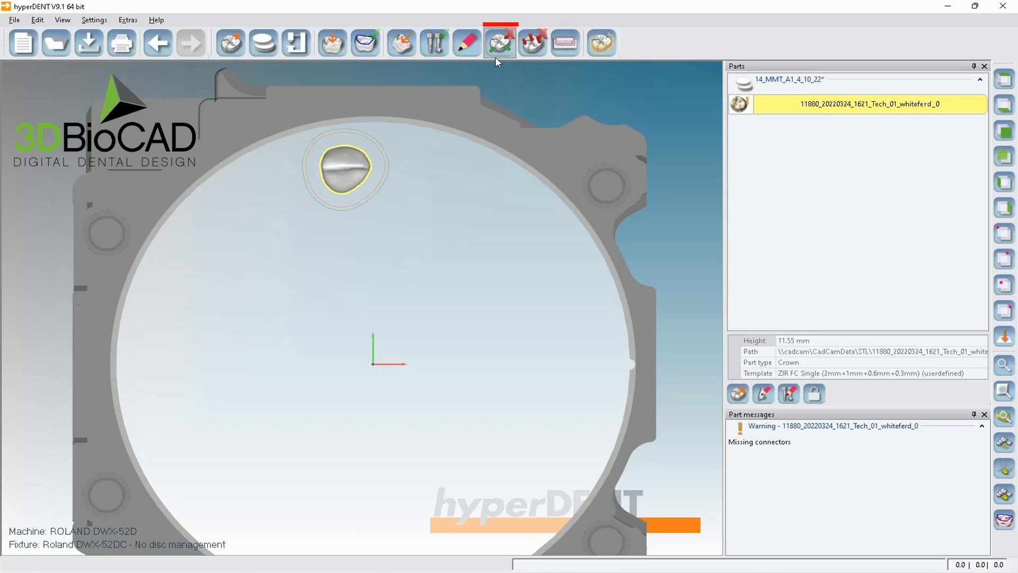
{"action": "mouse_move", "coordinate": [498, 42]}
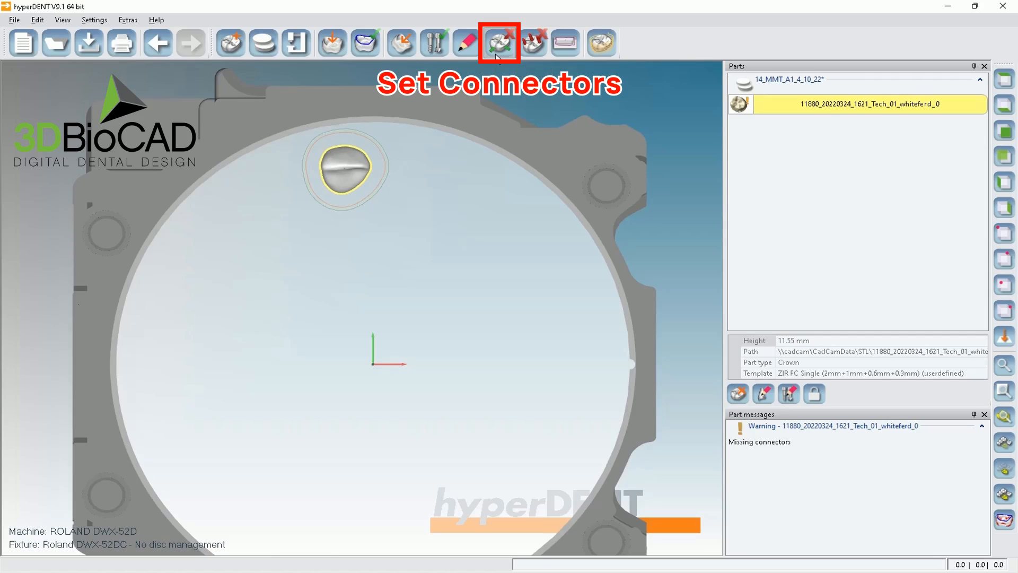
- Add two automatic connectors to the crown and close connector settings
{"action": "left_click", "coordinate": [498, 42]}
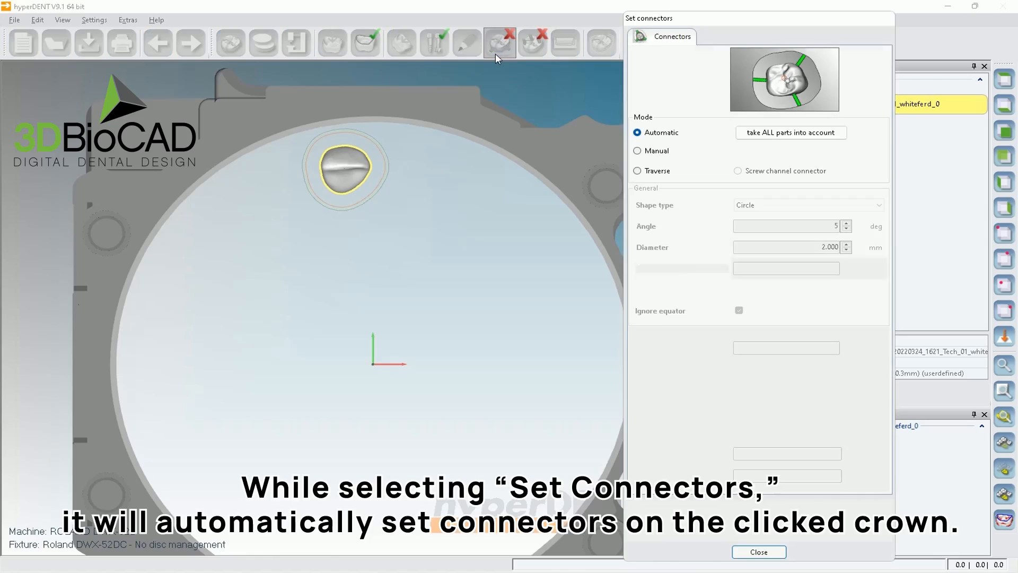
{"action": "left_click", "coordinate": [339, 169]}
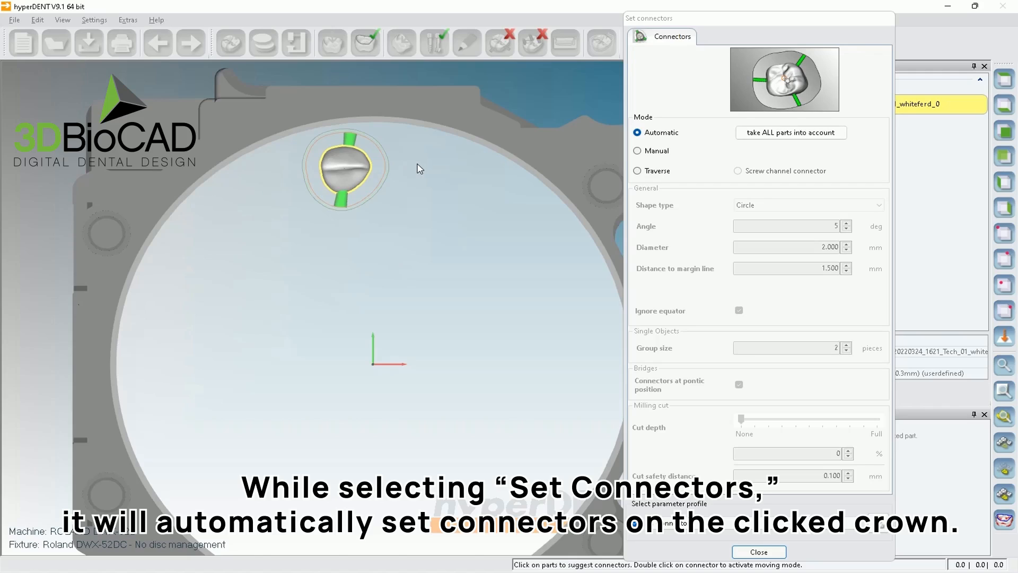
{"action": "left_click", "coordinate": [759, 552]}
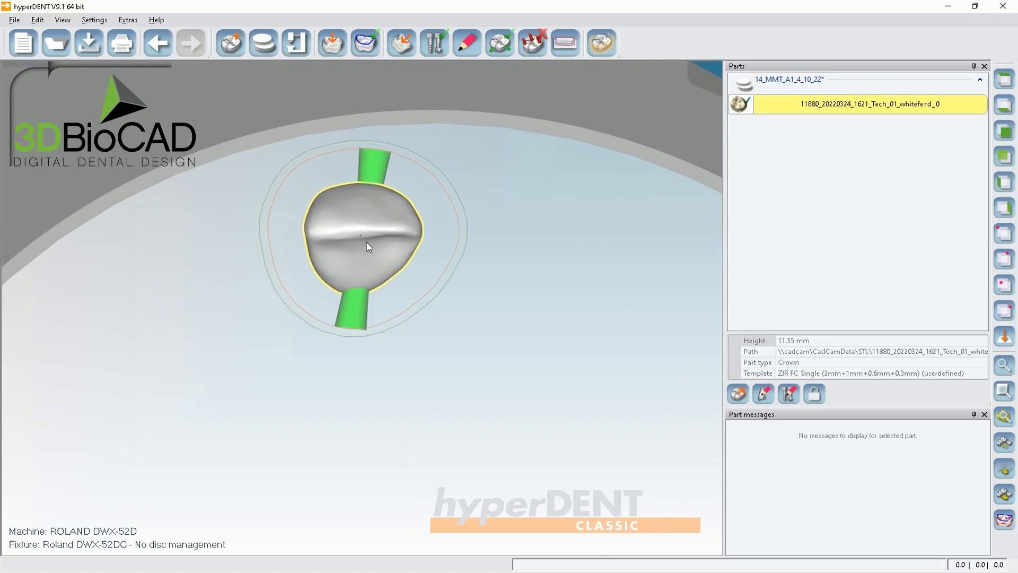
{"action": "mouse_move", "coordinate": [367, 254]}
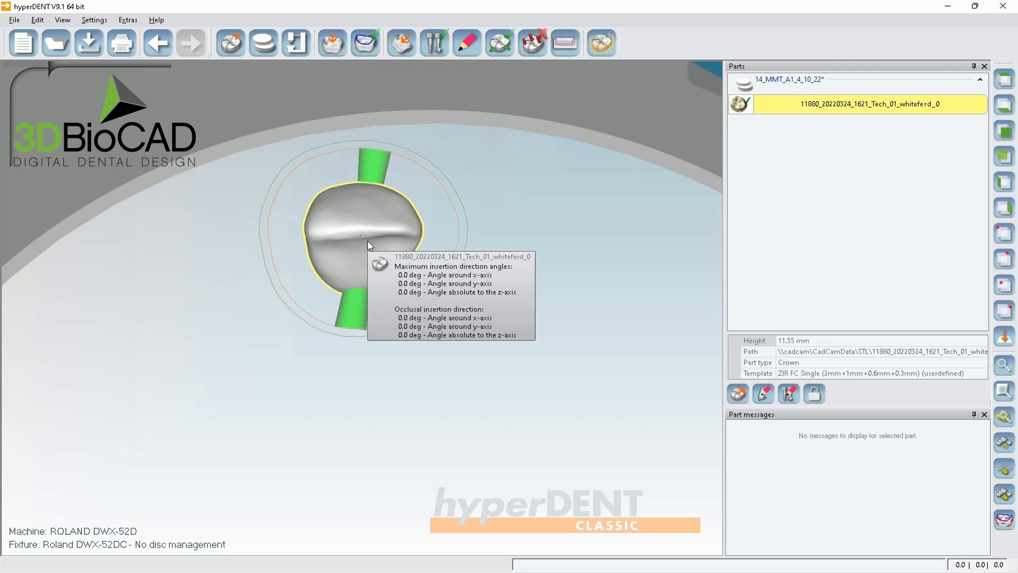
{"action": "mouse_move", "coordinate": [373, 249]}
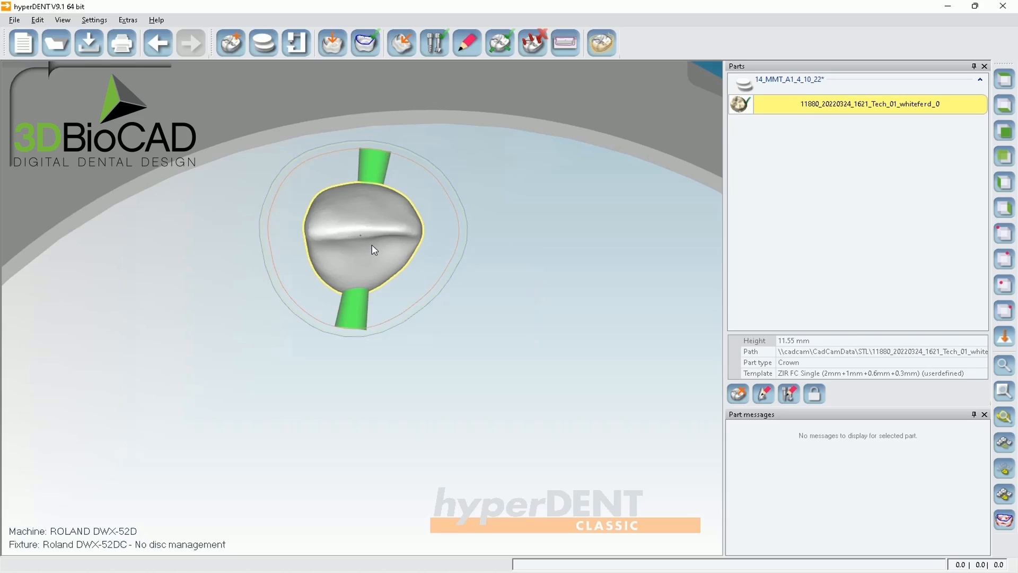
{"action": "mouse_move", "coordinate": [666, 361]}
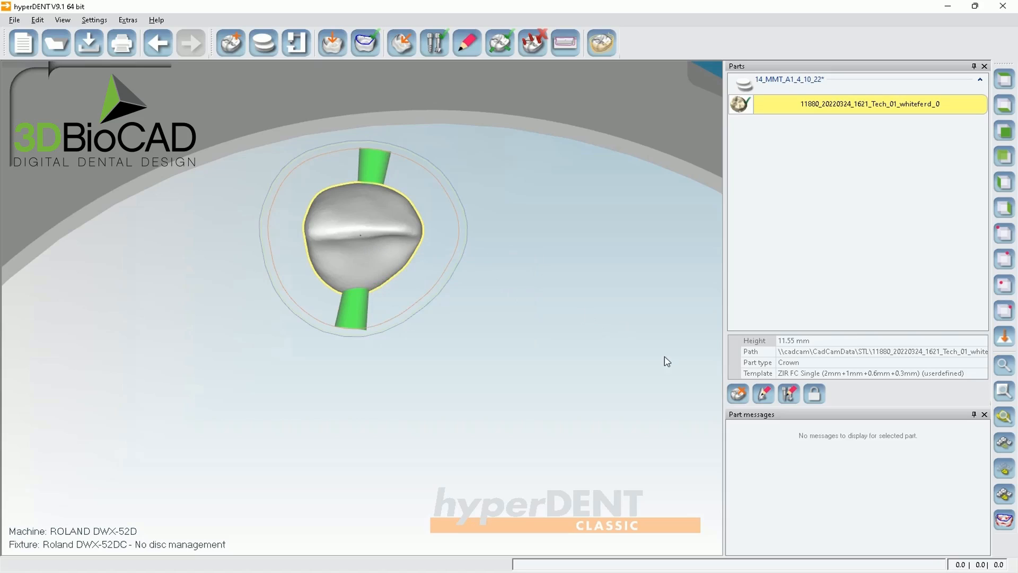
{"action": "mouse_move", "coordinate": [1004, 519]}
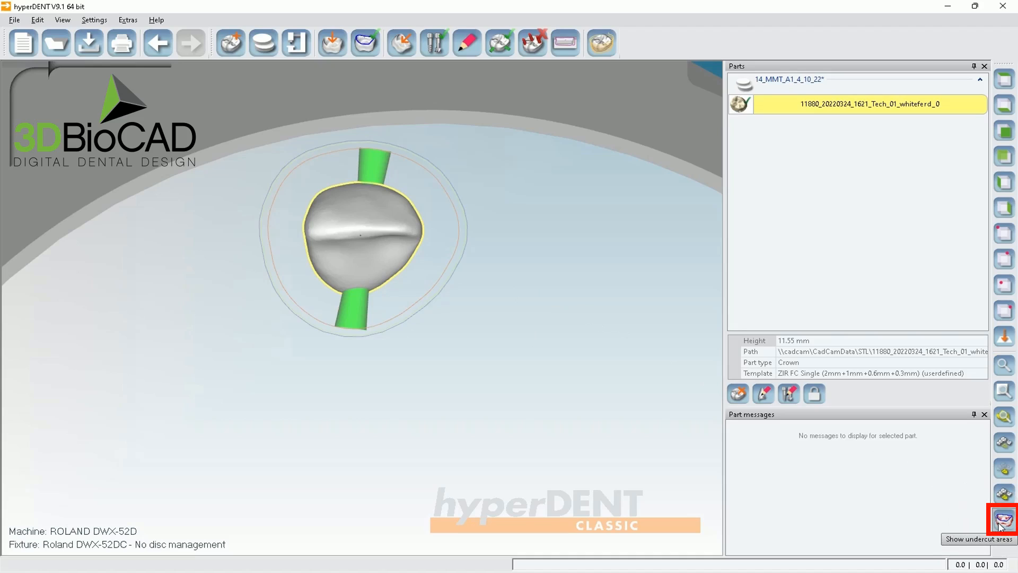
{"action": "mouse_move", "coordinate": [1002, 519]}
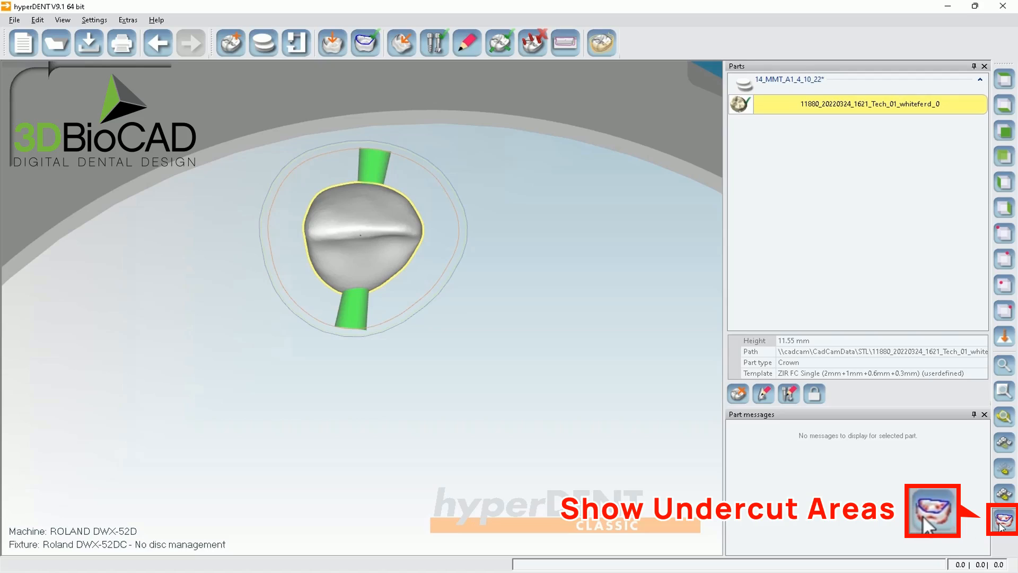
{"action": "mouse_move", "coordinate": [385, 258]}
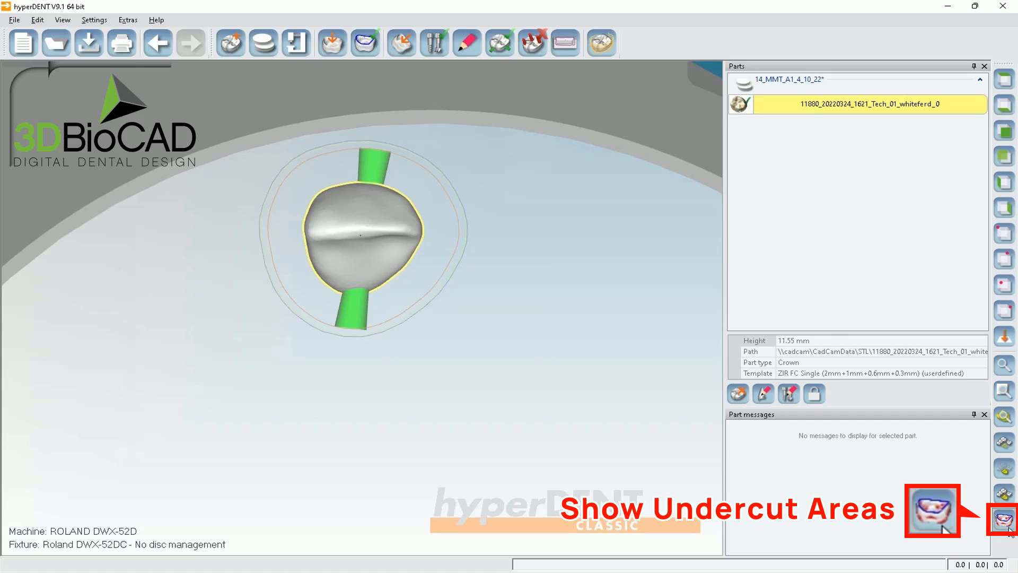
{"action": "mouse_move", "coordinate": [397, 229]}
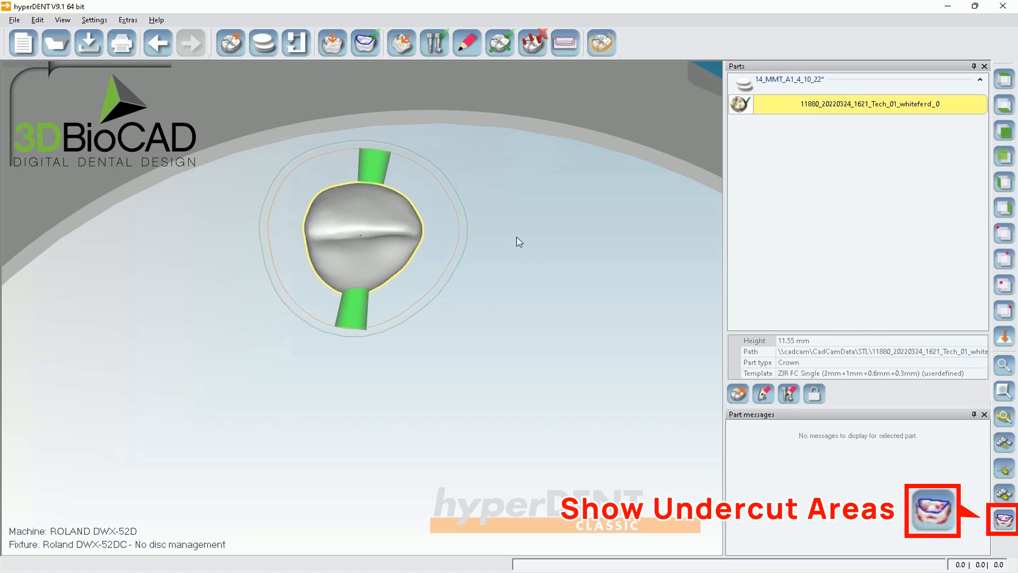
{"action": "left_click", "coordinate": [1001, 516]}
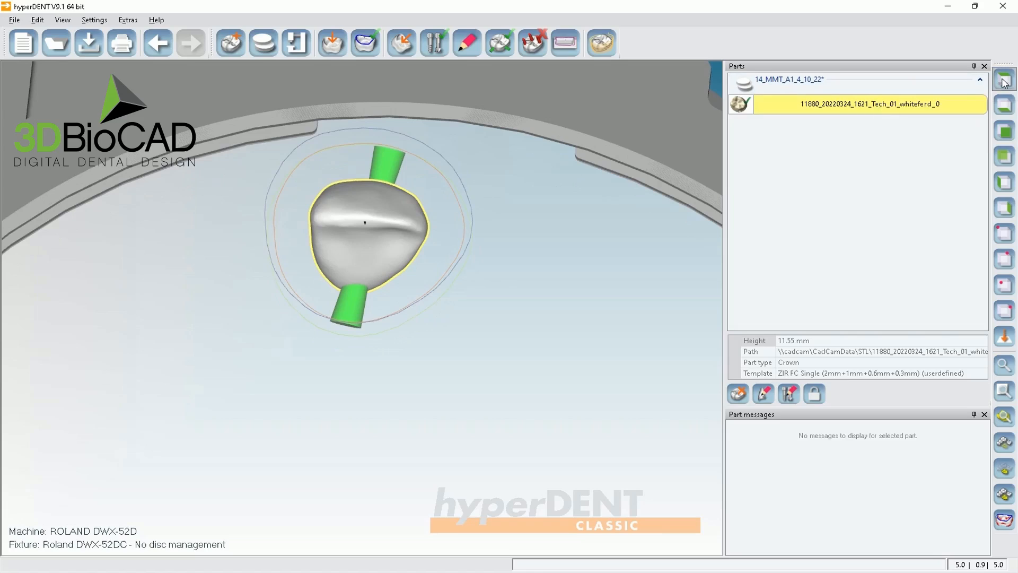
{"action": "left_click", "coordinate": [332, 43]}
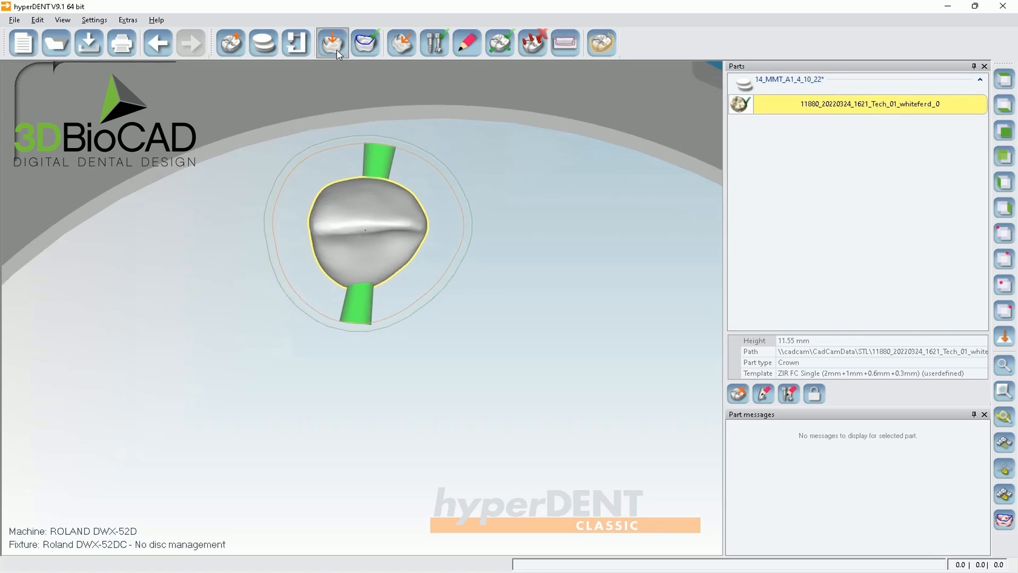
{"action": "mouse_move", "coordinate": [333, 42]}
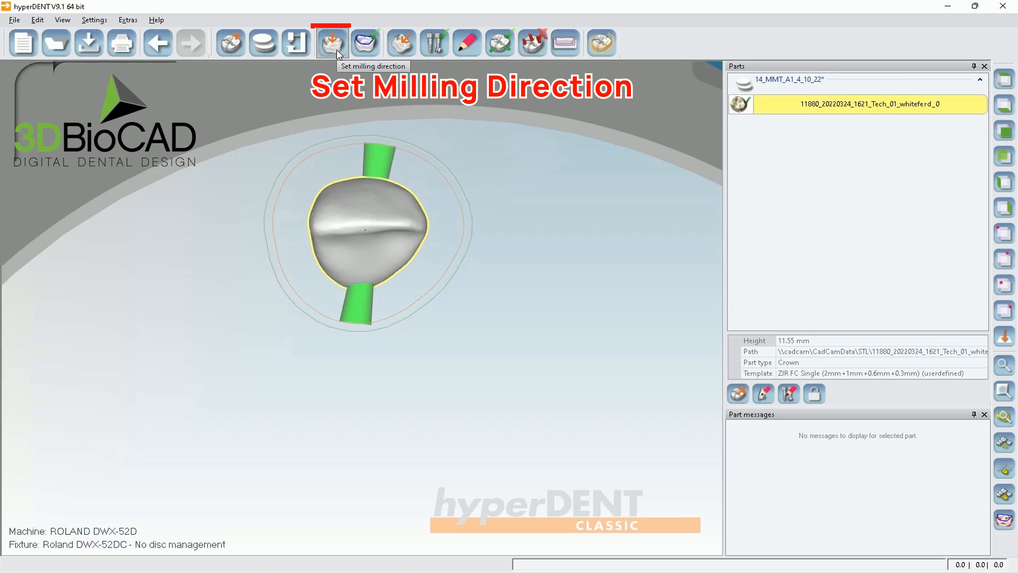
- Orbit to the crown's occlusal side and apply the Occlusal milling direction (height 11.422 mm)
{"action": "left_click", "coordinate": [332, 42]}
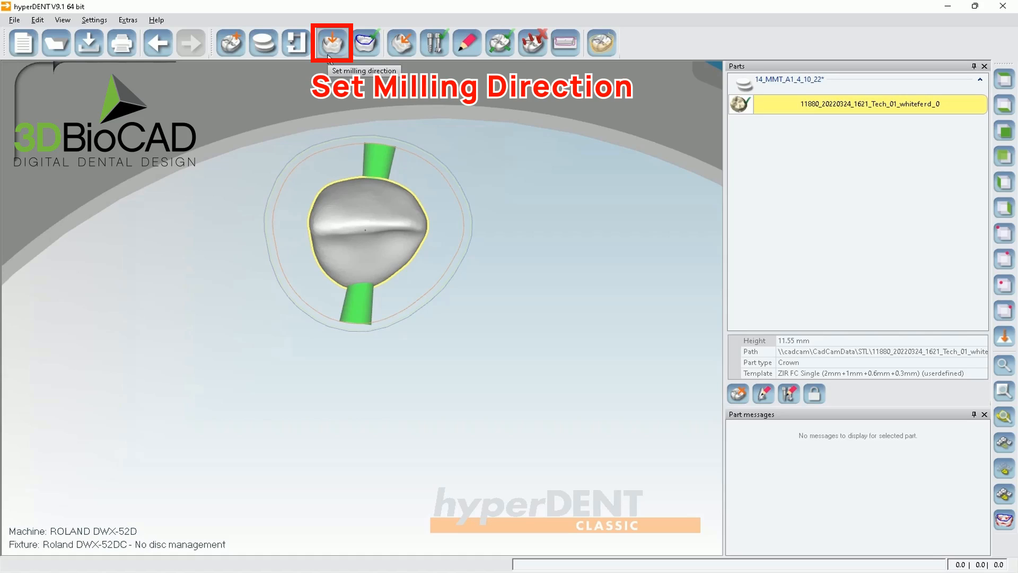
{"action": "left_click", "coordinate": [333, 43]}
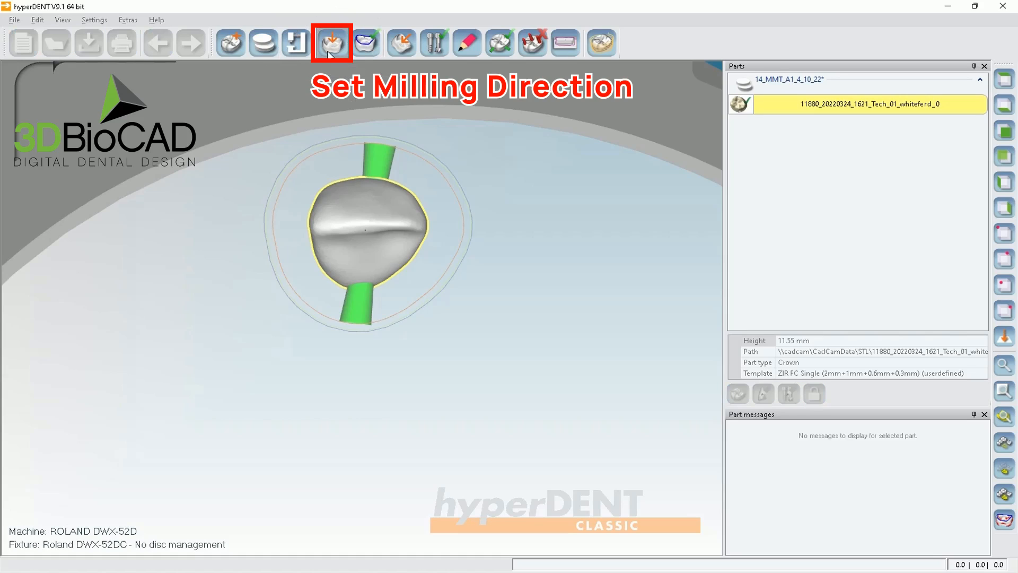
{"action": "left_click", "coordinate": [331, 43]}
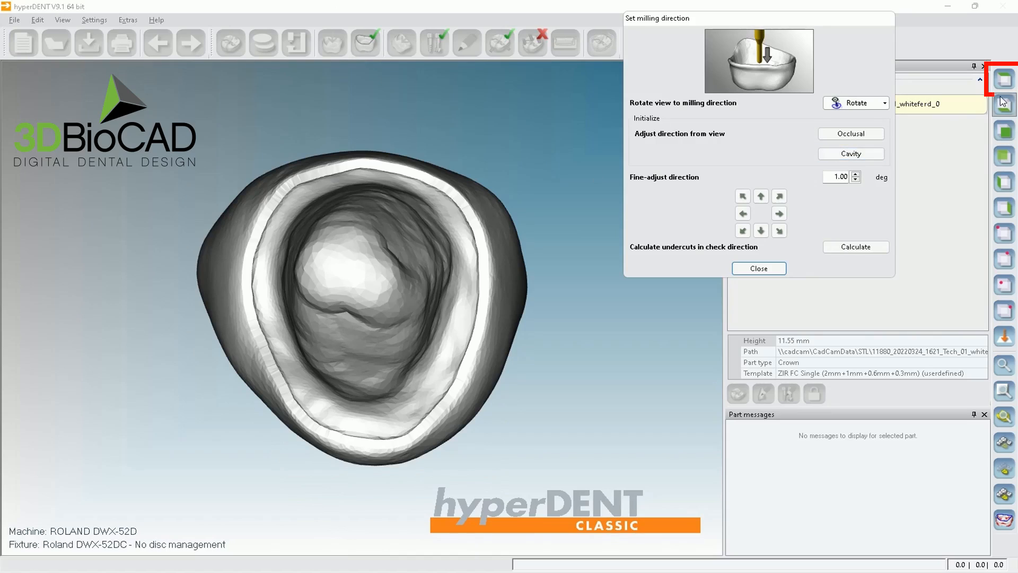
{"action": "mouse_move", "coordinate": [1003, 85]}
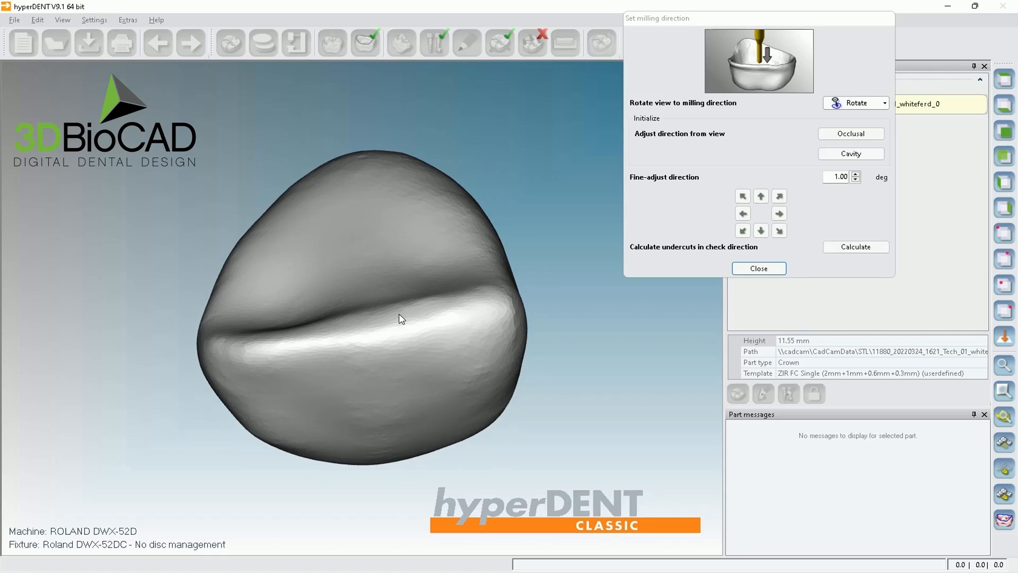
{"action": "left_click_drag", "start_coordinate": [399, 319], "coordinate": [434, 351]}
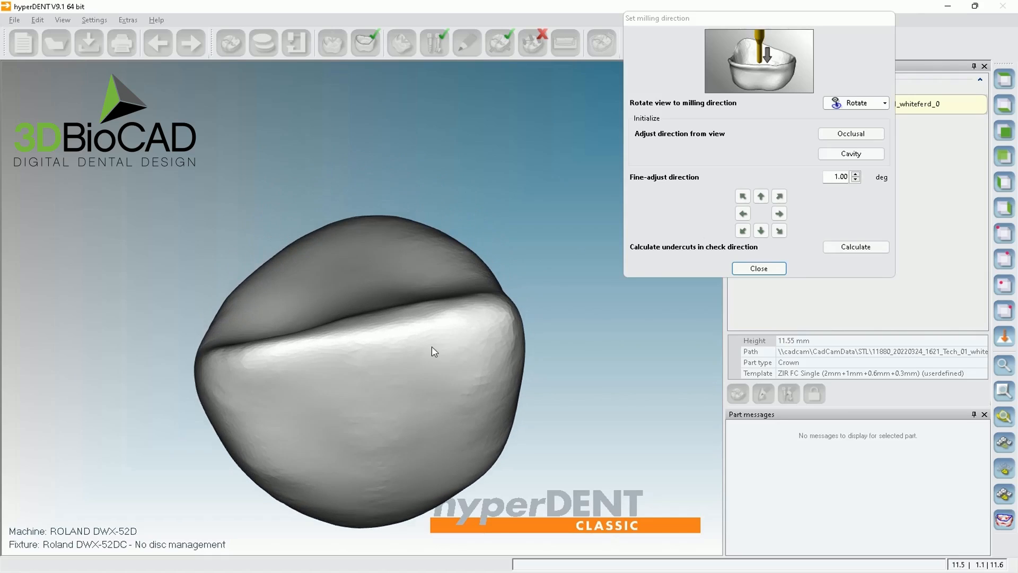
{"action": "left_click", "coordinate": [851, 133]}
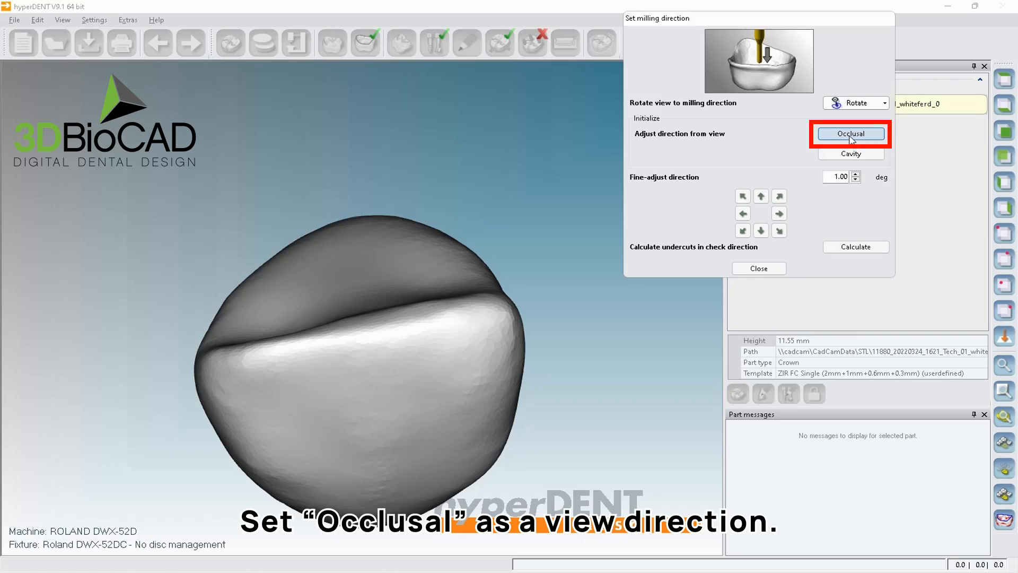
{"action": "left_click", "coordinate": [851, 134]}
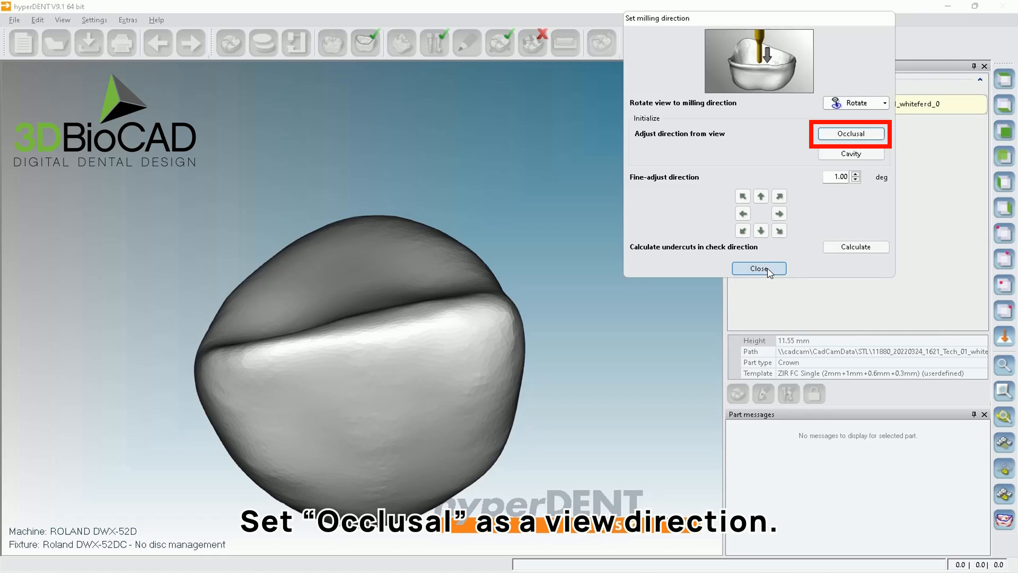
{"action": "left_click", "coordinate": [759, 268]}
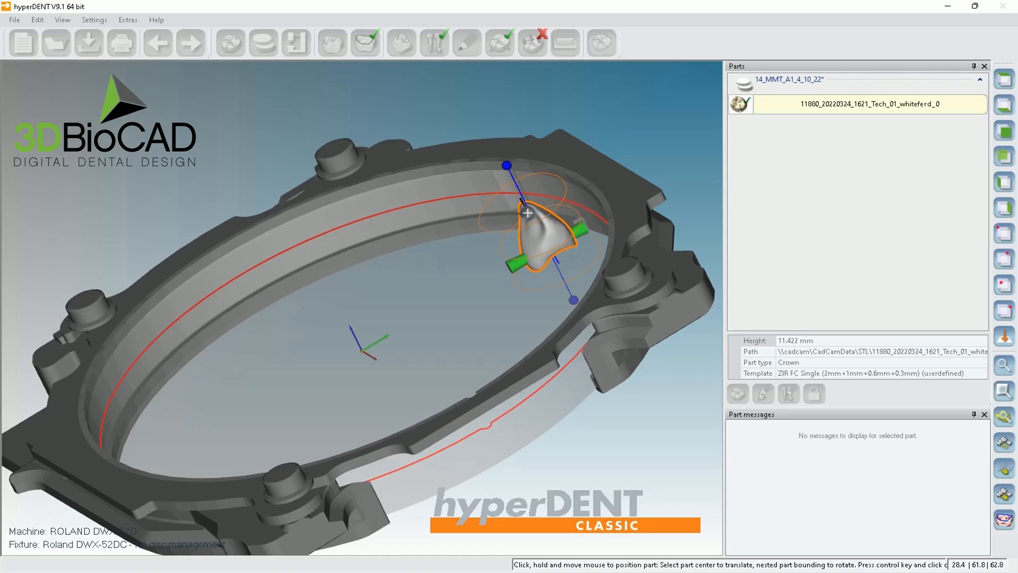
{"action": "left_click_drag", "start_coordinate": [532, 212], "coordinate": [532, 212]}
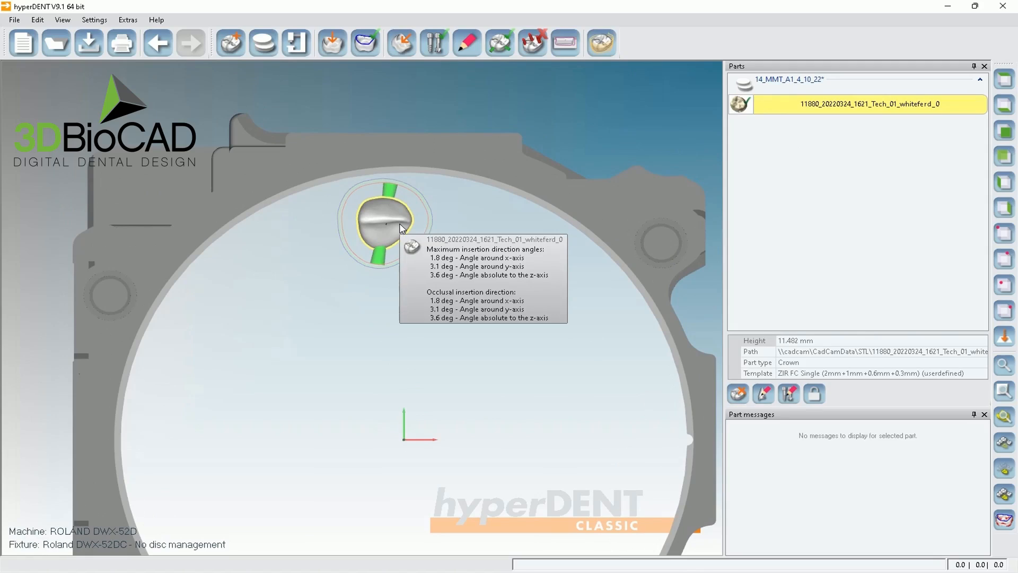
{"action": "mouse_move", "coordinate": [401, 43]}
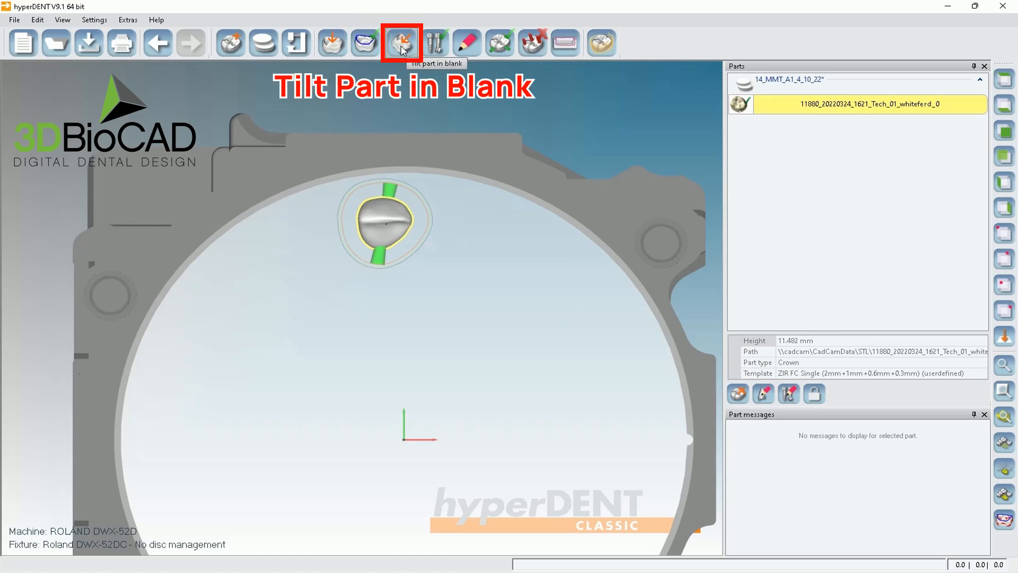
- Tilt the crown with a 5° maximum angle using Minimize, reducing its height to 11.384 mm
{"action": "left_click", "coordinate": [399, 38]}
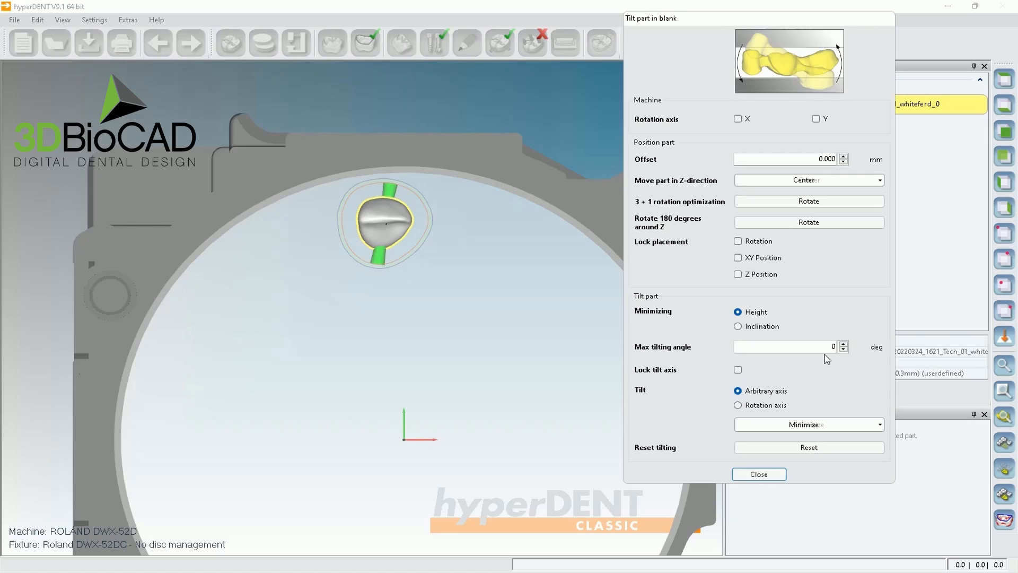
{"action": "left_click", "coordinate": [785, 346]}
{"action": "type", "text": "5"}
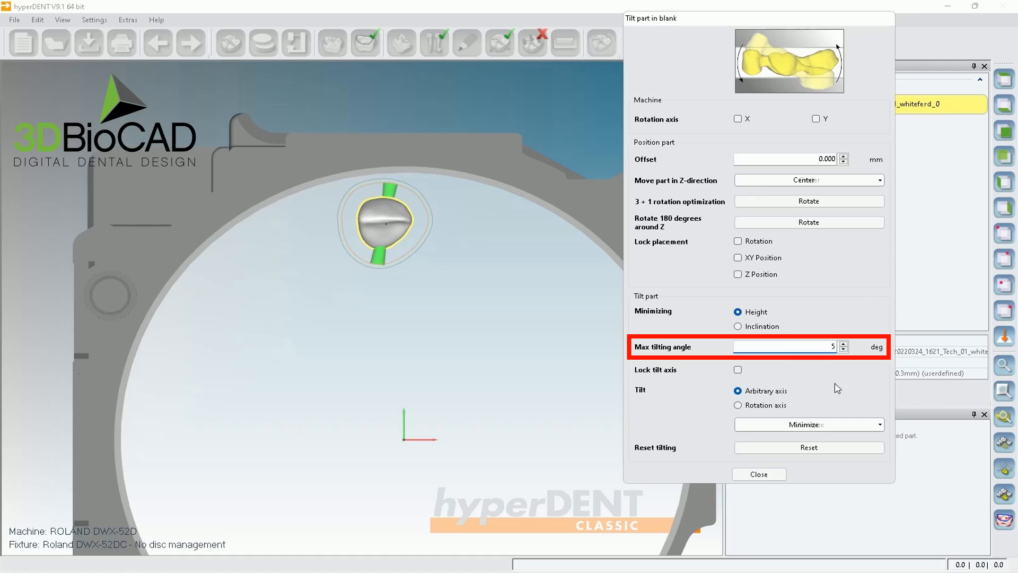
{"action": "left_click", "coordinate": [809, 424]}
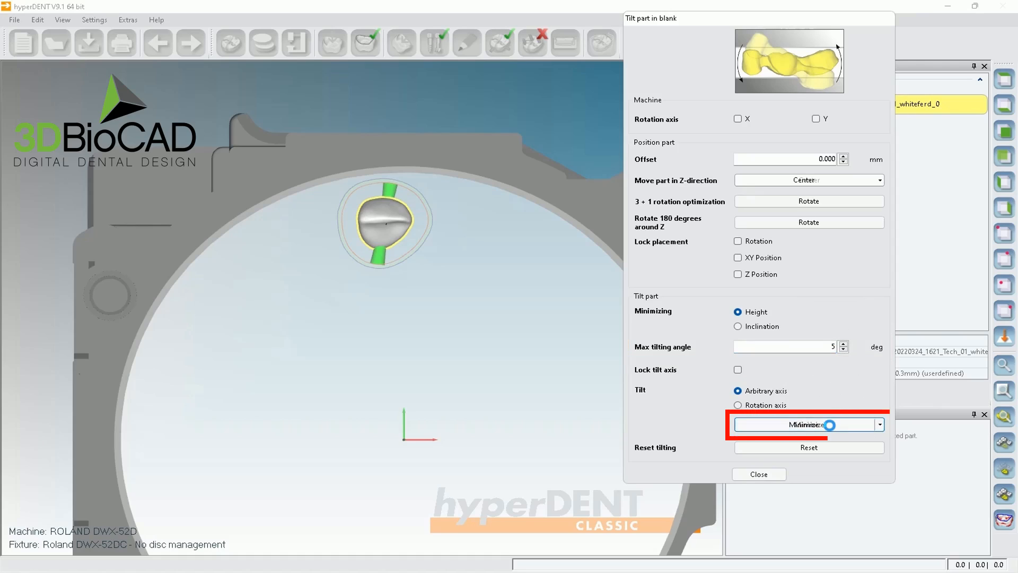
{"action": "left_click", "coordinate": [806, 425]}
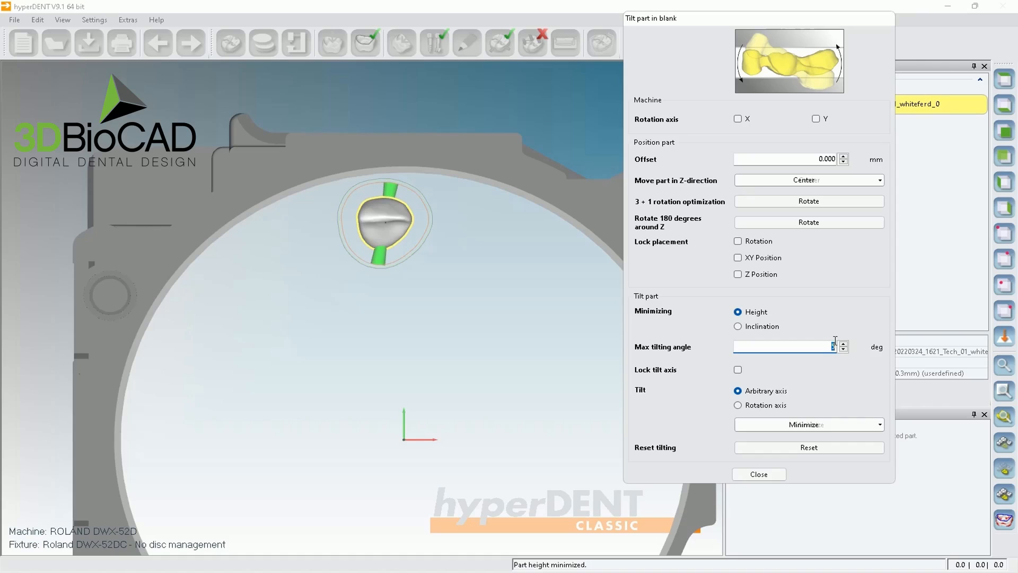
{"action": "left_click", "coordinate": [759, 474]}
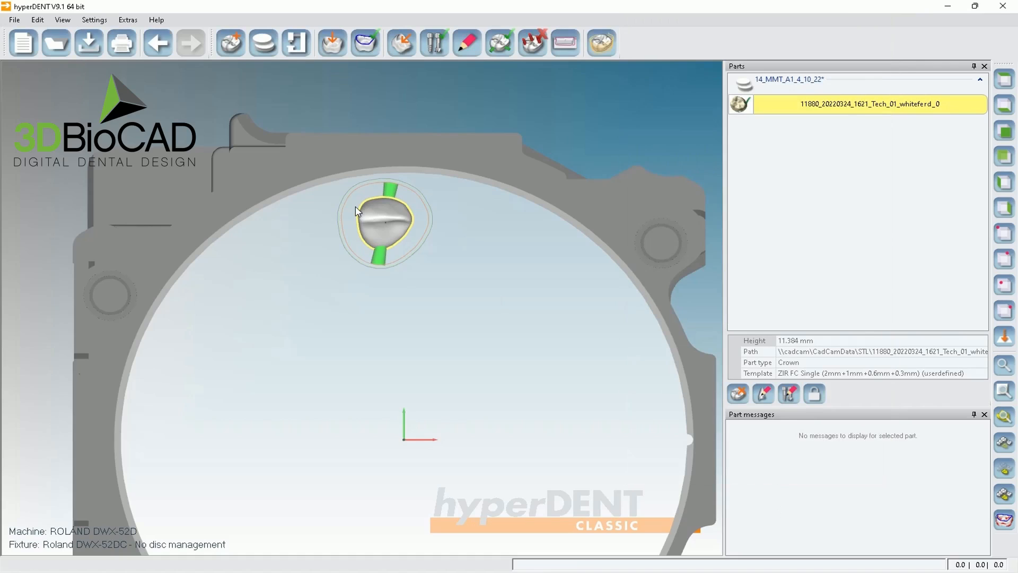
{"action": "mouse_move", "coordinate": [408, 136]}
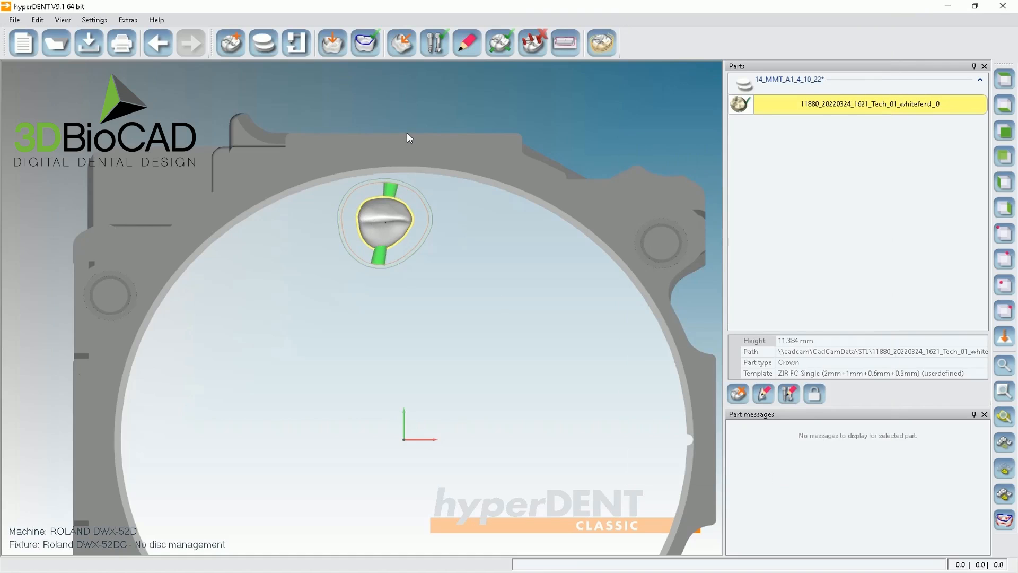
{"action": "mouse_move", "coordinate": [434, 43]}
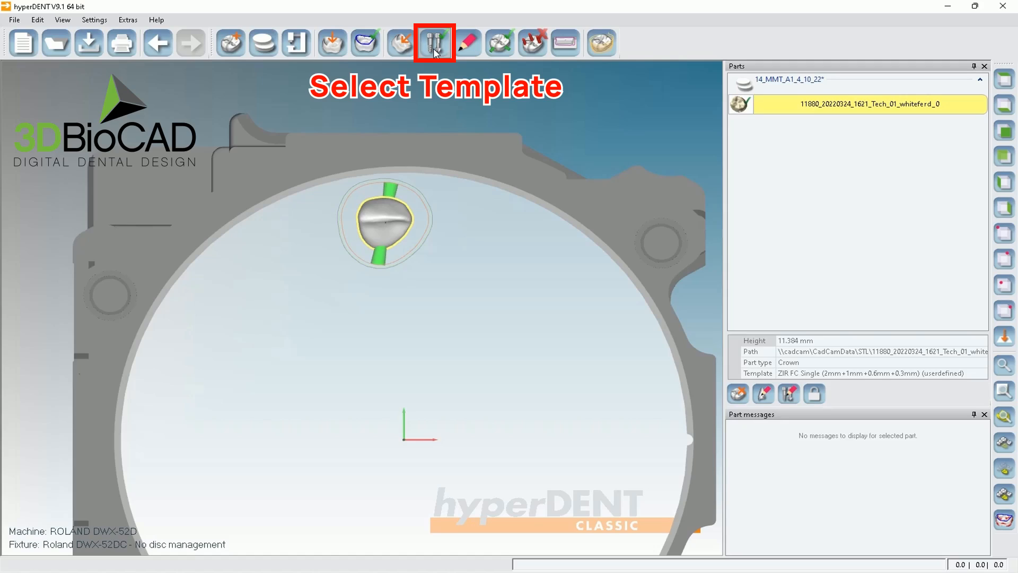
{"action": "mouse_move", "coordinate": [438, 54]}
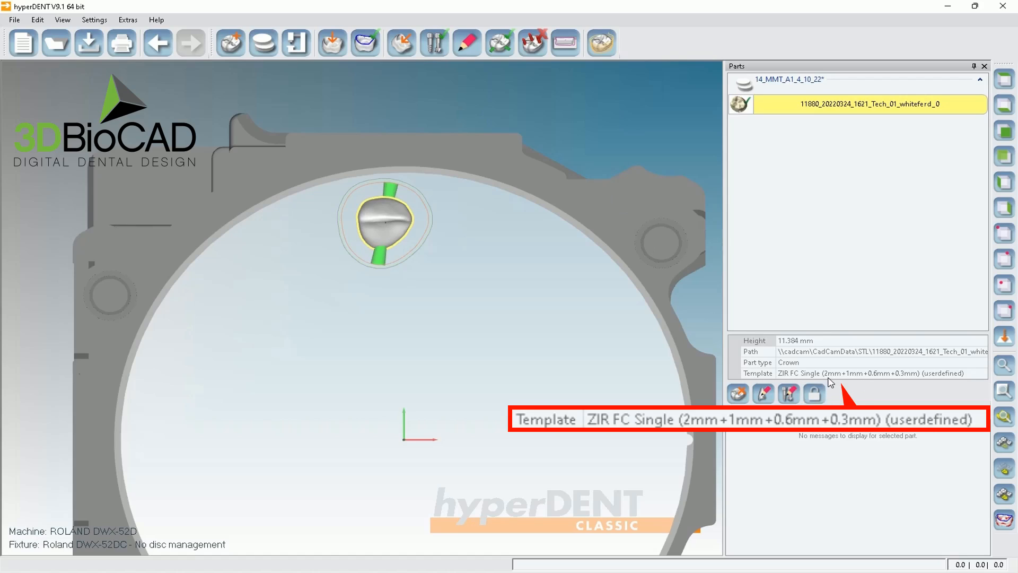
{"action": "mouse_move", "coordinate": [878, 381]}
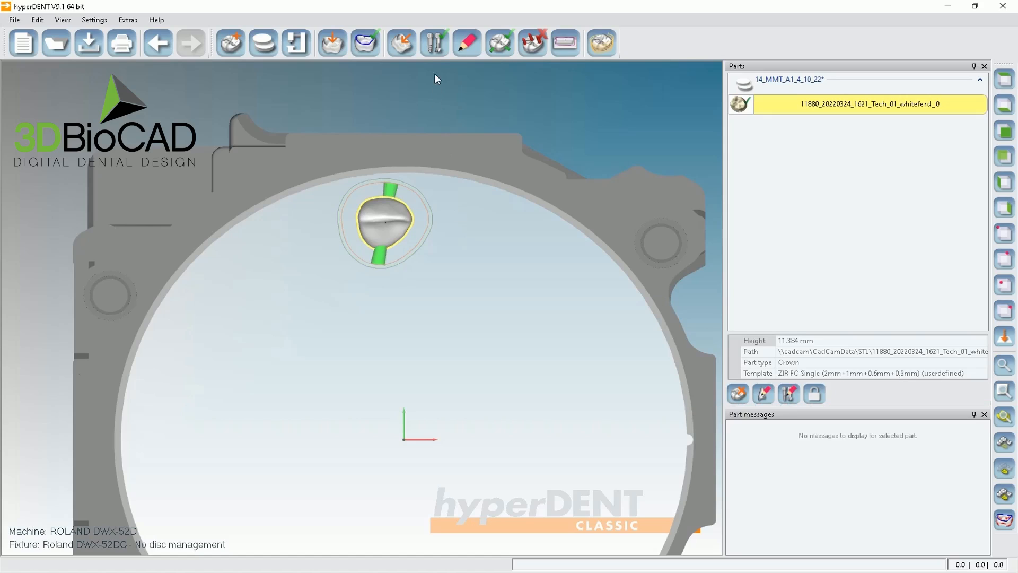
- Switch the crown's template to ZIR FC Single (2mm+1mm+0.6mm) from Template profiles
{"action": "left_click", "coordinate": [434, 43]}
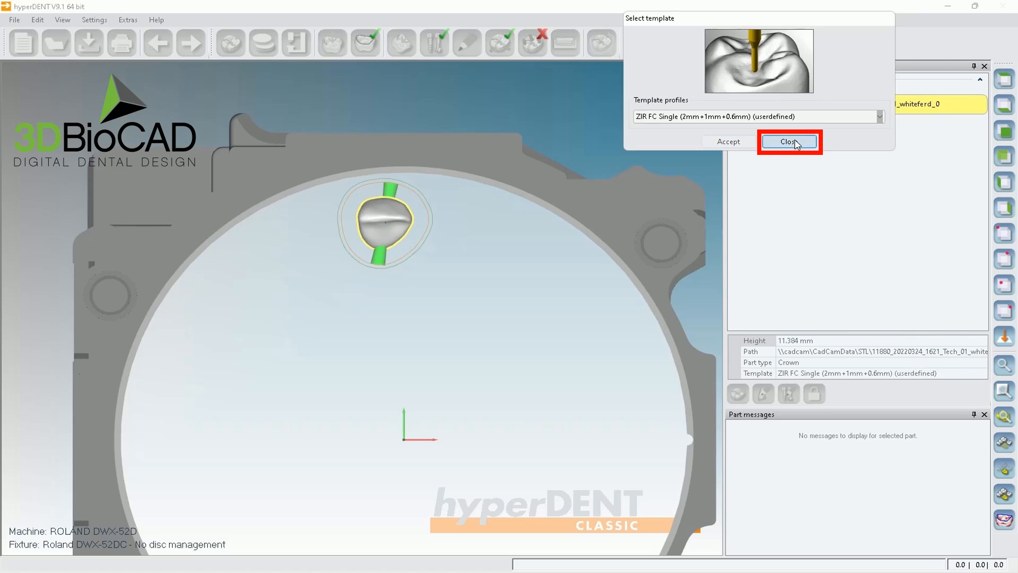
{"action": "left_click", "coordinate": [789, 141]}
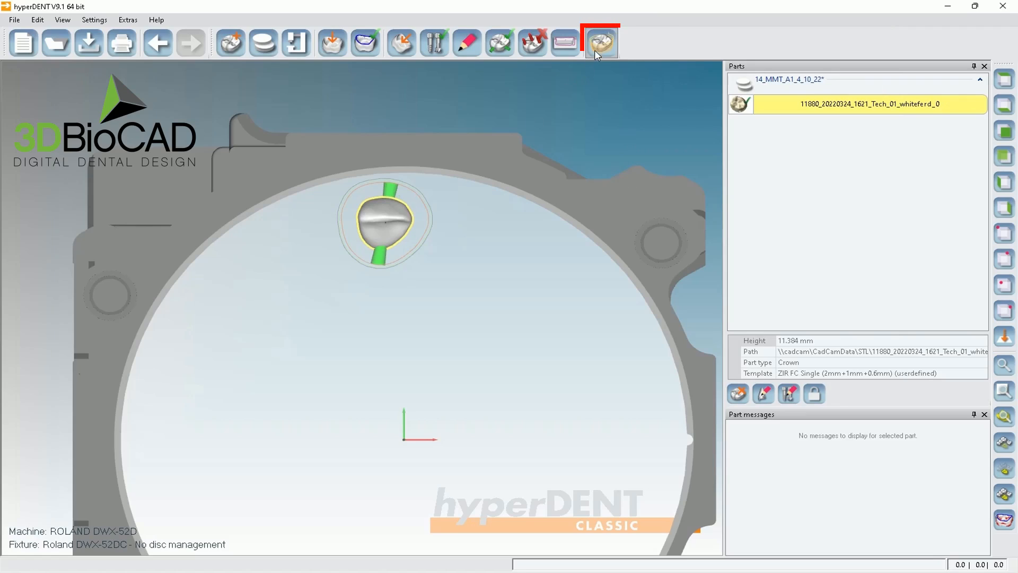
{"action": "mouse_move", "coordinate": [598, 52]}
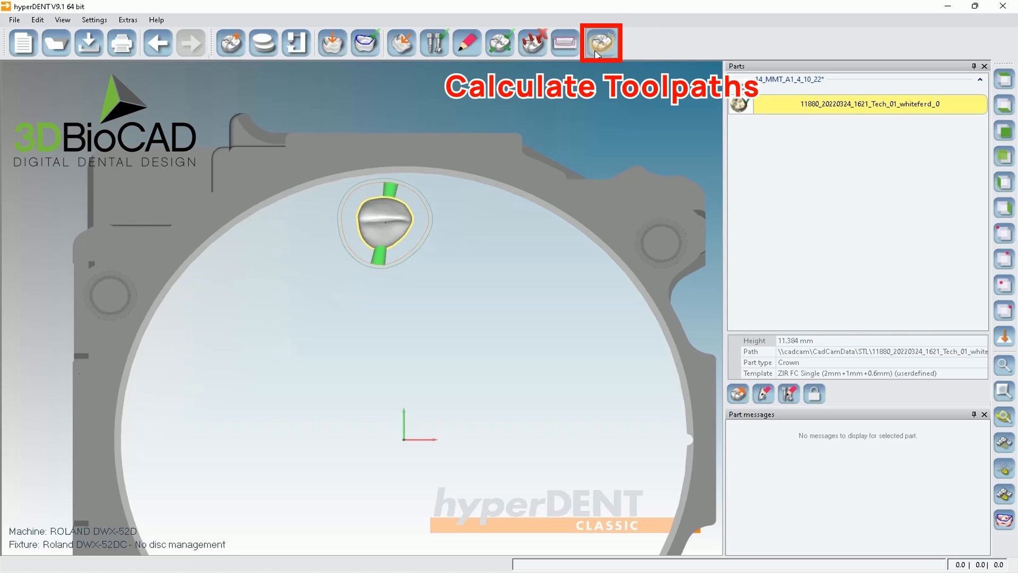
{"action": "mouse_move", "coordinate": [567, 71]}
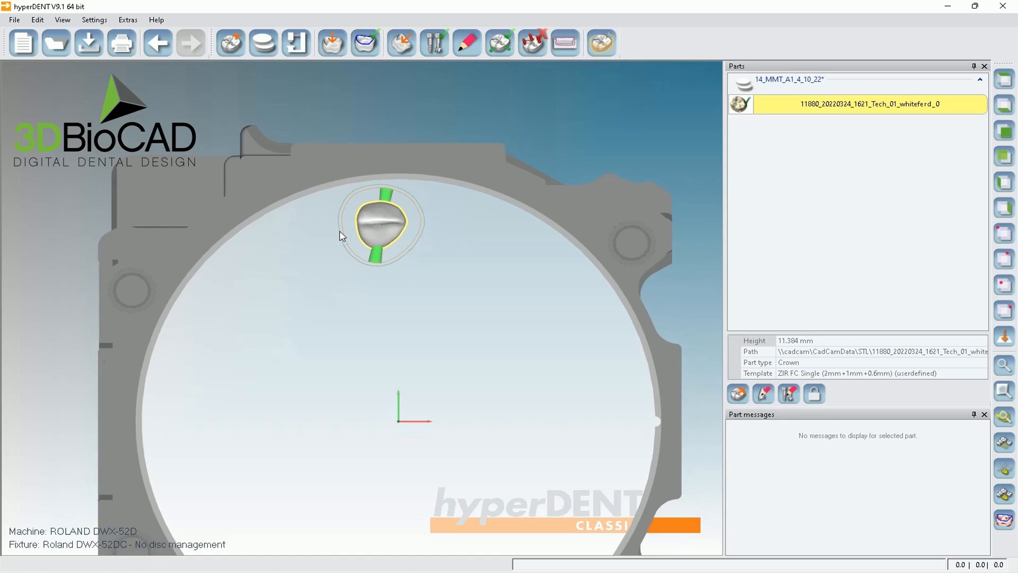
{"action": "mouse_move", "coordinate": [342, 237]}
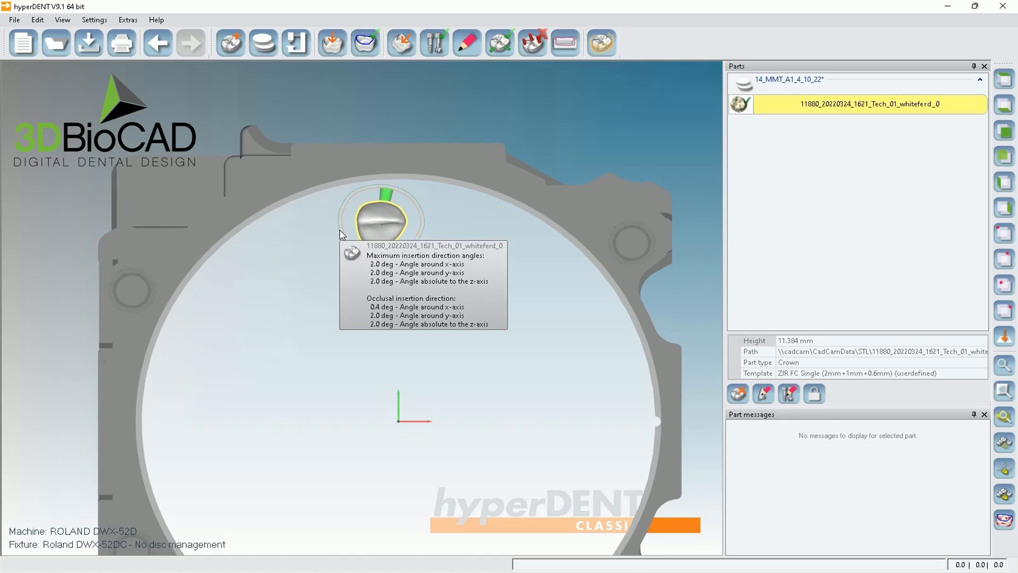
{"action": "left_click", "coordinate": [228, 43]}
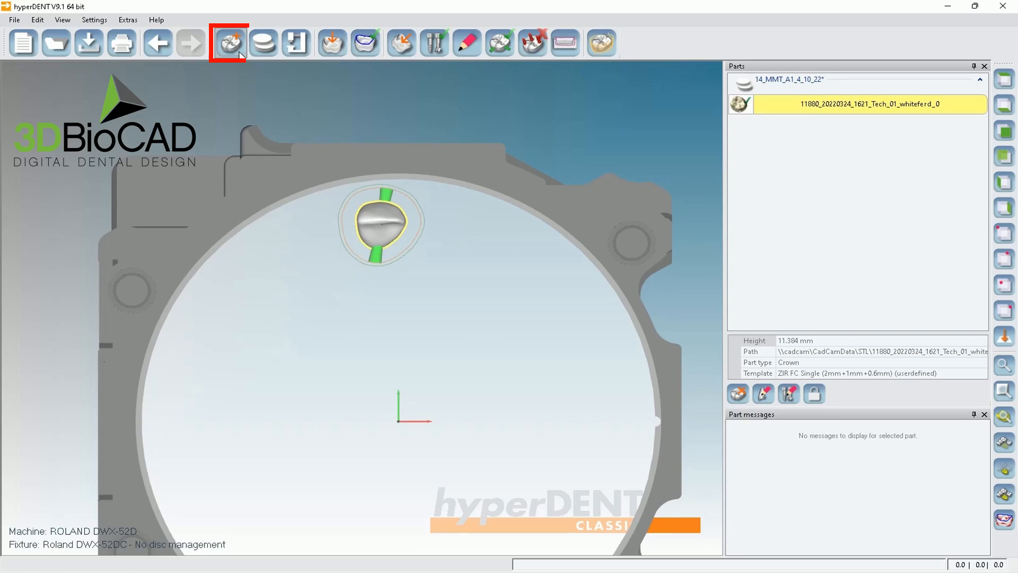
{"action": "mouse_move", "coordinate": [239, 55]}
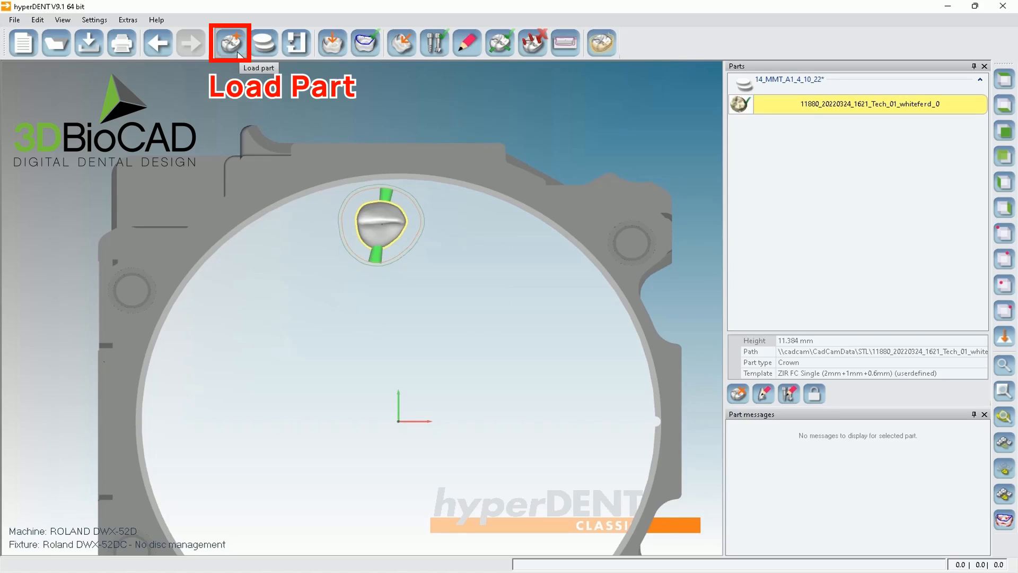
- Load Sample.stl from the Crown with screw channel folder into the blank
{"action": "left_click", "coordinate": [228, 43]}
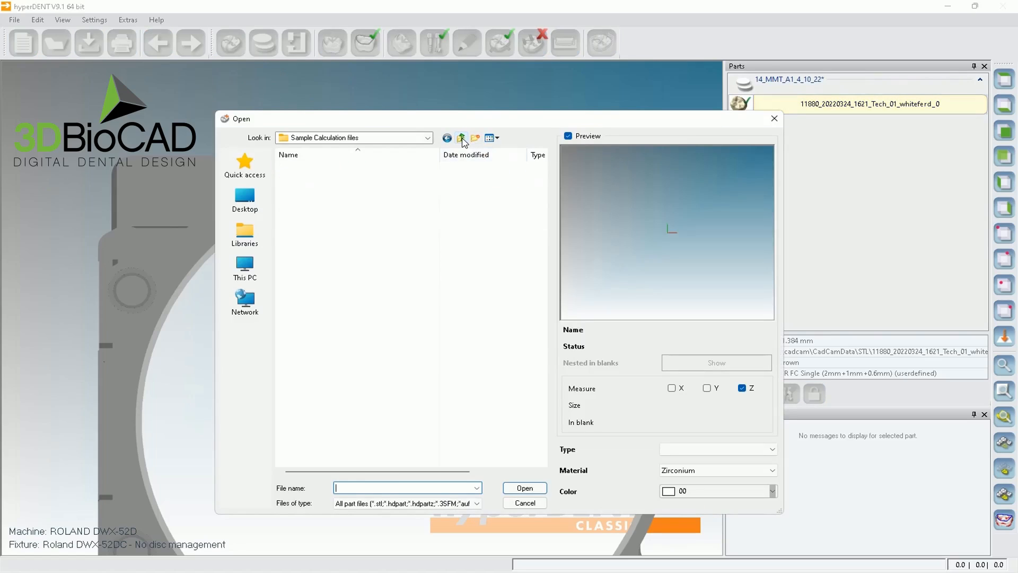
{"action": "left_click", "coordinate": [461, 137]}
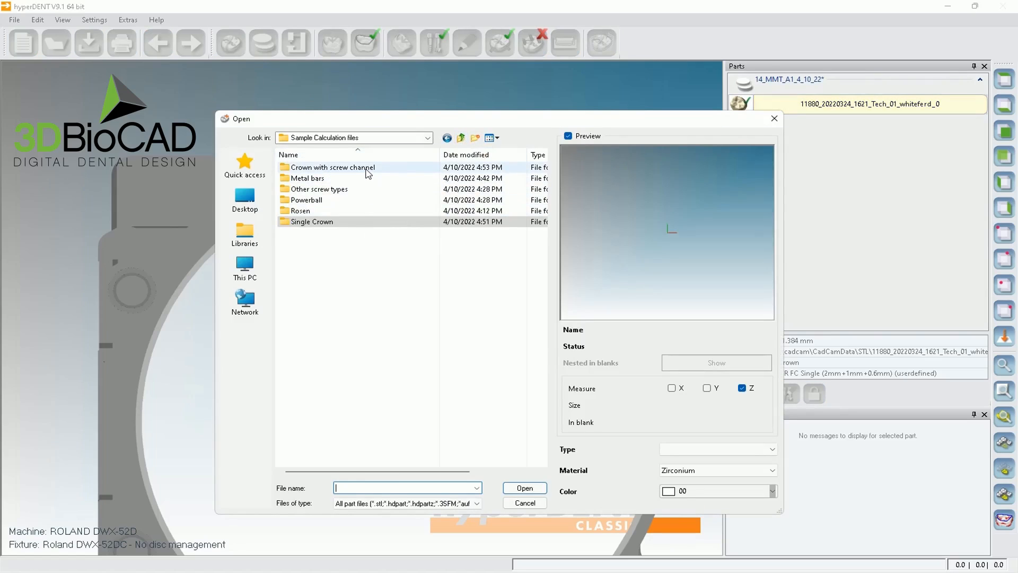
{"action": "double_click", "coordinate": [333, 167]}
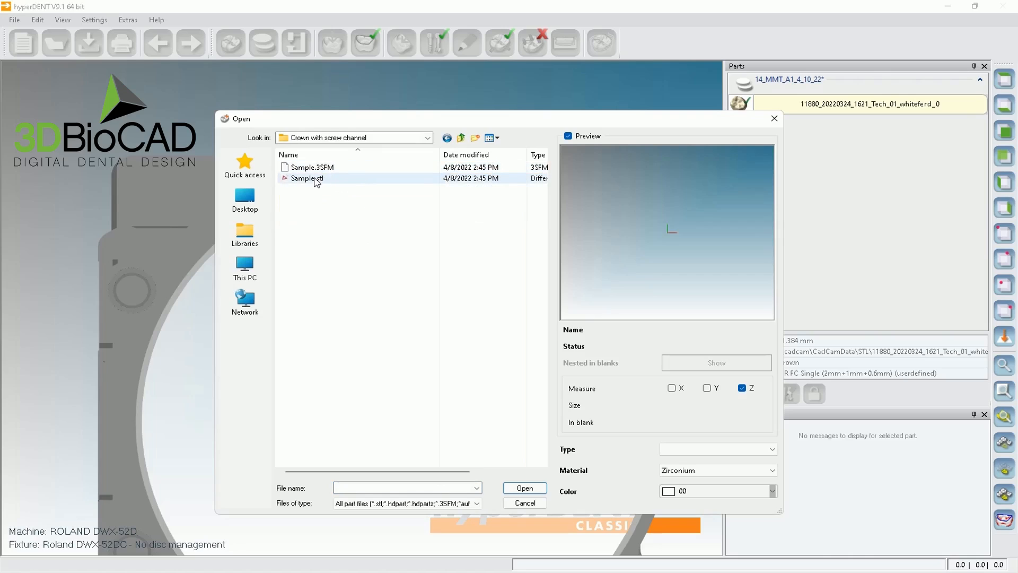
{"action": "left_click", "coordinate": [307, 178]}
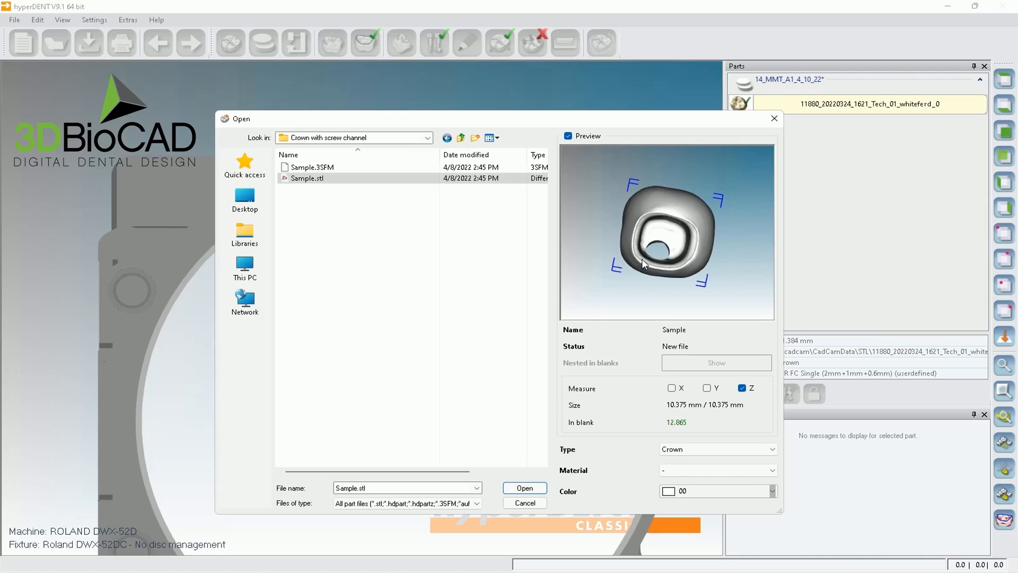
{"action": "mouse_move", "coordinate": [524, 488]}
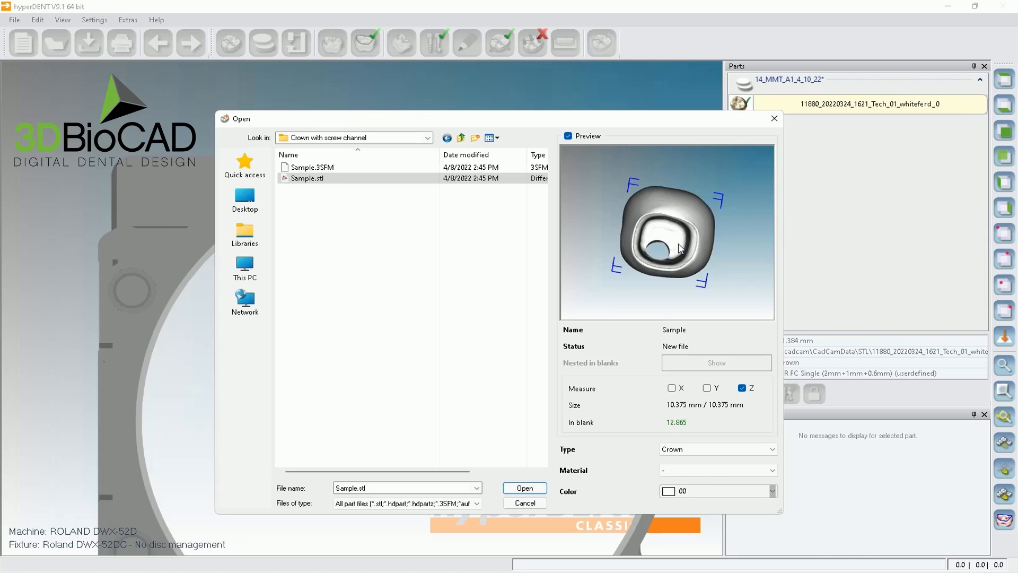
{"action": "left_click", "coordinate": [524, 488]}
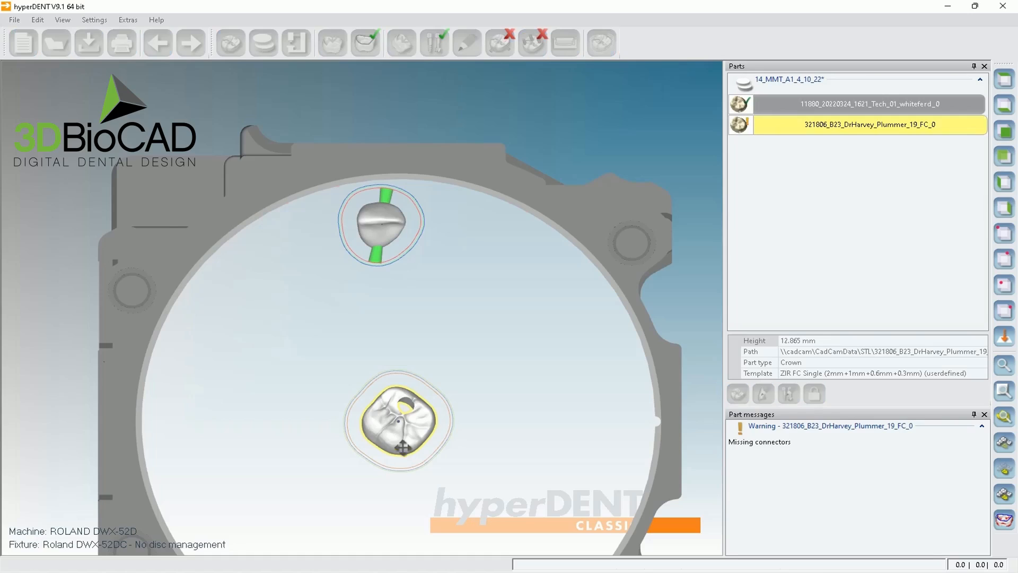
- Drag the screw-channel crown up beside the first crown near the blank's top edge
{"action": "left_click_drag", "start_coordinate": [397, 418], "coordinate": [457, 253]}
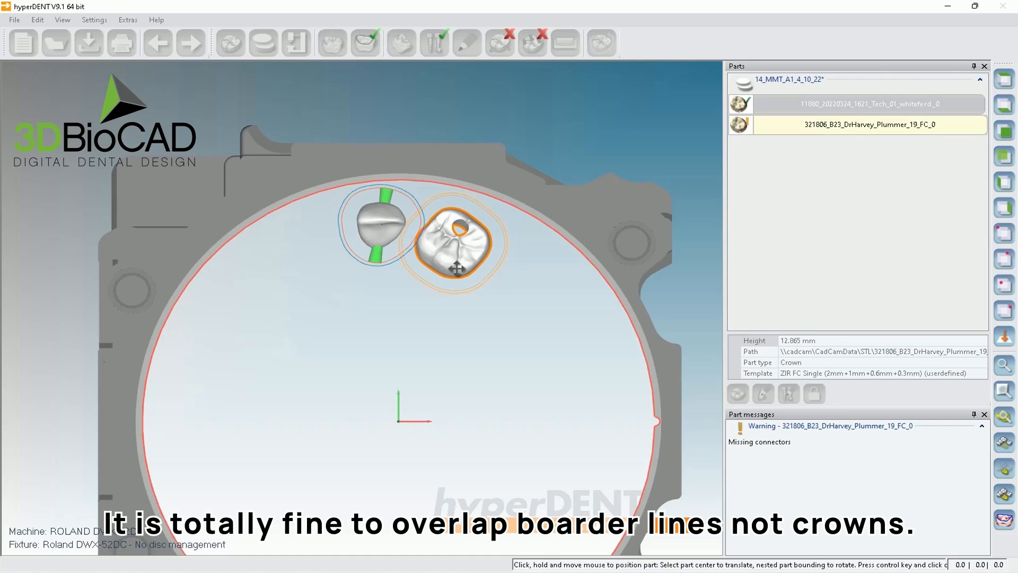
{"action": "left_click_drag", "start_coordinate": [457, 240], "coordinate": [455, 237]}
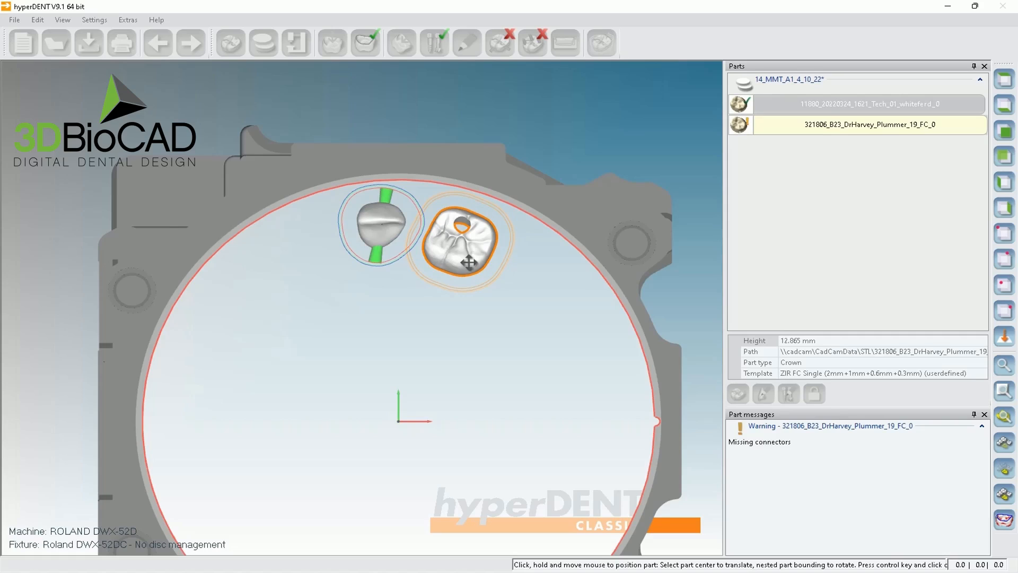
{"action": "left_click", "coordinate": [496, 43]}
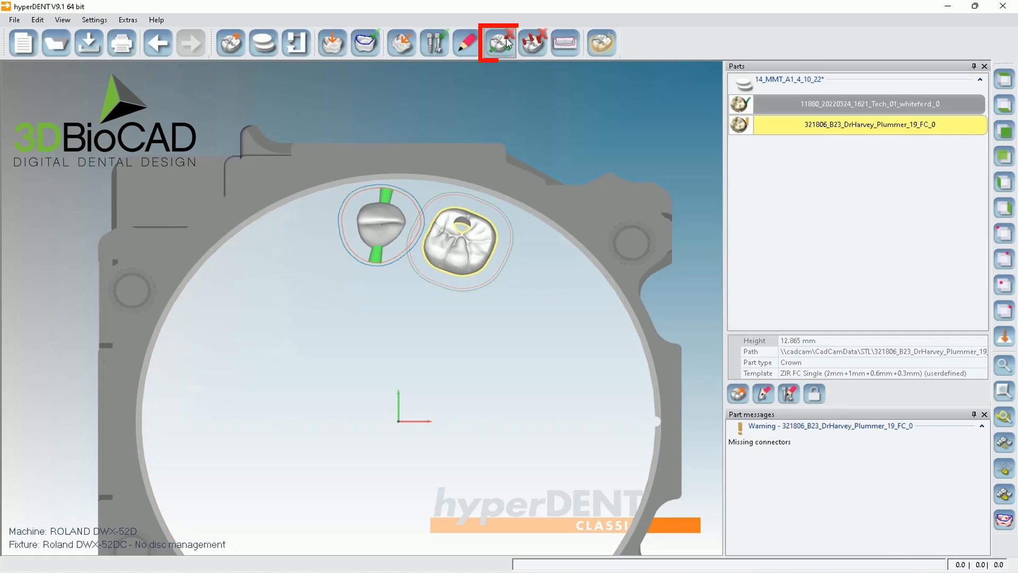
- Generate automatic connectors with the Zi Connectors profile for both crowns
{"action": "left_click", "coordinate": [496, 42]}
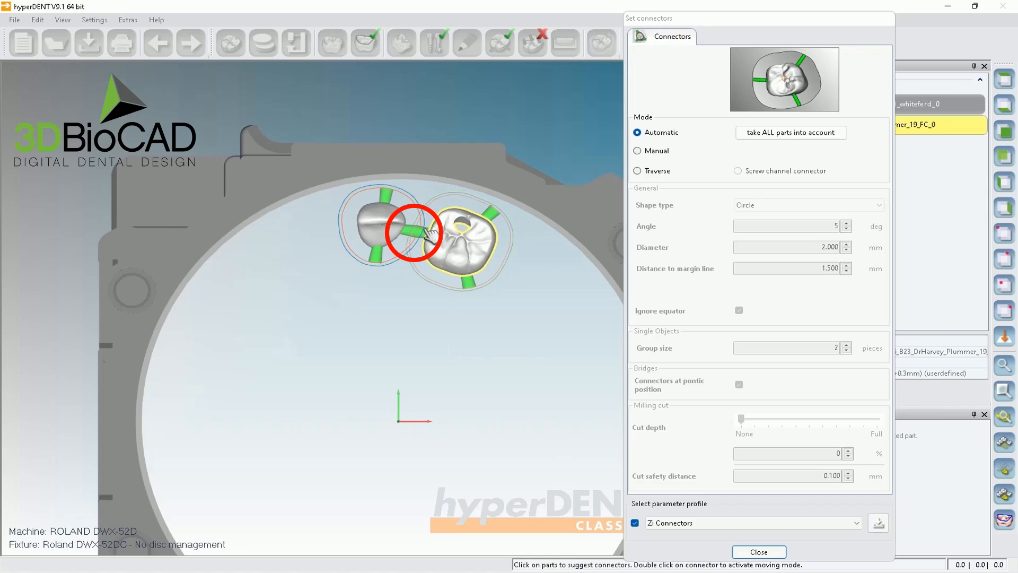
{"action": "left_click", "coordinate": [759, 551]}
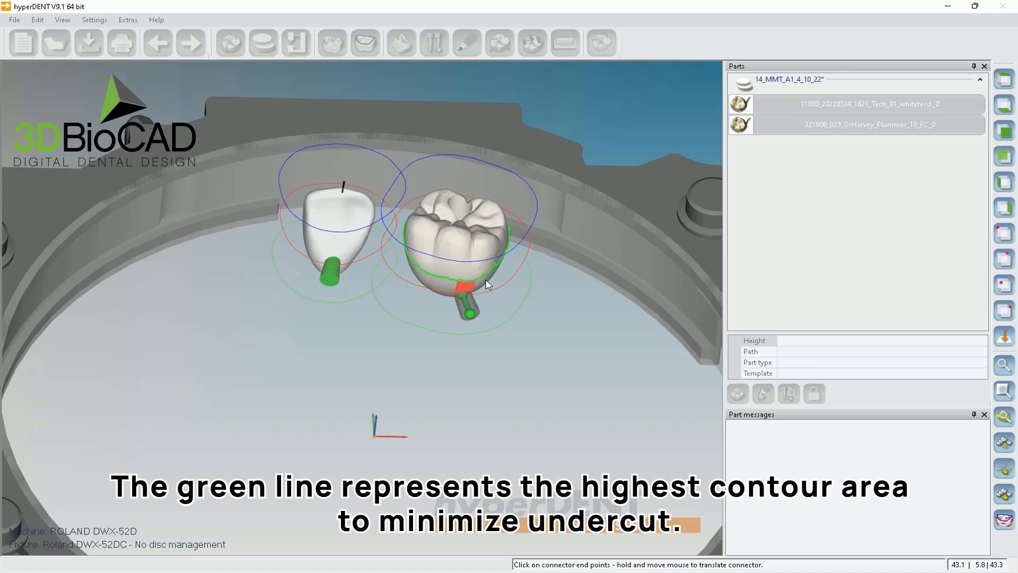
{"action": "mouse_move", "coordinate": [476, 282]}
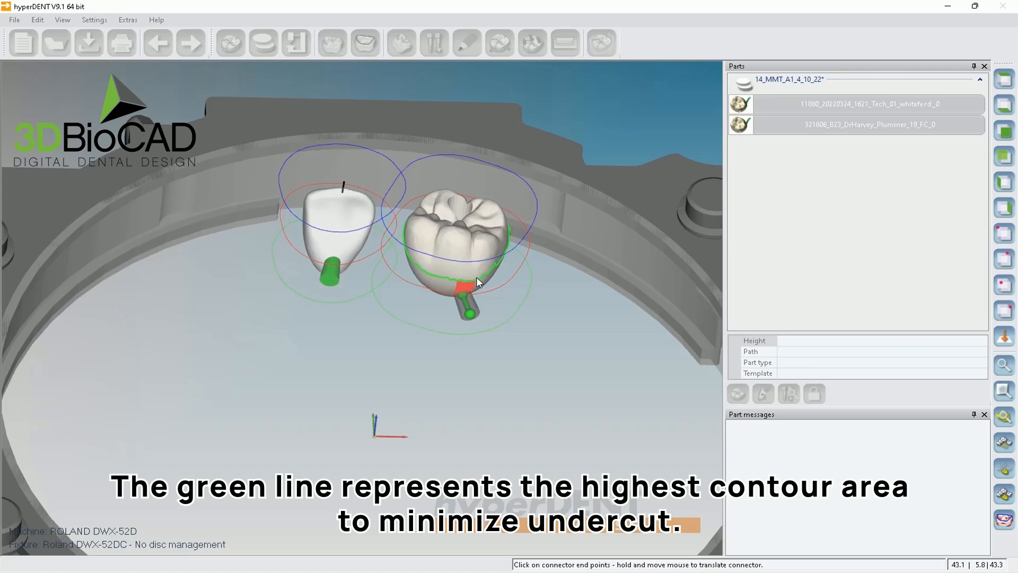
{"action": "mouse_move", "coordinate": [434, 283]}
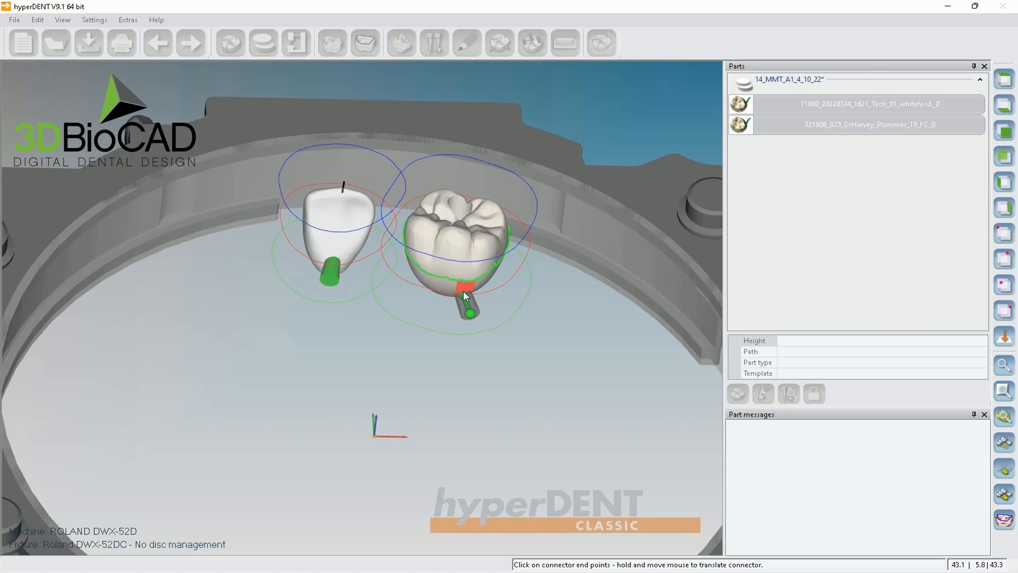
- Move the molar's lower connector toward its lower-left edge, checking from Top View
{"action": "left_click_drag", "start_coordinate": [465, 296], "coordinate": [523, 300]}
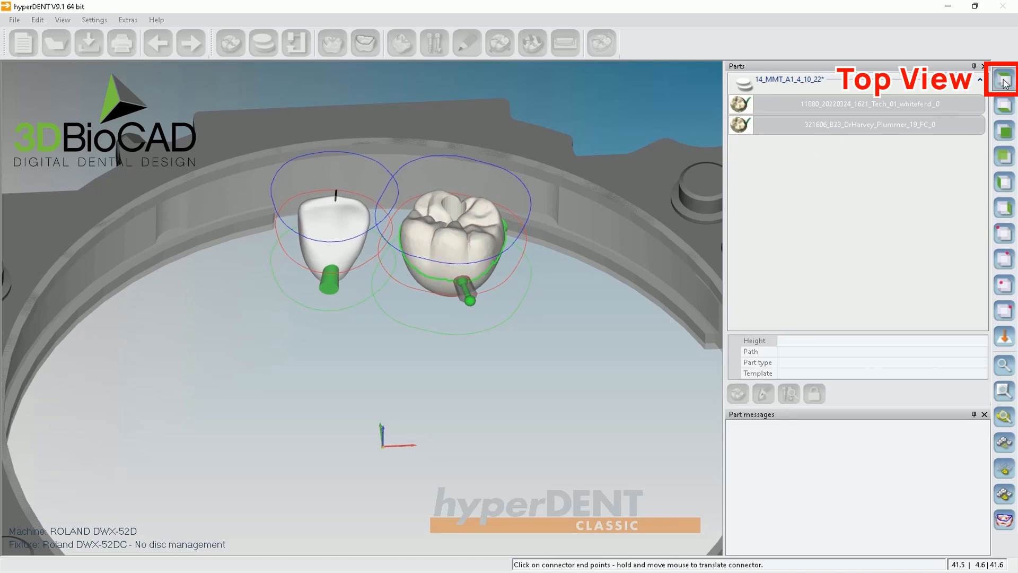
{"action": "left_click", "coordinate": [1001, 81]}
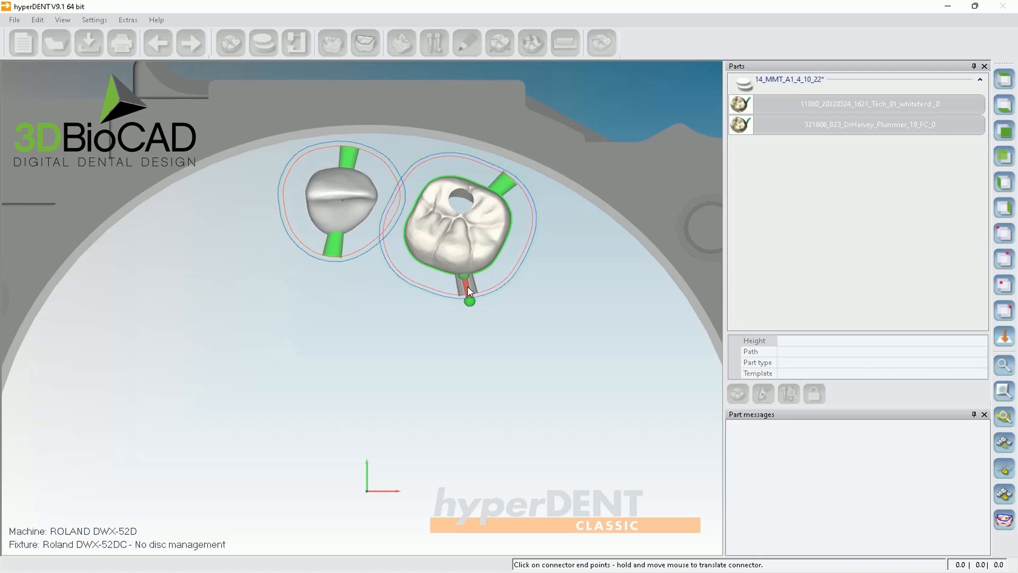
{"action": "left_click_drag", "start_coordinate": [469, 300], "coordinate": [405, 285]}
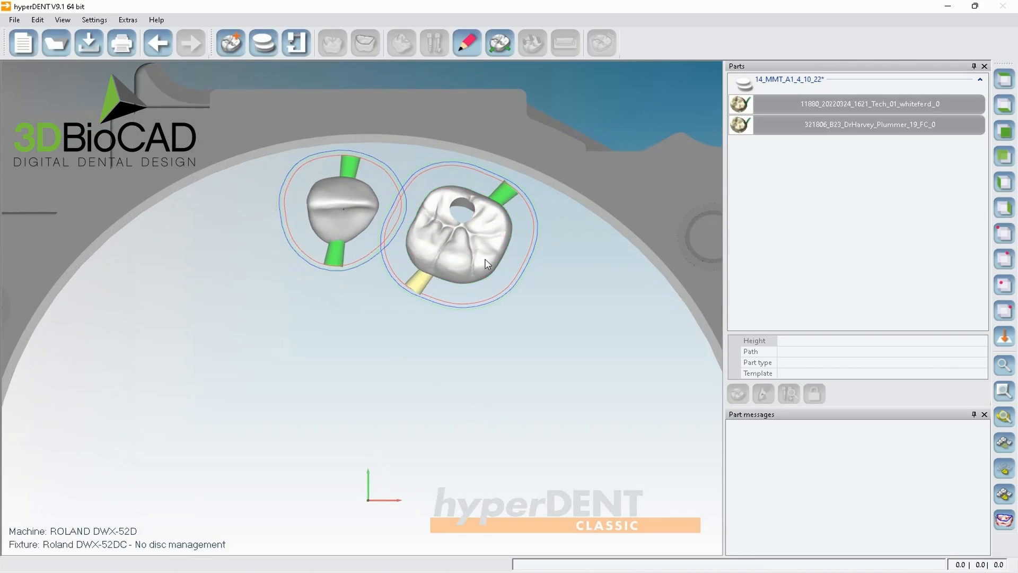
{"action": "left_click", "coordinate": [869, 125]}
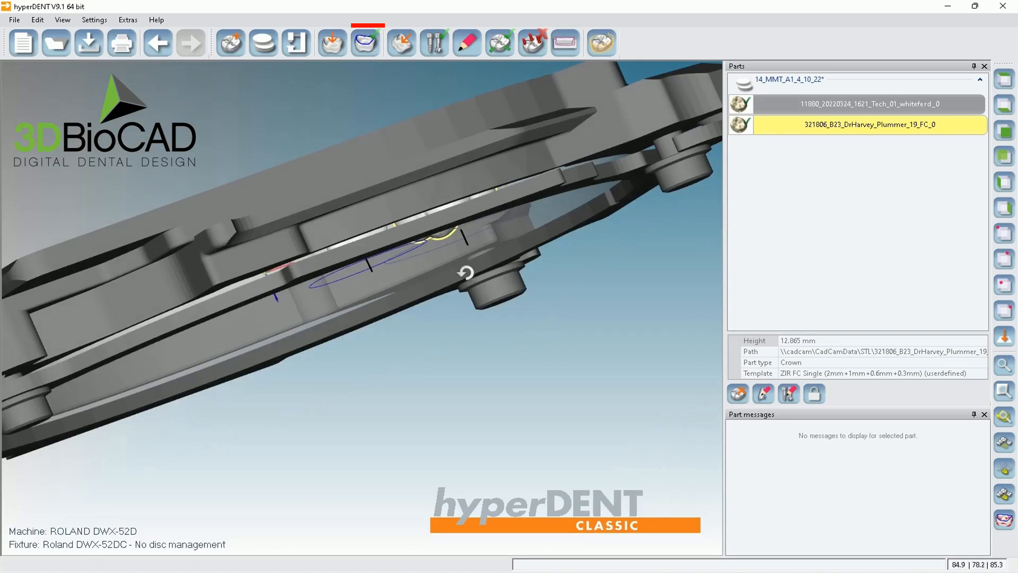
- Preview a screw channel through the molar's occlusal hole in the Holes tab of Identify Part Features
{"action": "left_click", "coordinate": [365, 43]}
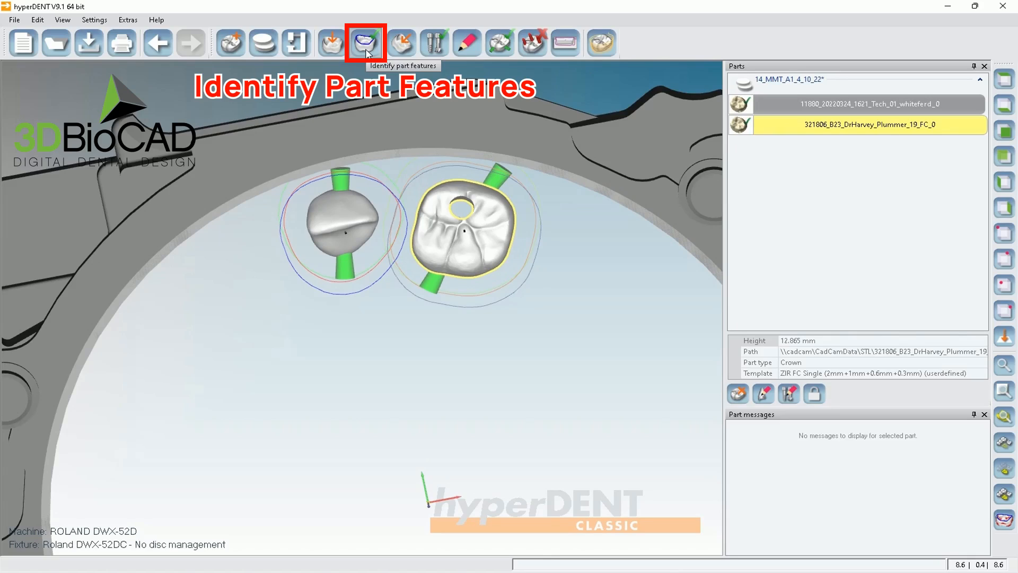
{"action": "left_click", "coordinate": [365, 42]}
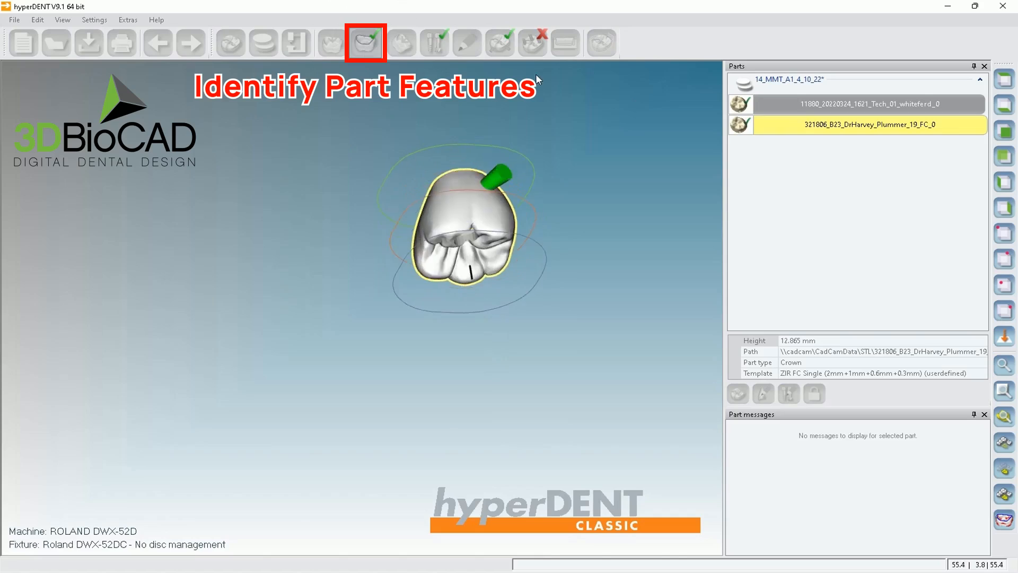
{"action": "left_click", "coordinate": [365, 43]}
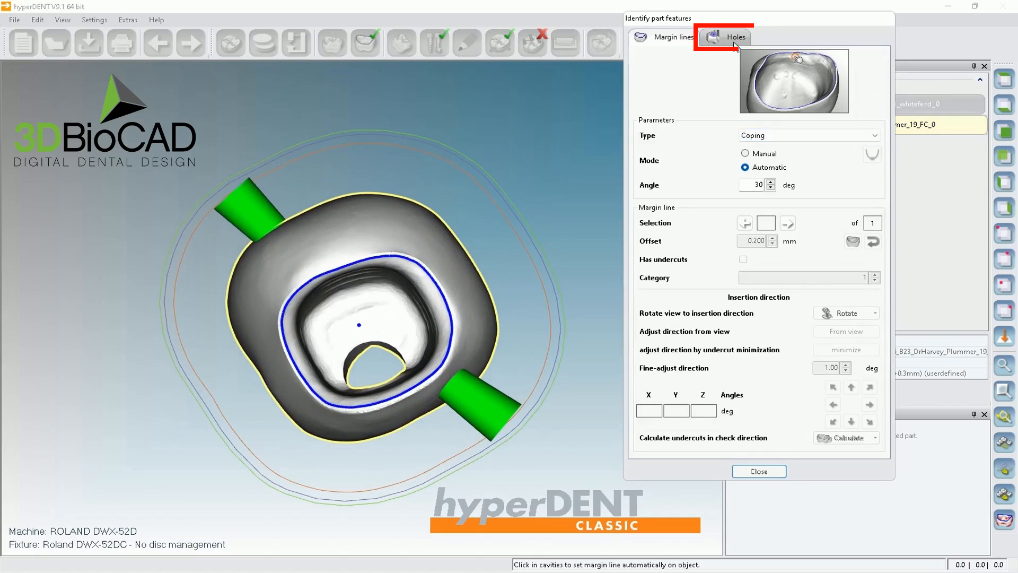
{"action": "left_click", "coordinate": [734, 37]}
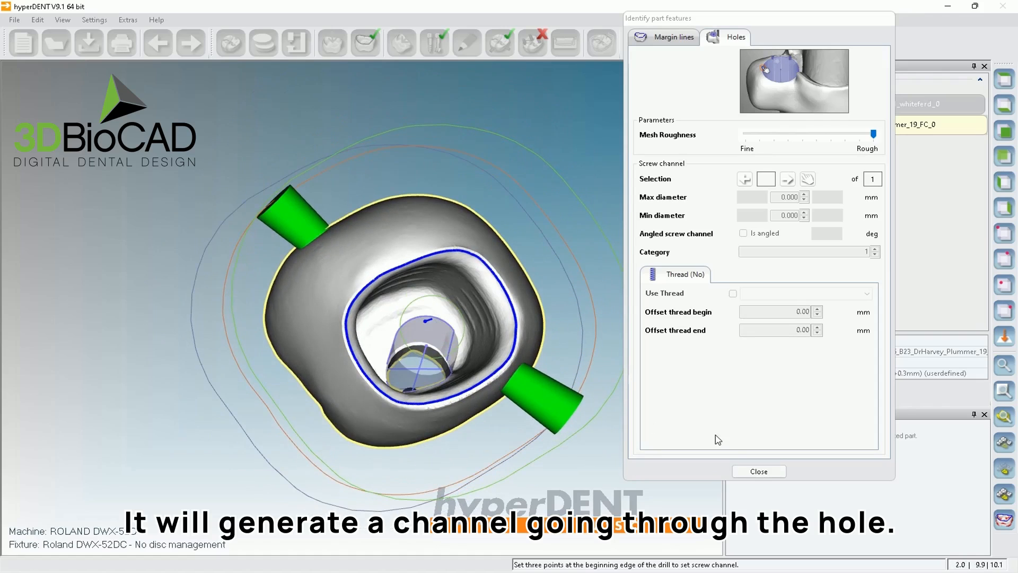
{"action": "left_click", "coordinate": [759, 471]}
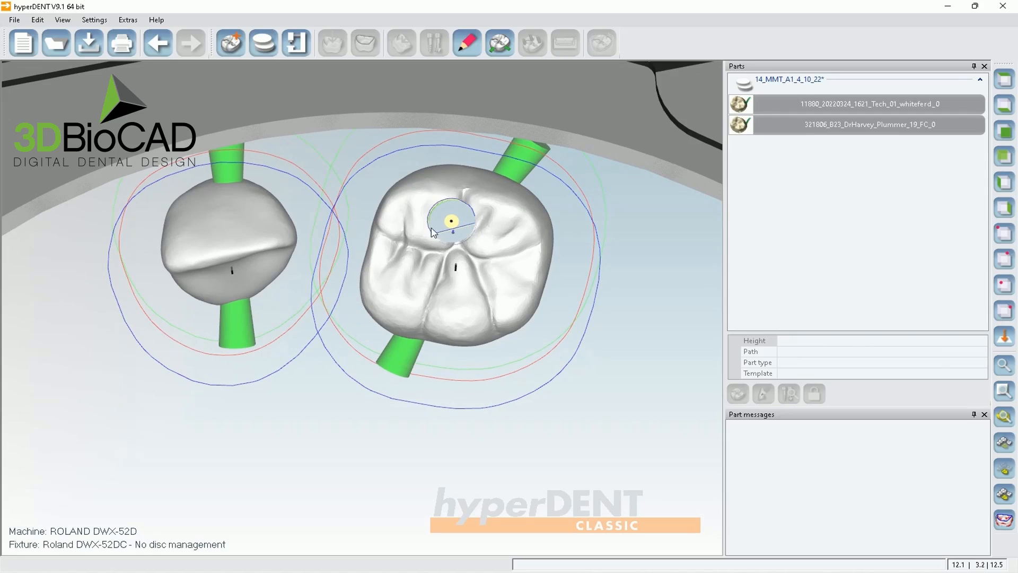
- Create the molar's screw channel by marking three points on the access hole edge
{"action": "left_click", "coordinate": [365, 42]}
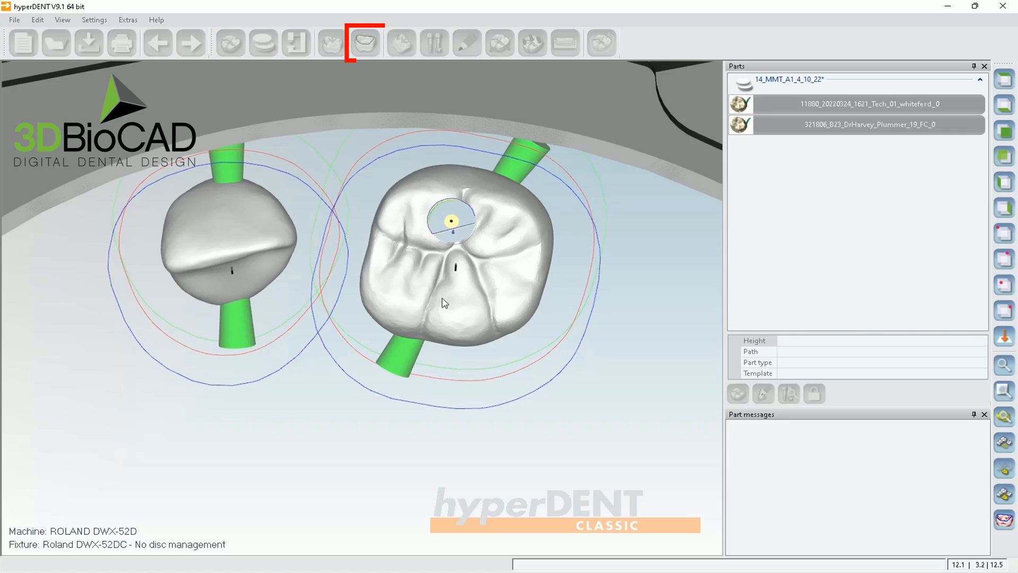
{"action": "left_click", "coordinate": [365, 43]}
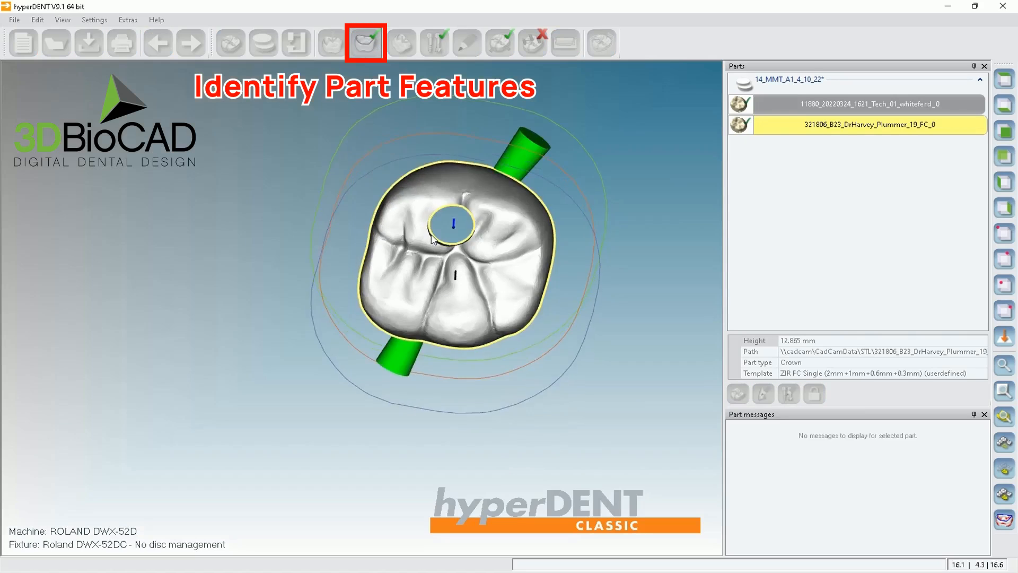
{"action": "left_click", "coordinate": [365, 42]}
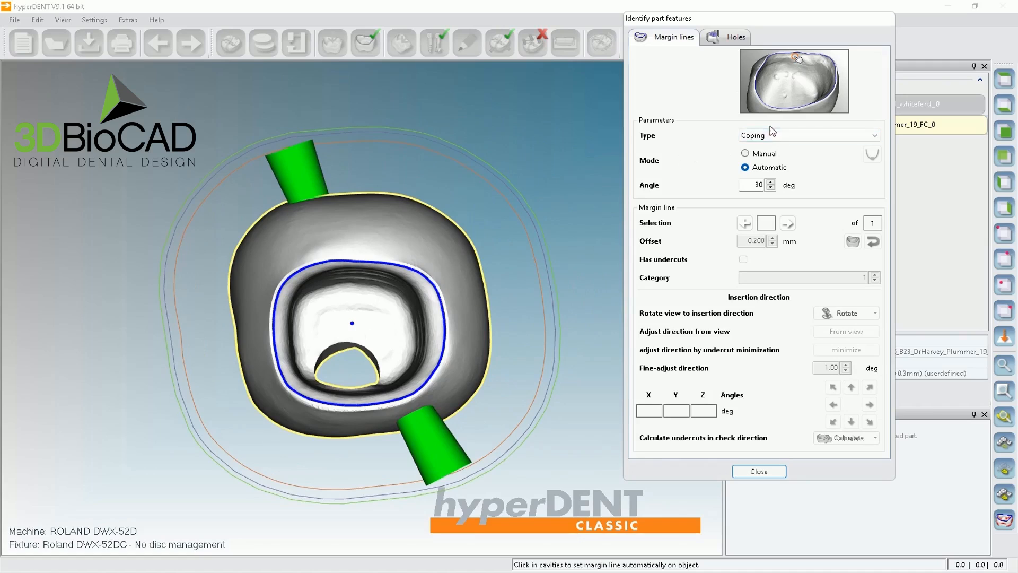
{"action": "left_click", "coordinate": [734, 37]}
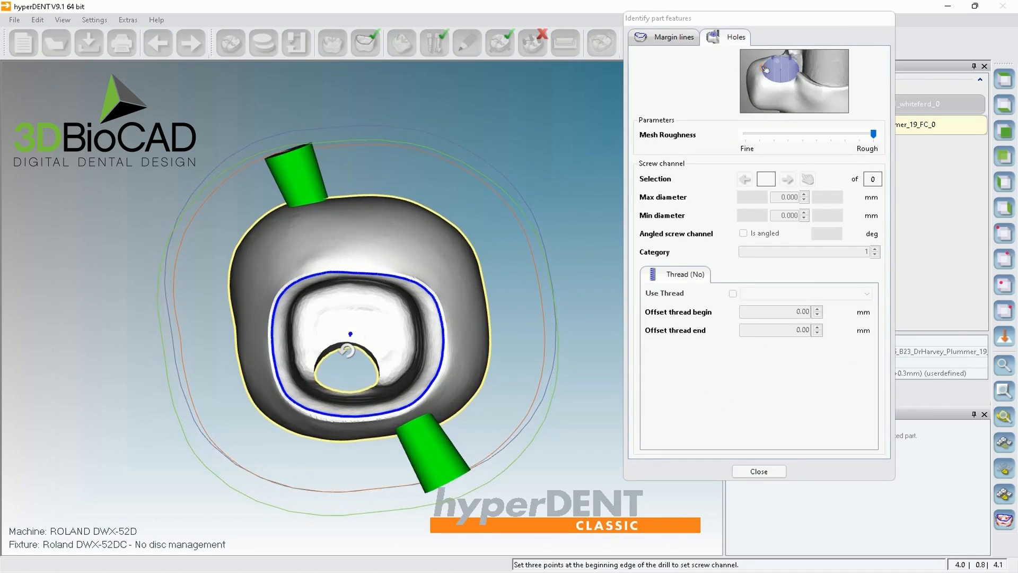
{"action": "left_click", "coordinate": [323, 367]}
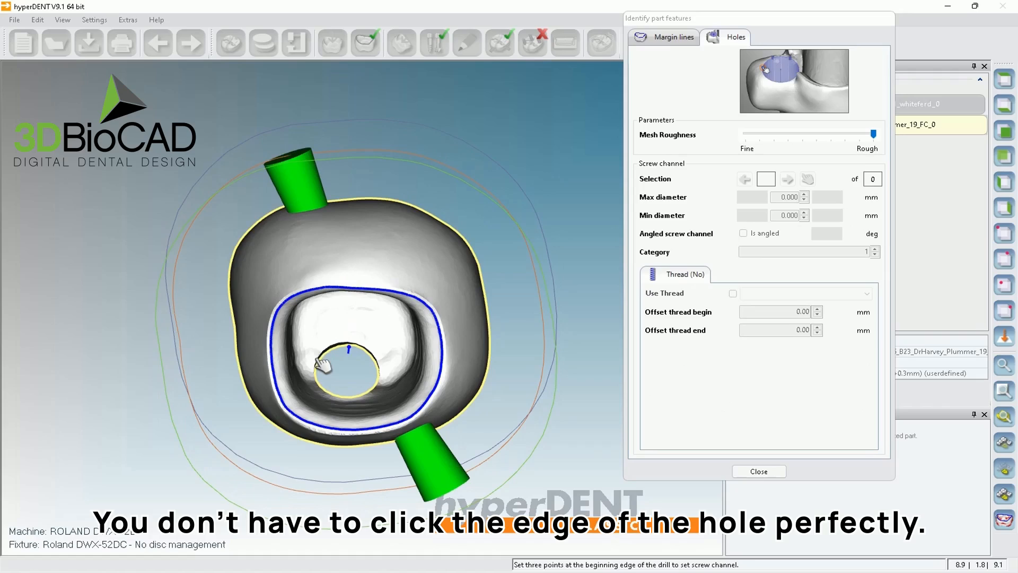
{"action": "mouse_move", "coordinate": [320, 364]}
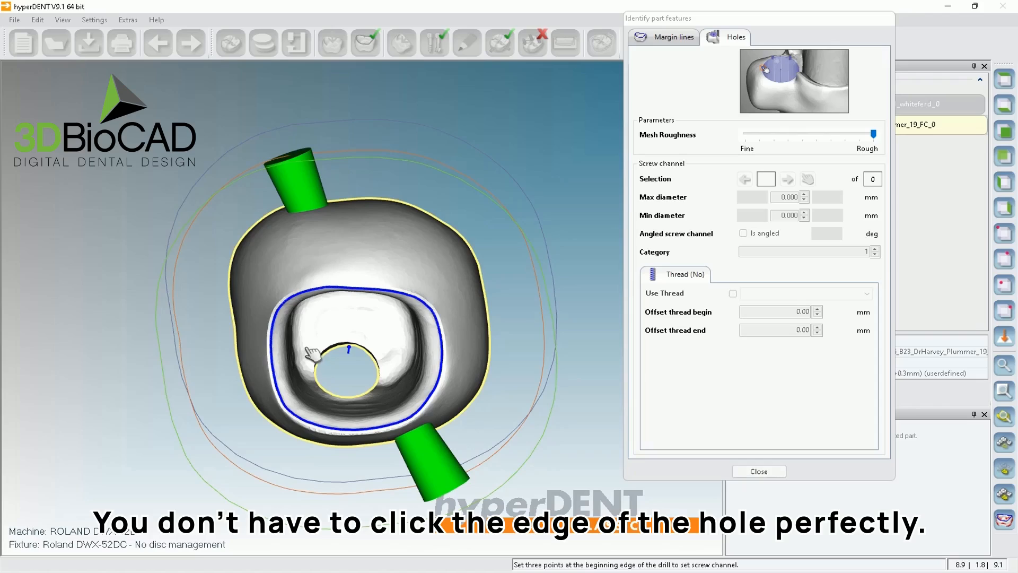
{"action": "left_click", "coordinate": [390, 371]}
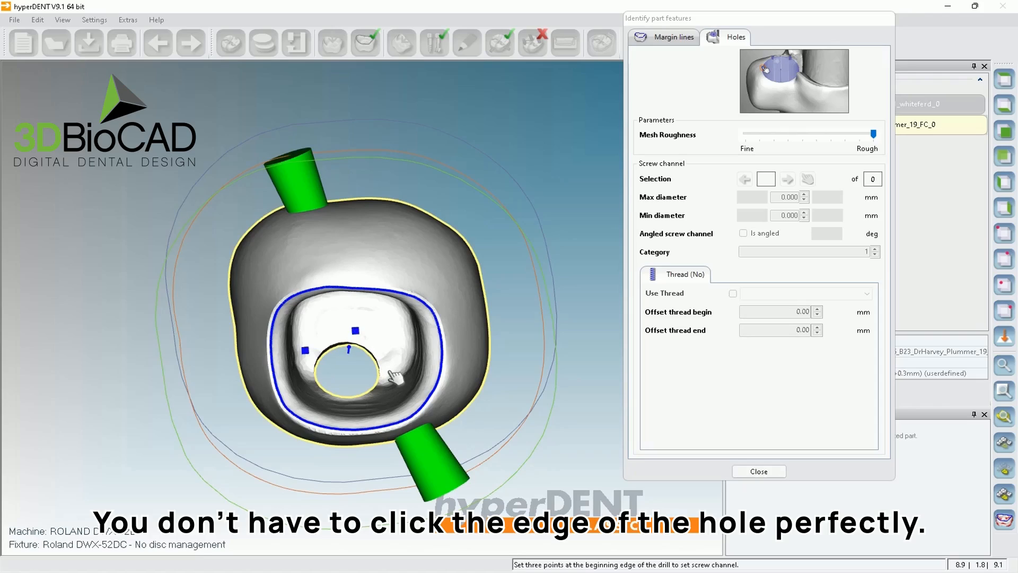
{"action": "left_click", "coordinate": [388, 373]}
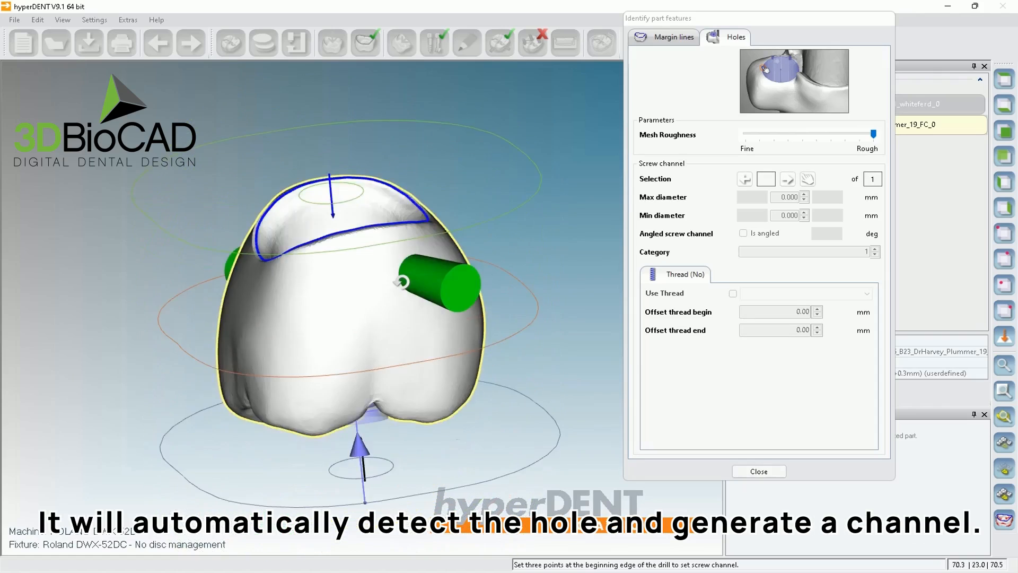
{"action": "left_click", "coordinate": [759, 471]}
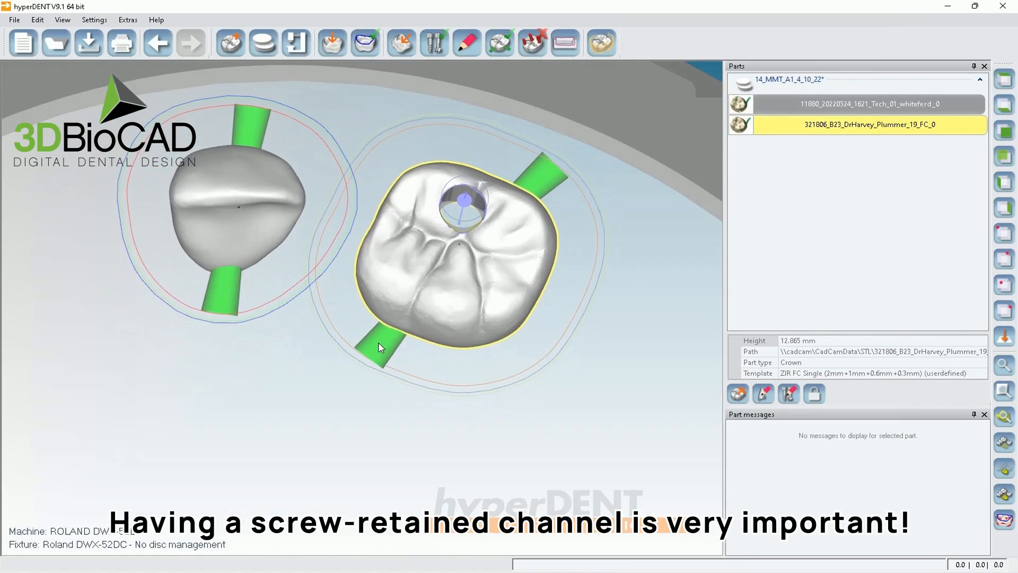
{"action": "mouse_move", "coordinate": [407, 320]}
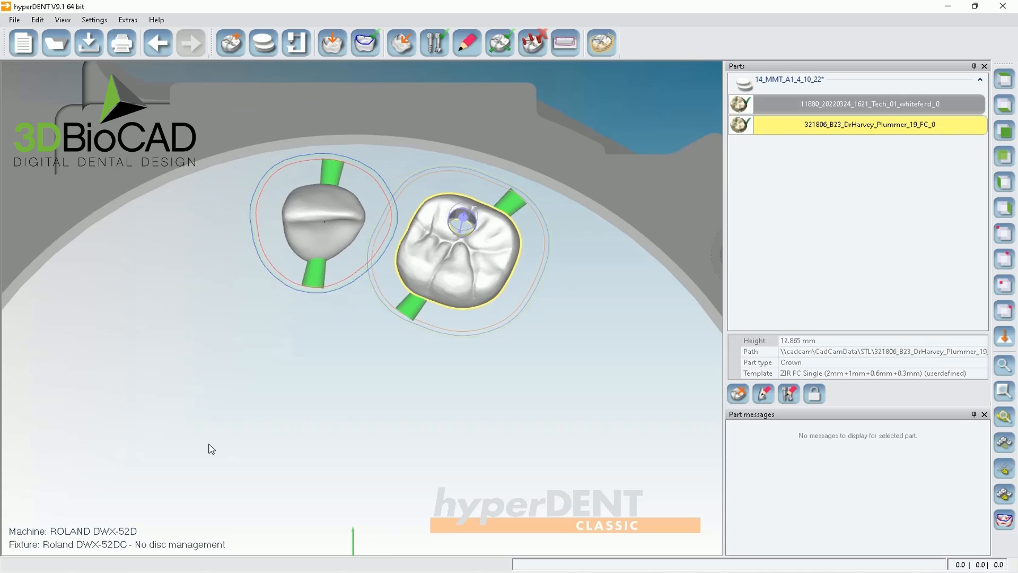
{"action": "mouse_move", "coordinate": [289, 354]}
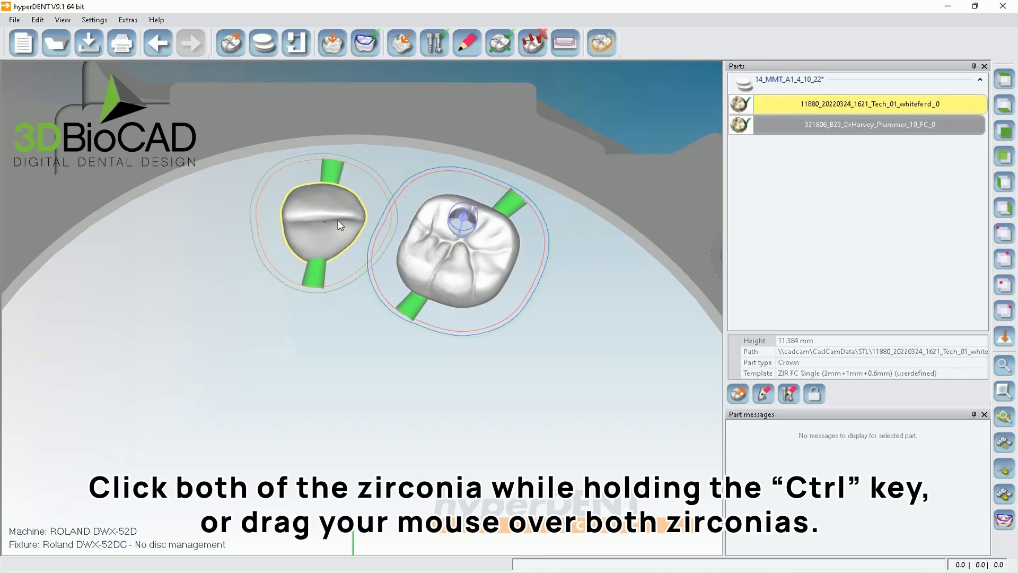
{"action": "mouse_move", "coordinate": [427, 269]}
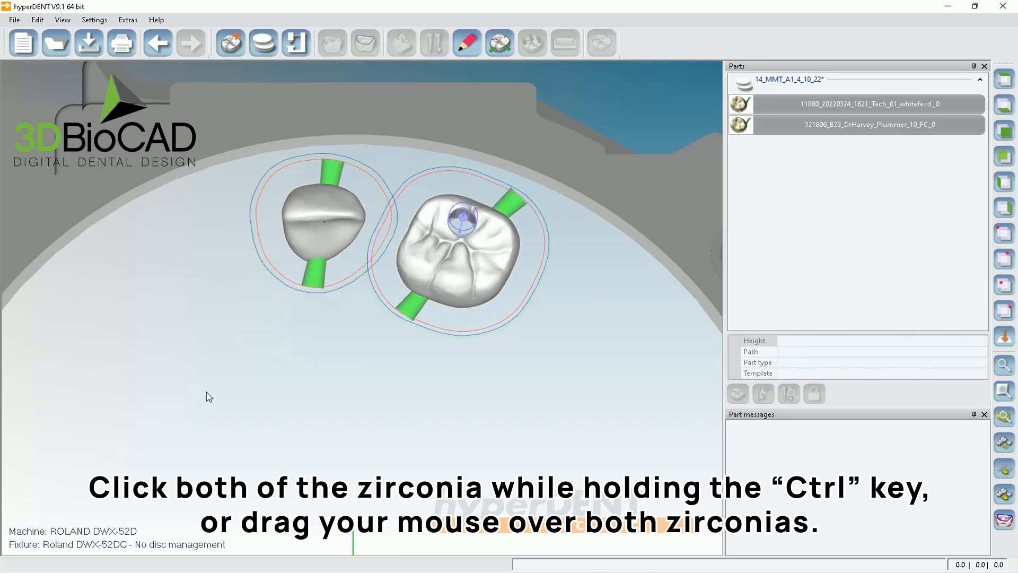
- Drag a selection box over both crowns
{"action": "left_click_drag", "start_coordinate": [202, 394], "coordinate": [592, 111]}
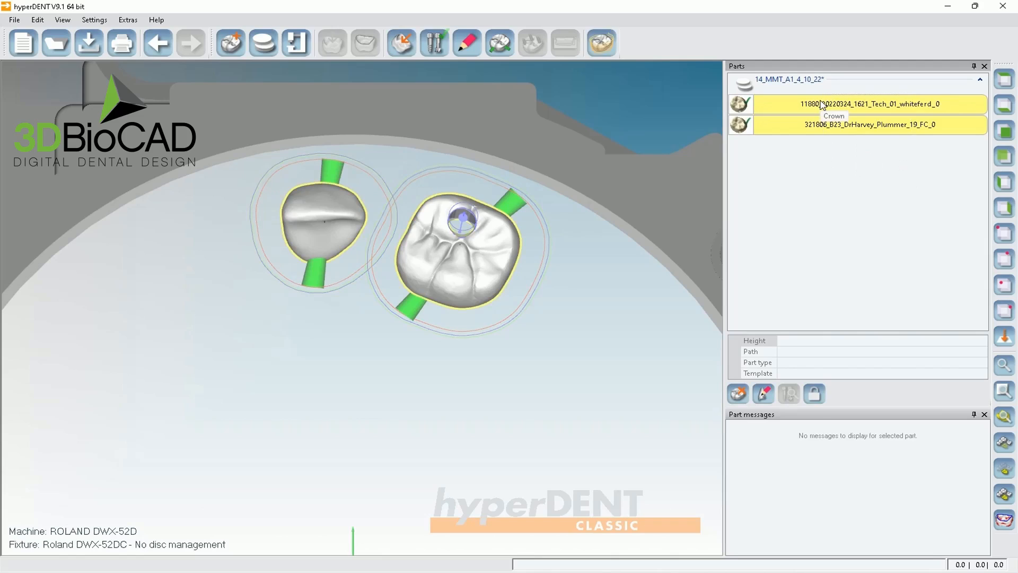
{"action": "mouse_move", "coordinate": [781, 139]}
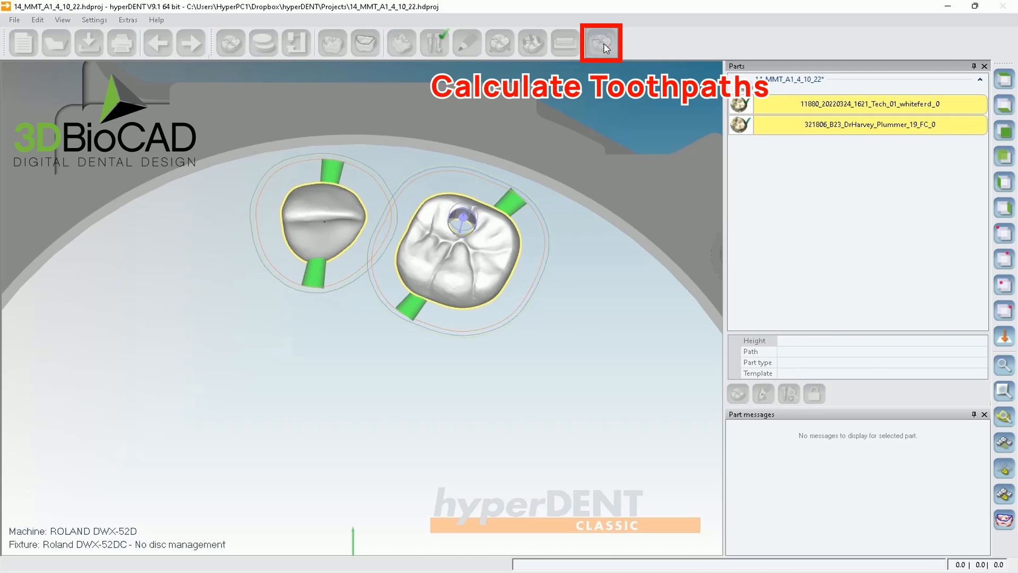
- Start Calculate Toolpaths for both crowns, queuing 24 jobs
{"action": "left_click", "coordinate": [602, 40]}
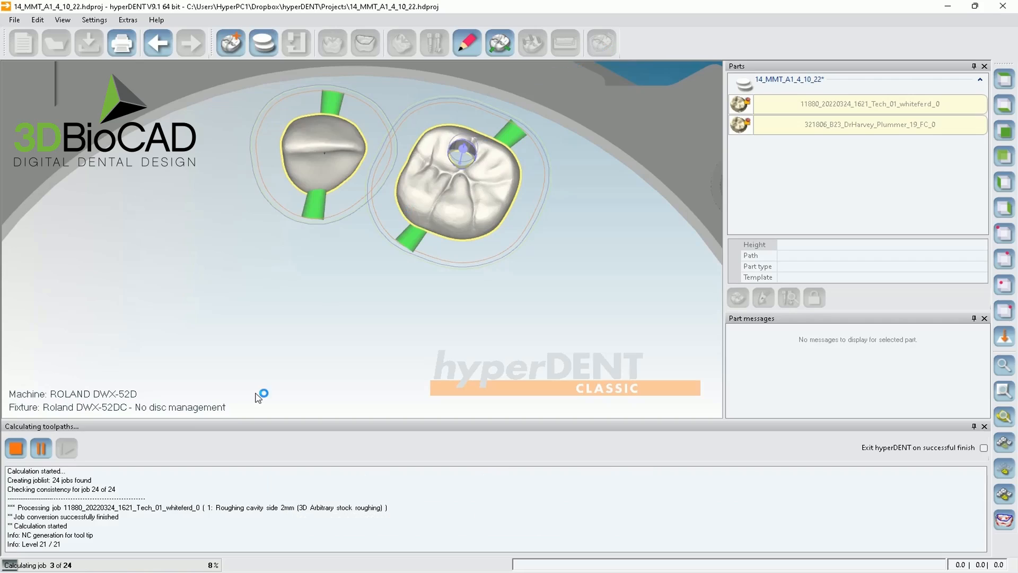
{"action": "mouse_move", "coordinate": [593, 166]}
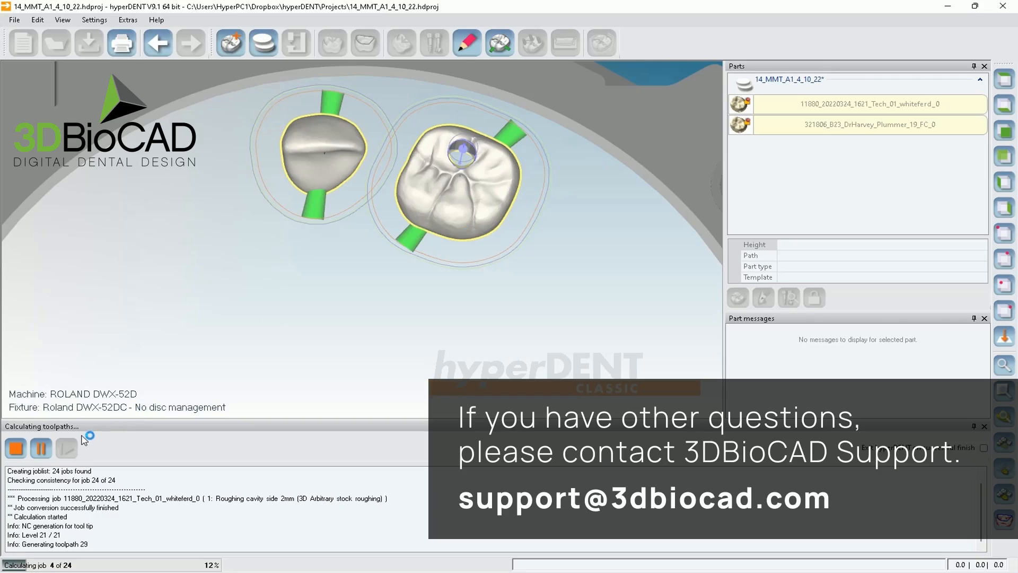
{"action": "mouse_move", "coordinate": [595, 151]}
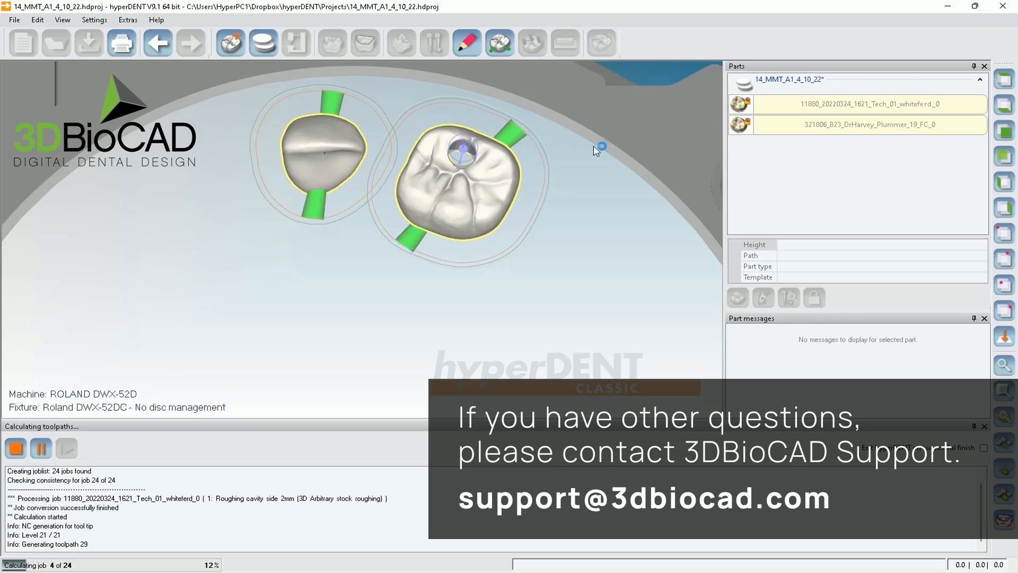